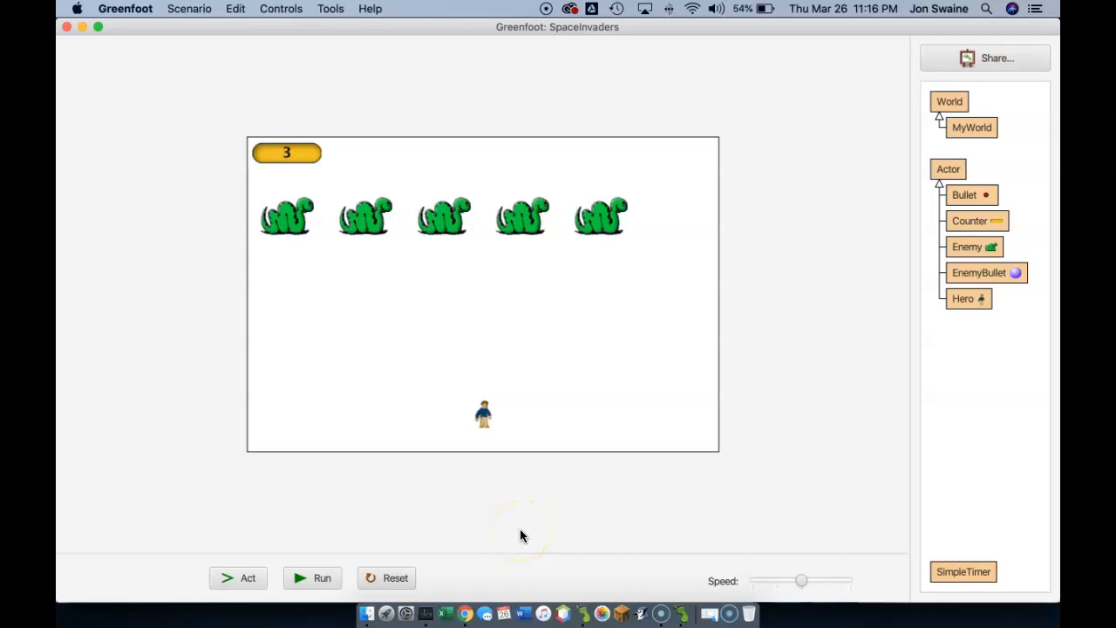
pyautogui.moveTo(945, 92)
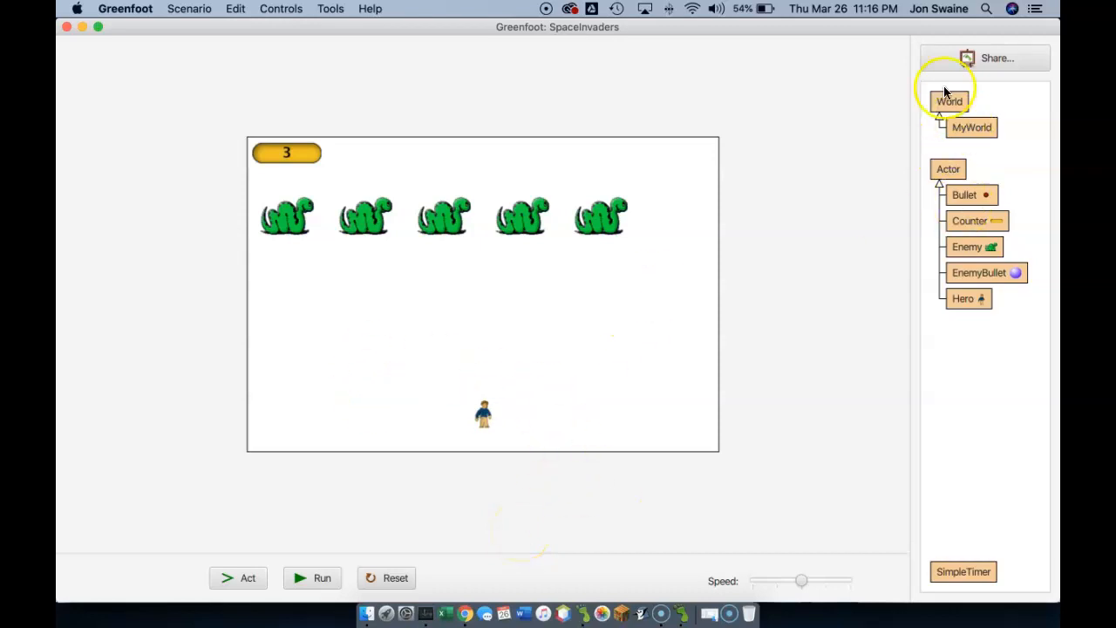
pyautogui.moveTo(974, 116)
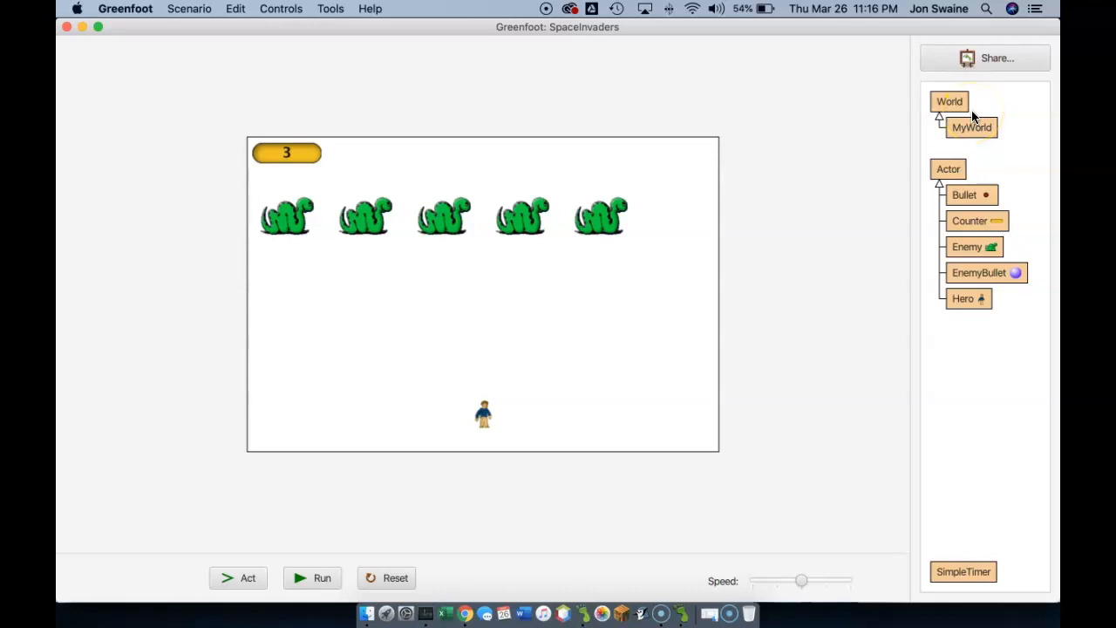
pyautogui.moveTo(719, 367)
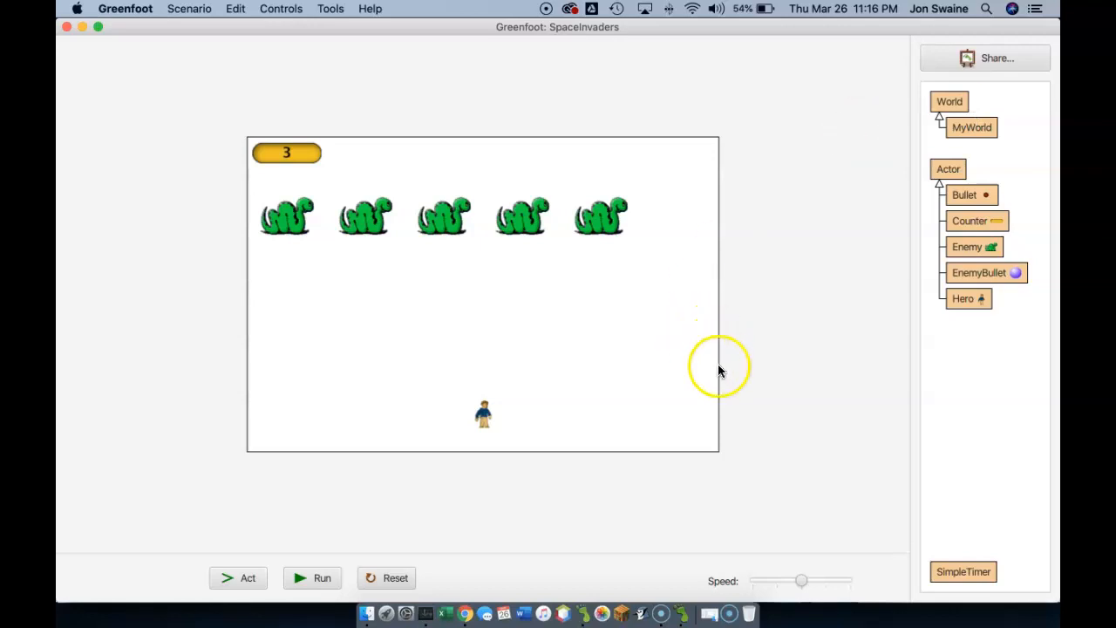
pyautogui.moveTo(722, 456)
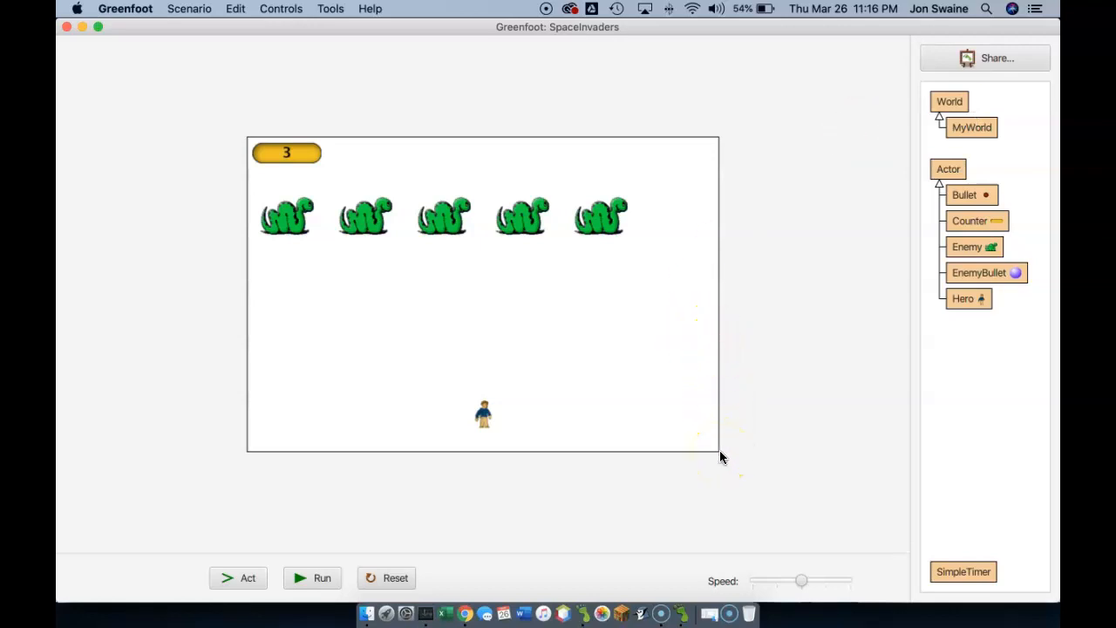
pyautogui.moveTo(885, 164)
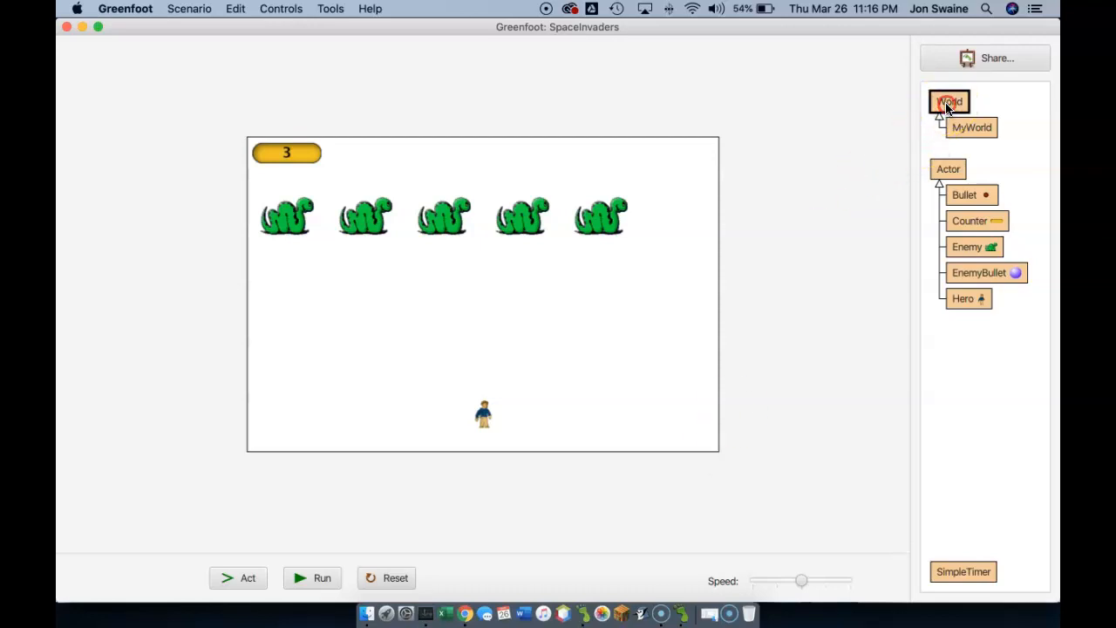
# Create LoseWorld as a World subclass using the brick-wall background image
pyautogui.rightClick(950, 102)
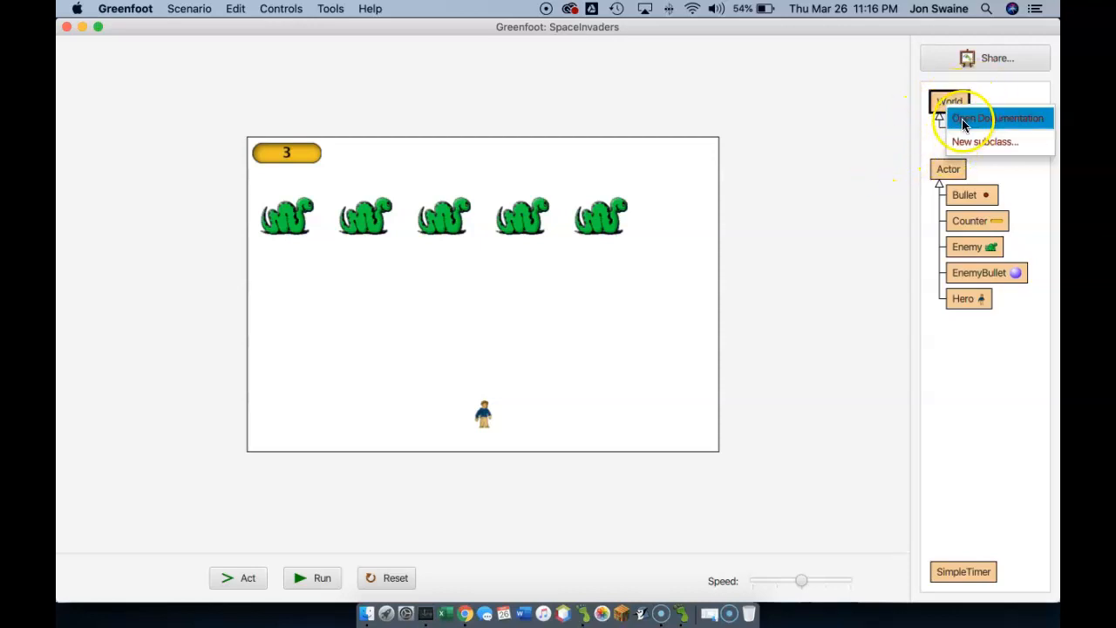
pyautogui.click(984, 141)
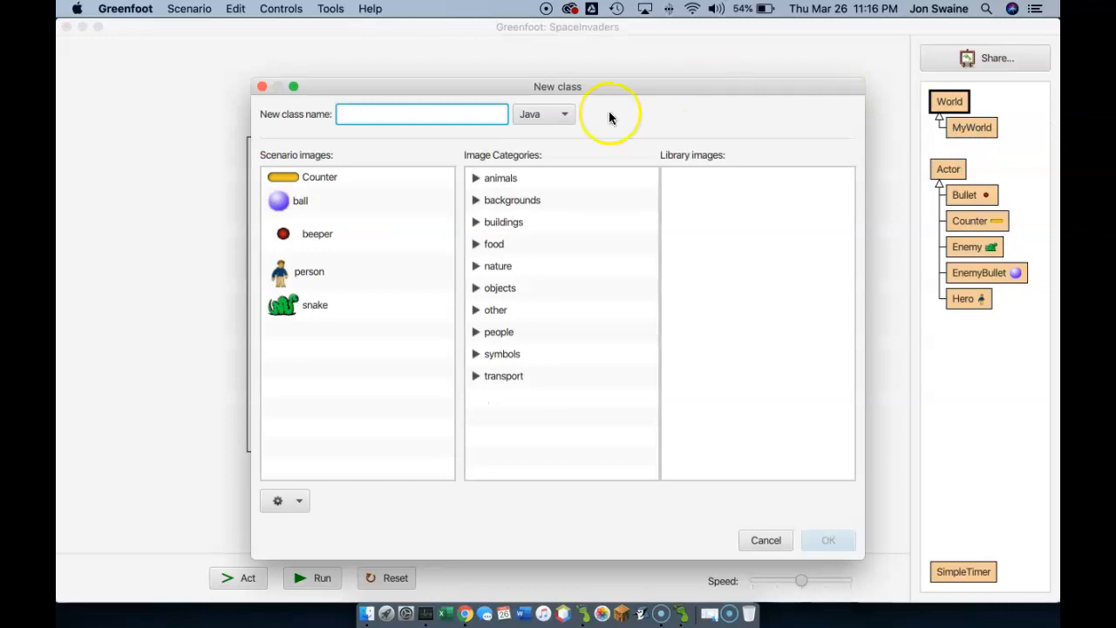
pyautogui.click(513, 199)
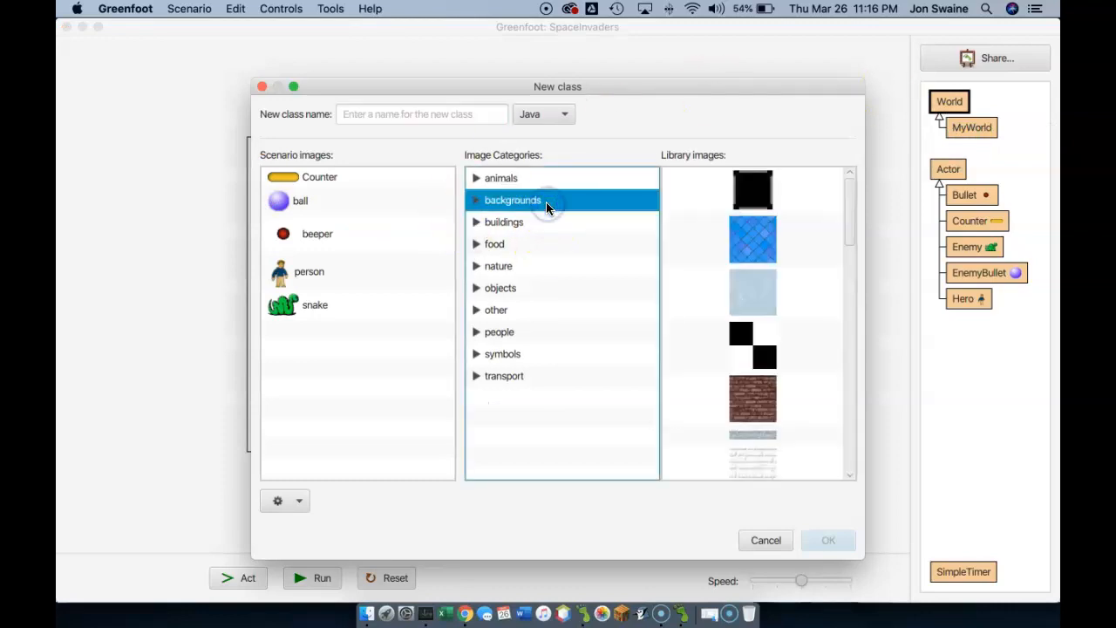
pyautogui.moveTo(753, 292)
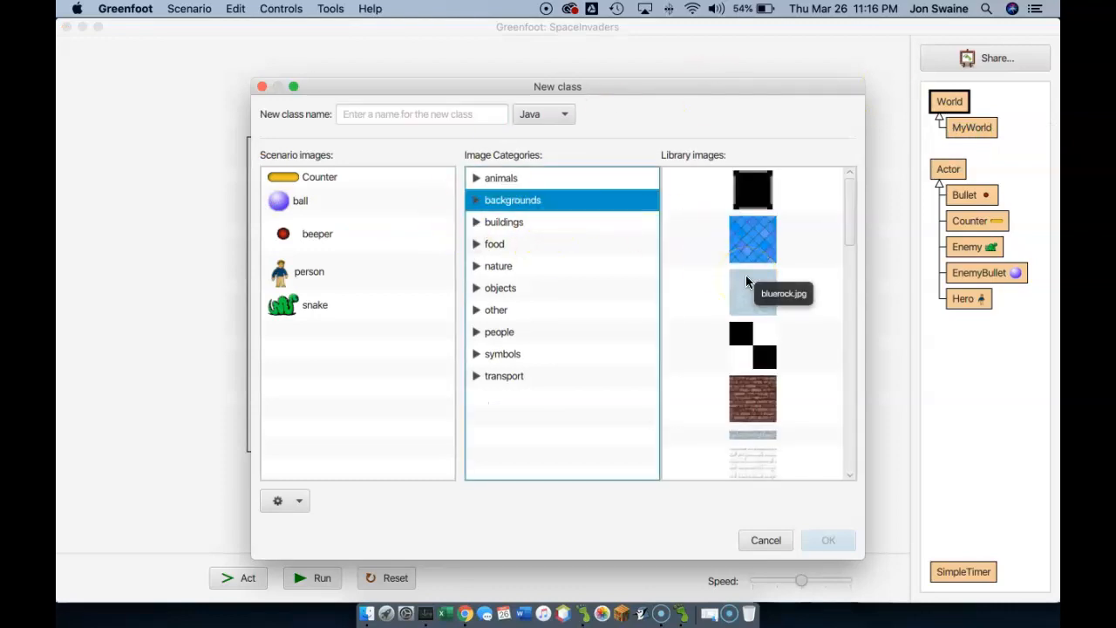
pyautogui.scroll(-3)
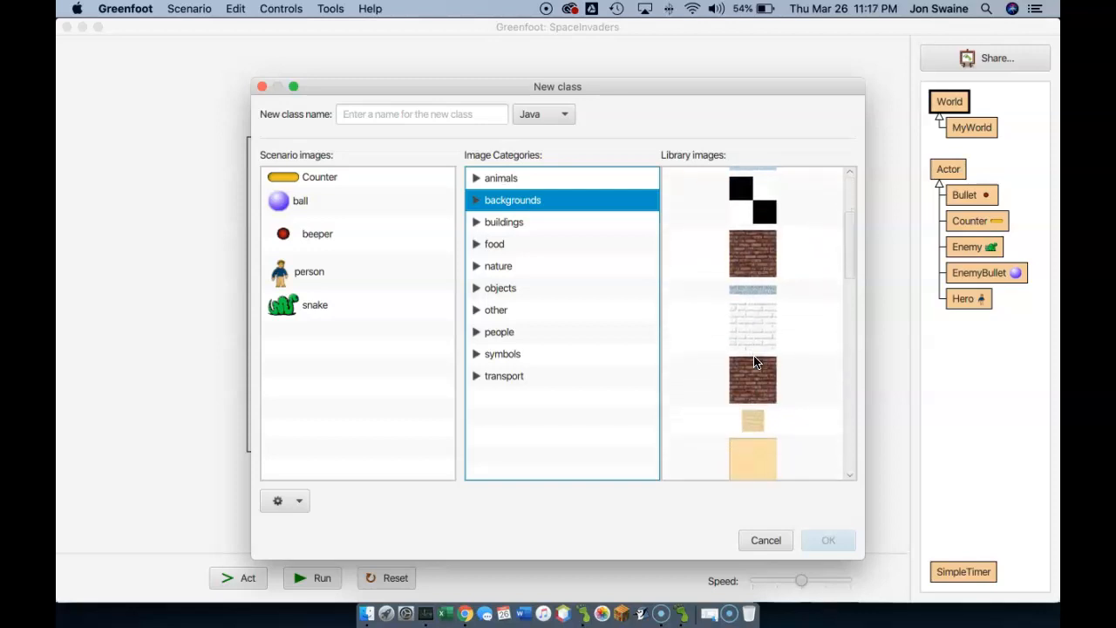
pyautogui.scroll(-3)
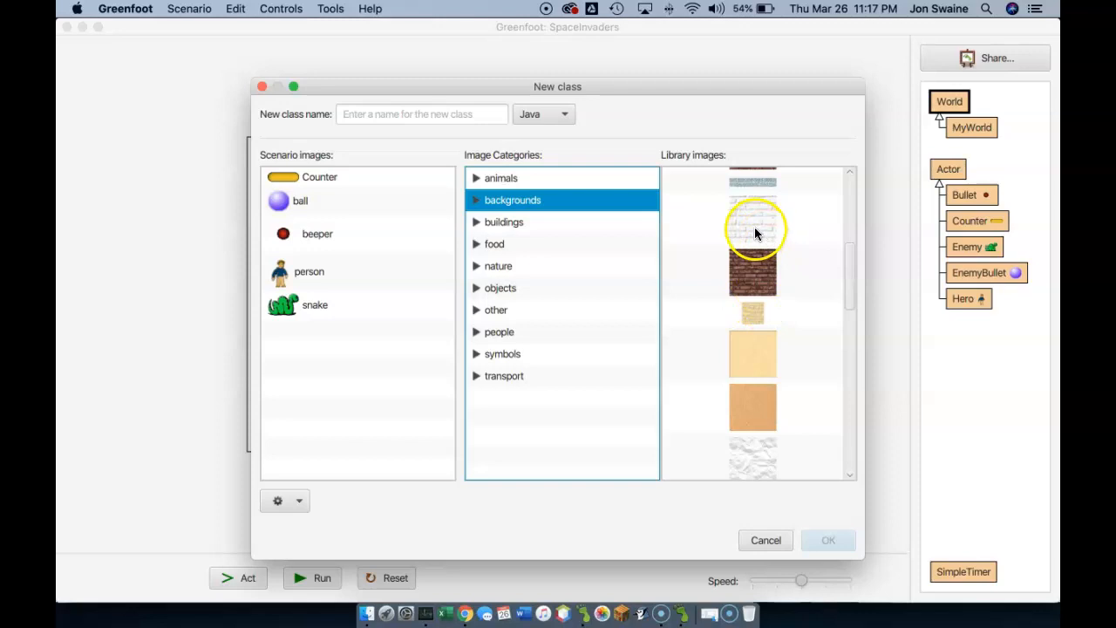
pyautogui.click(752, 273)
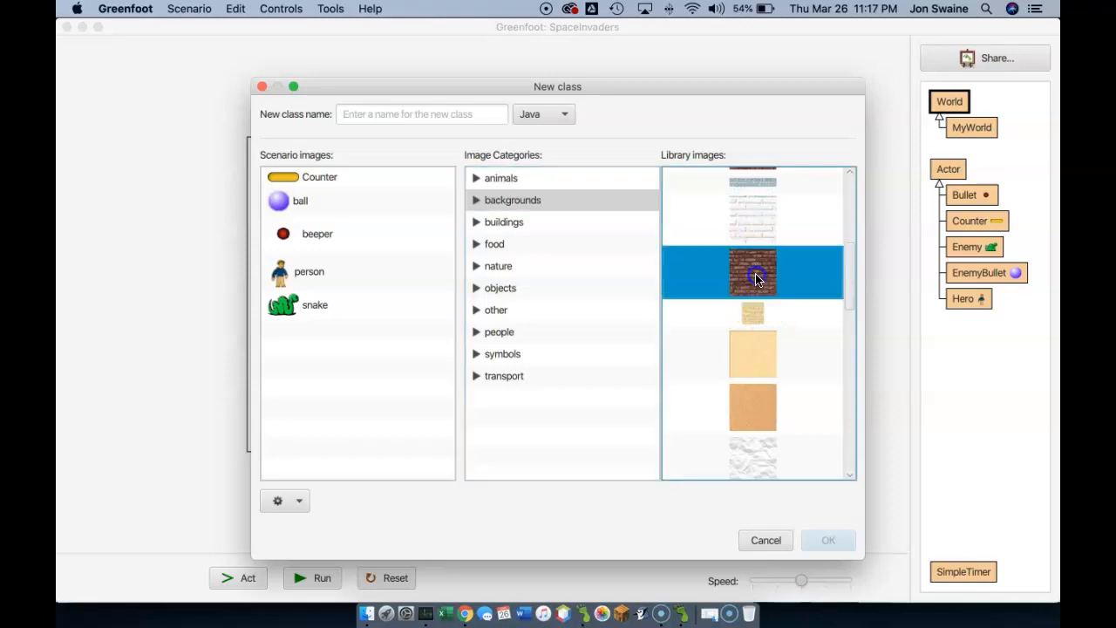
pyautogui.click(422, 115)
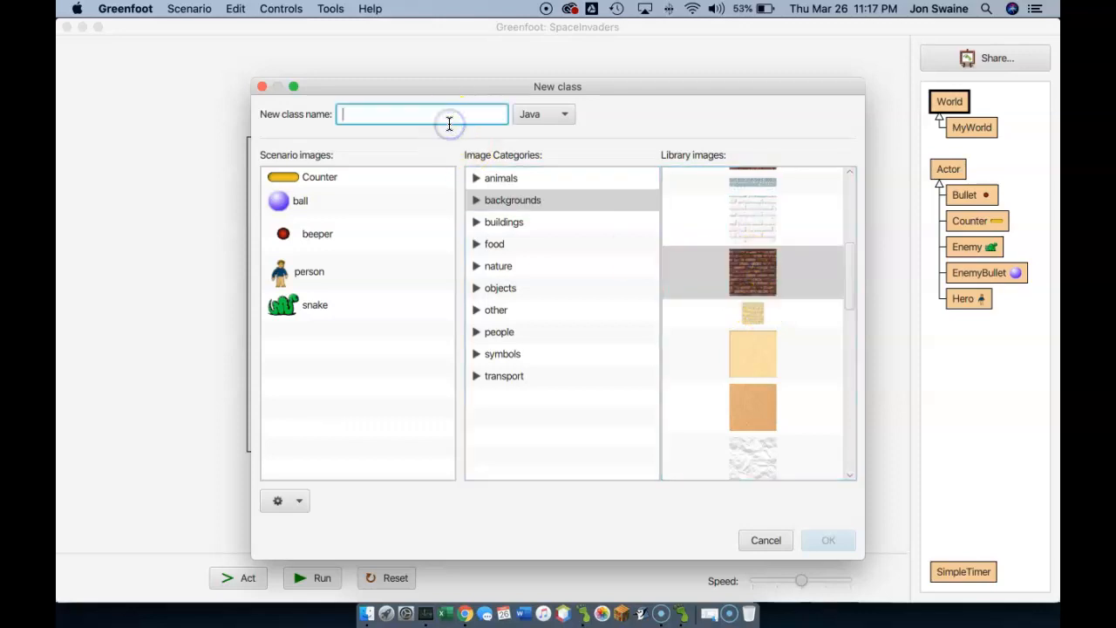
pyautogui.write('LoseWorld')
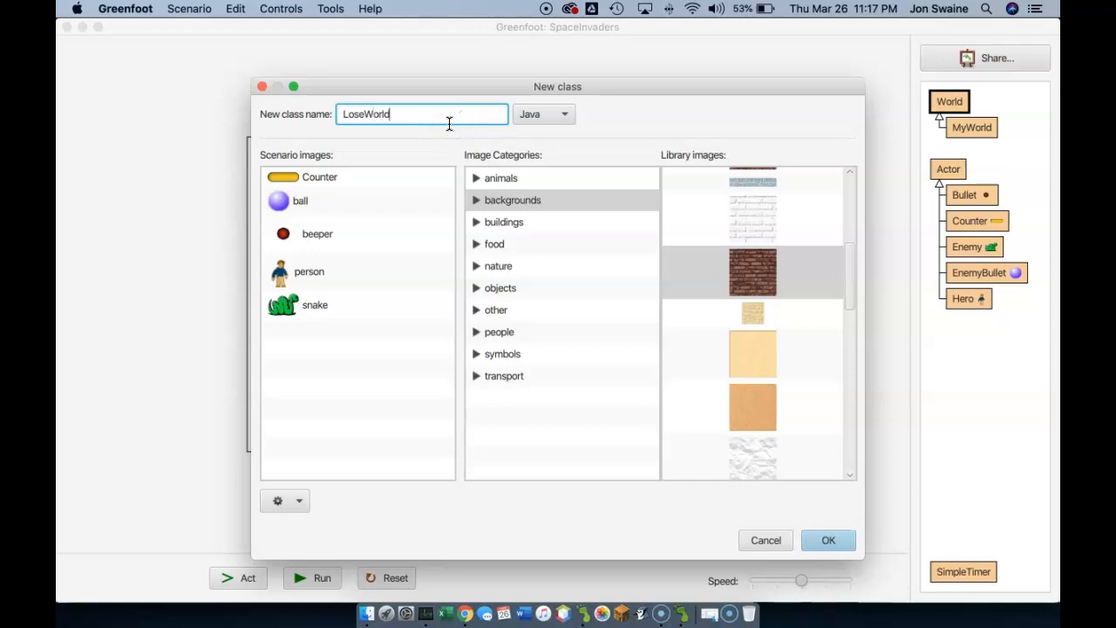
pyautogui.click(827, 539)
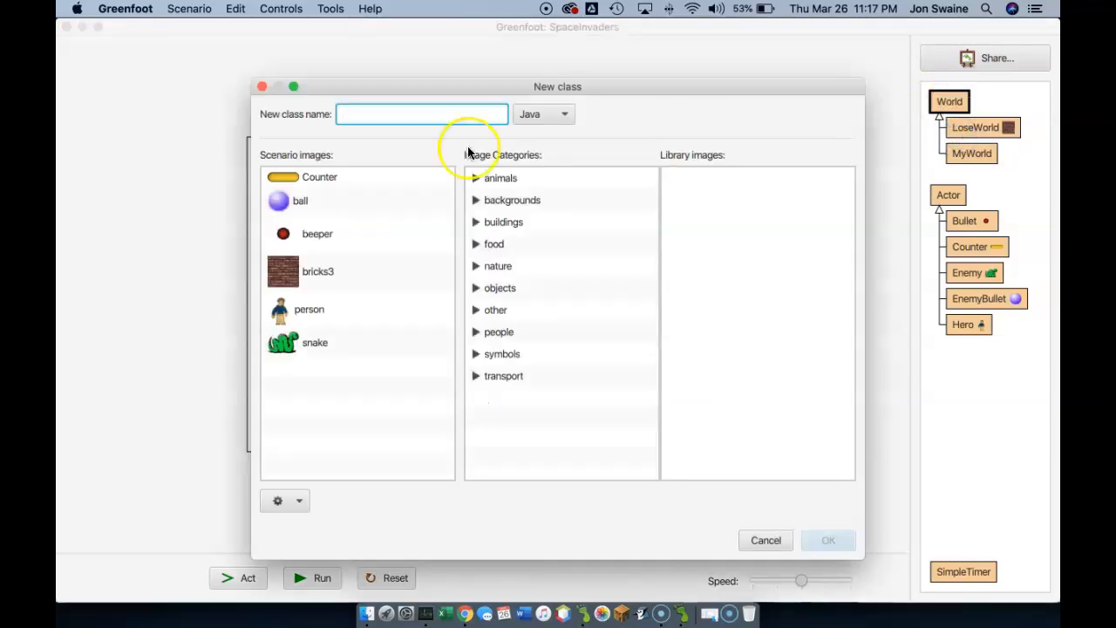
# Create the WinWorld subclass of World without selecting a background image
pyautogui.write('WinWorld')
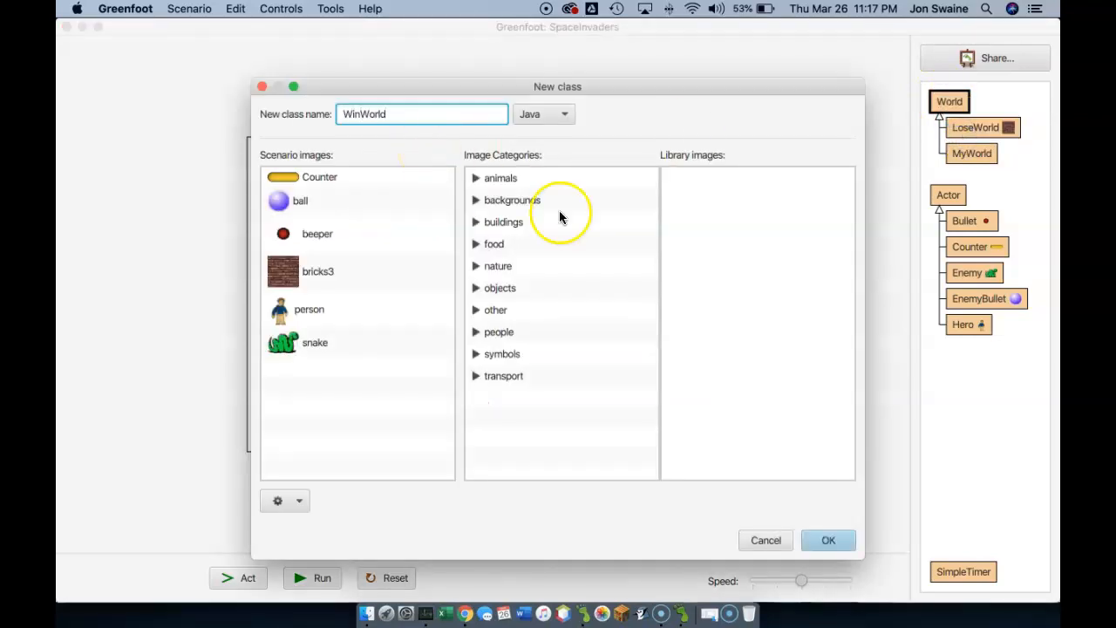
pyautogui.moveTo(523, 292)
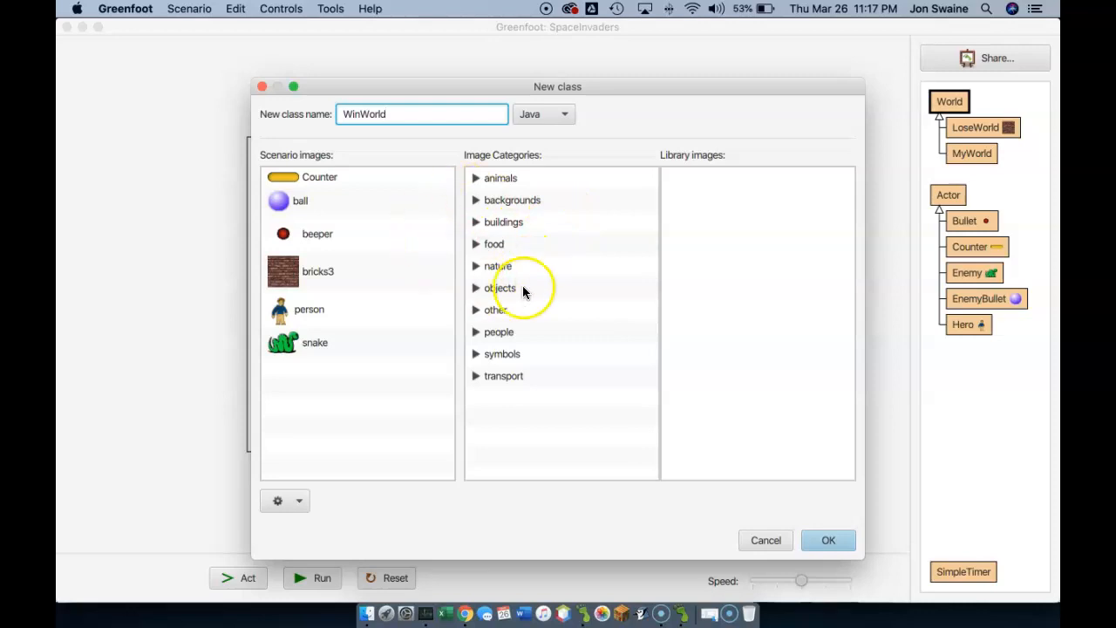
pyautogui.click(512, 200)
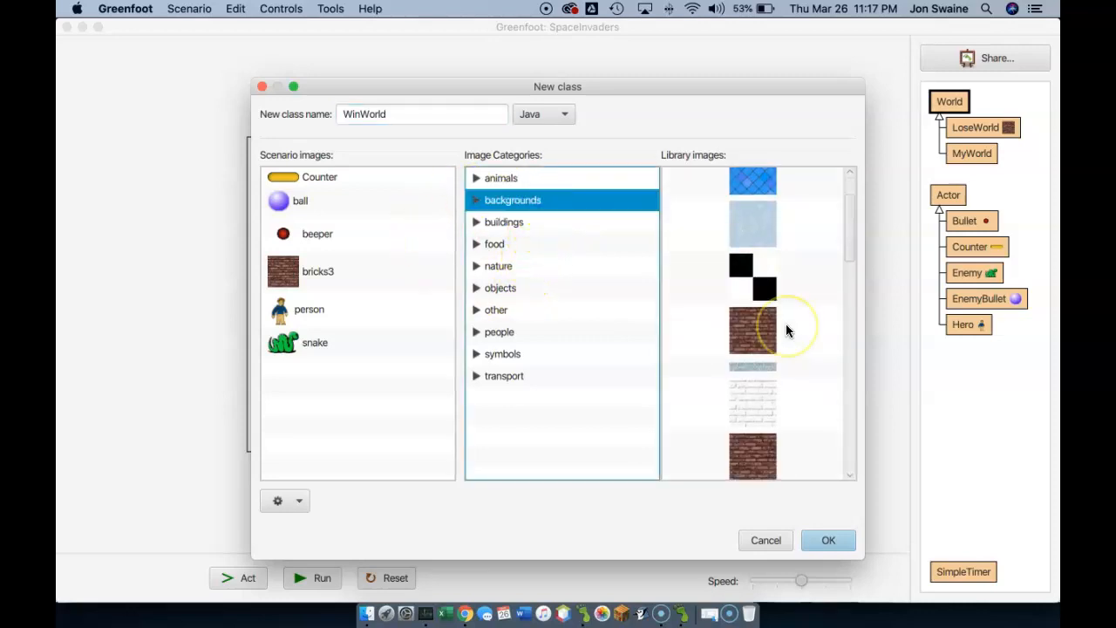
pyautogui.scroll(-3)
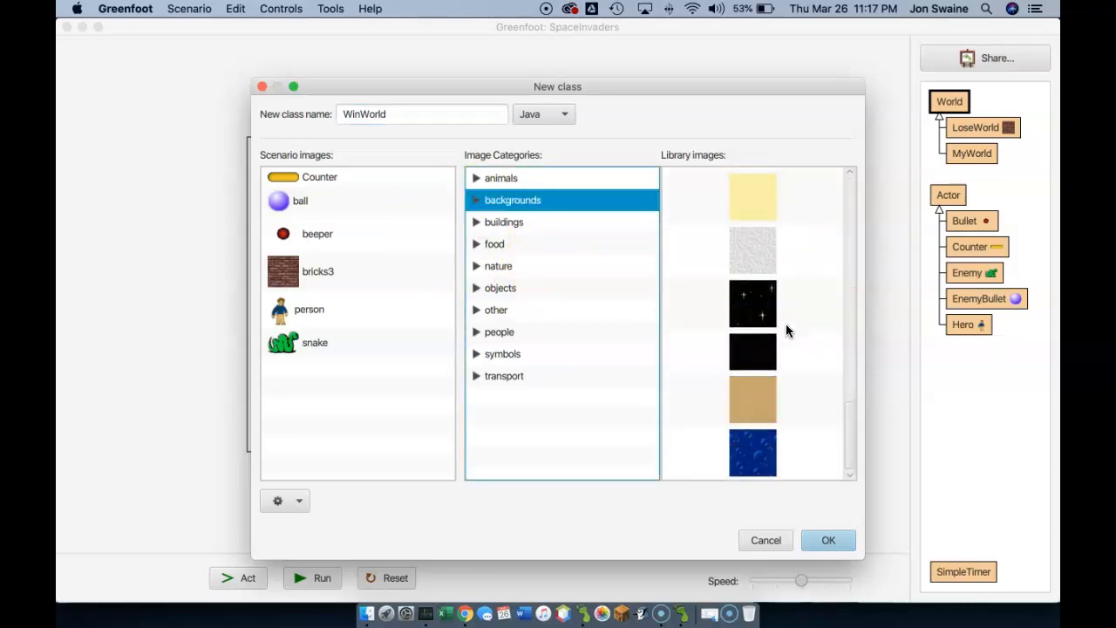
pyautogui.moveTo(761, 401)
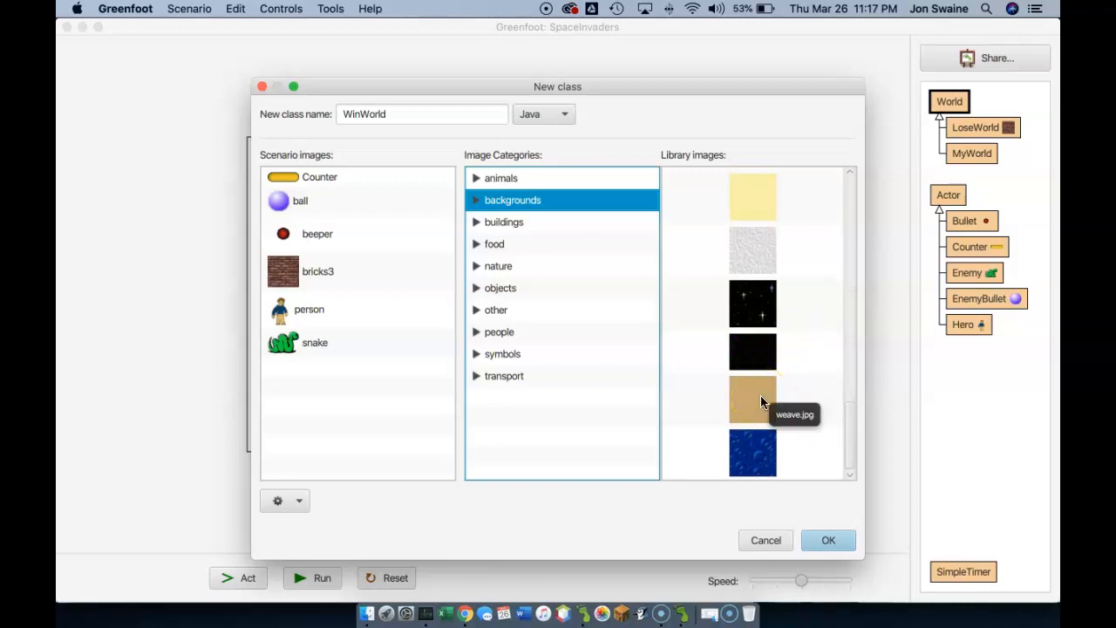
pyautogui.scroll(3)
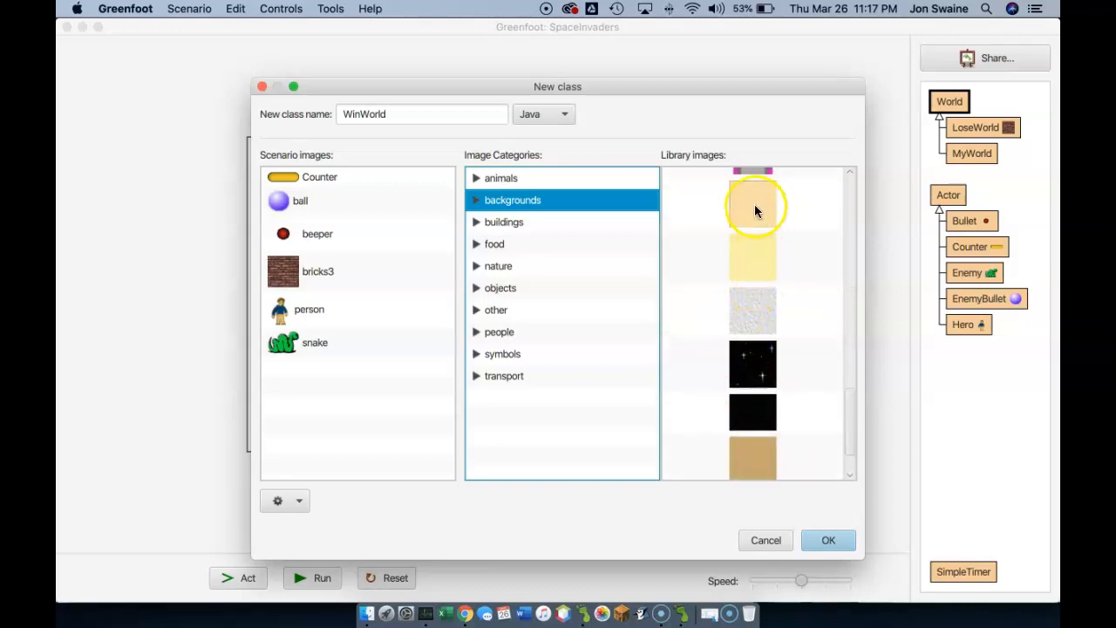
pyautogui.click(827, 540)
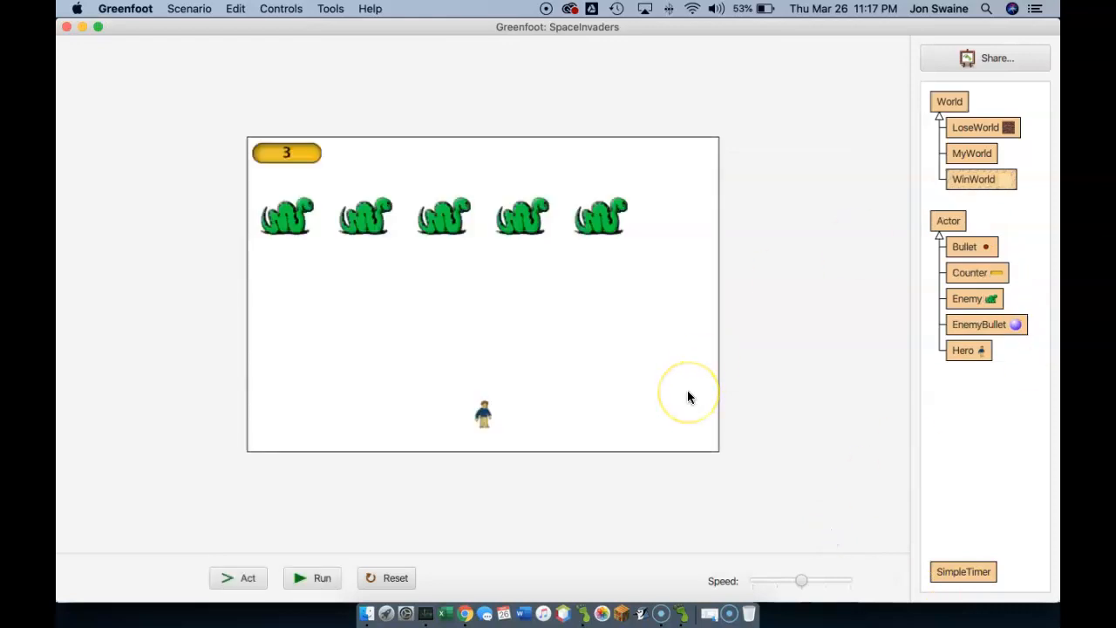
pyautogui.moveTo(981, 116)
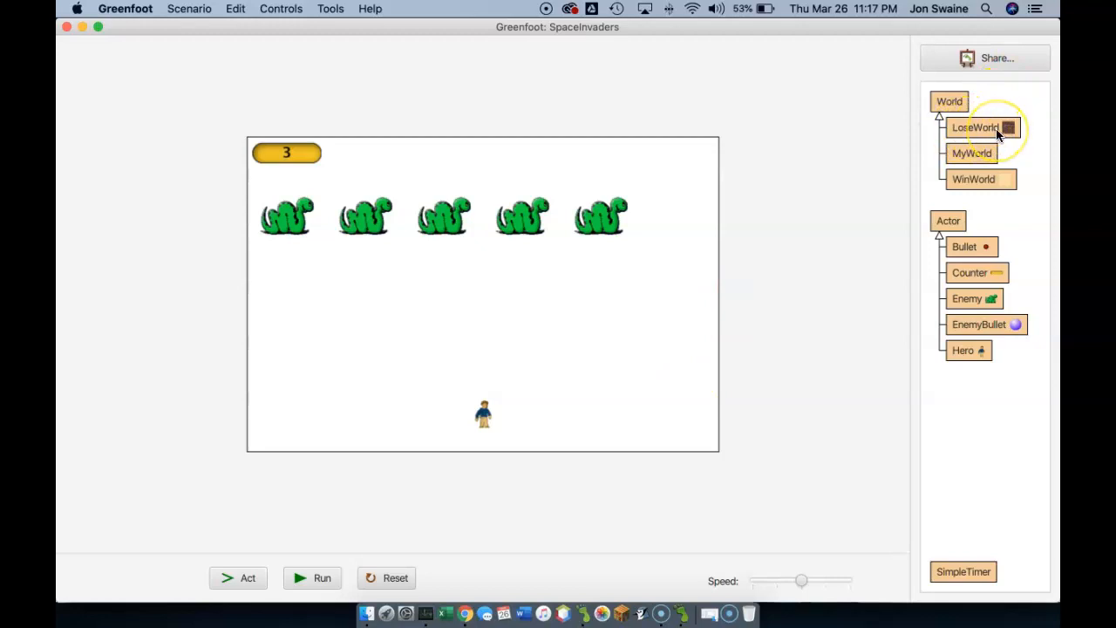
pyautogui.moveTo(973, 179)
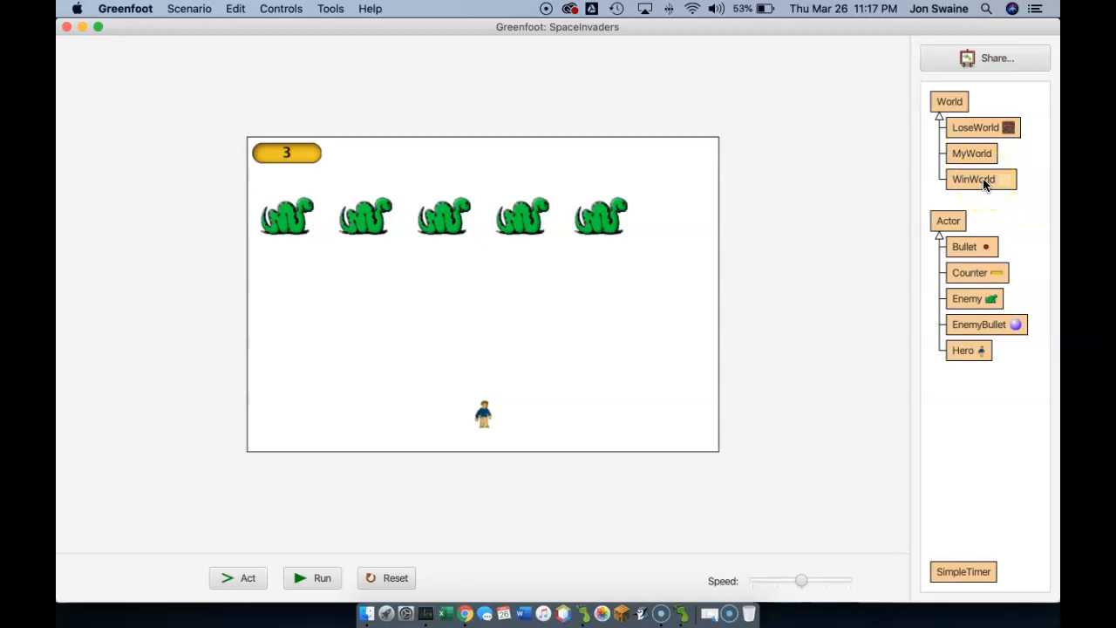
pyautogui.moveTo(953, 382)
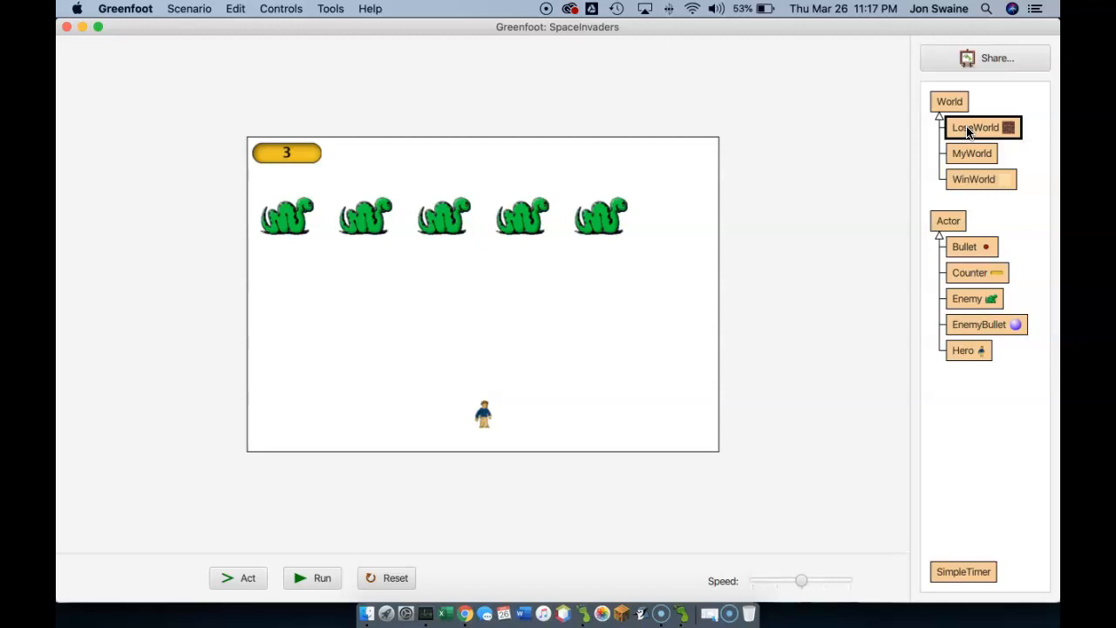
pyautogui.moveTo(1000, 329)
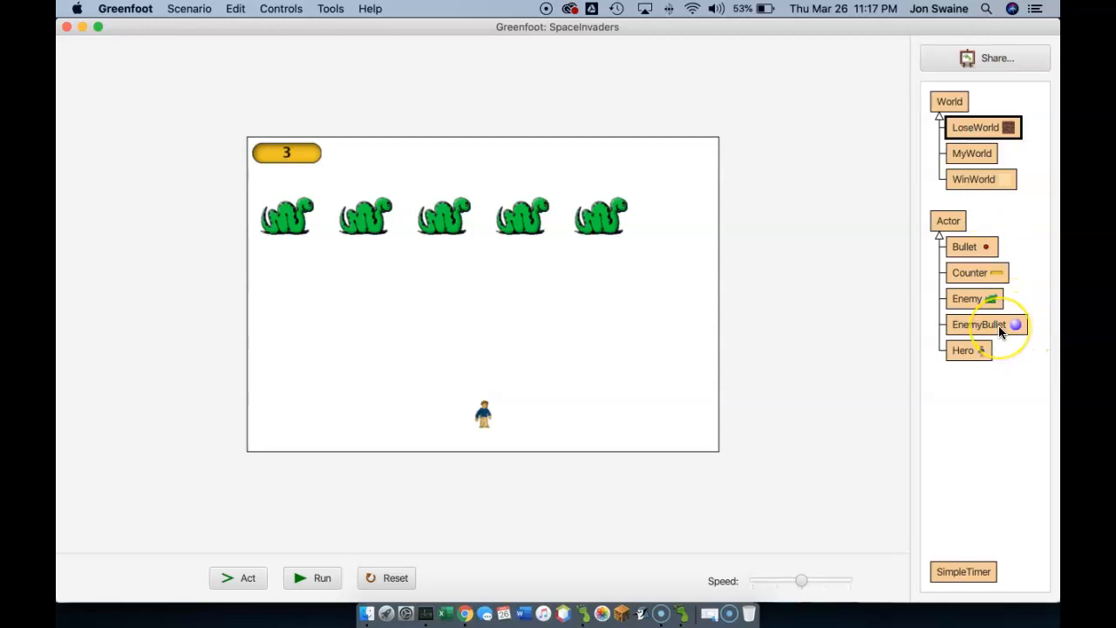
pyautogui.doubleClick(978, 324)
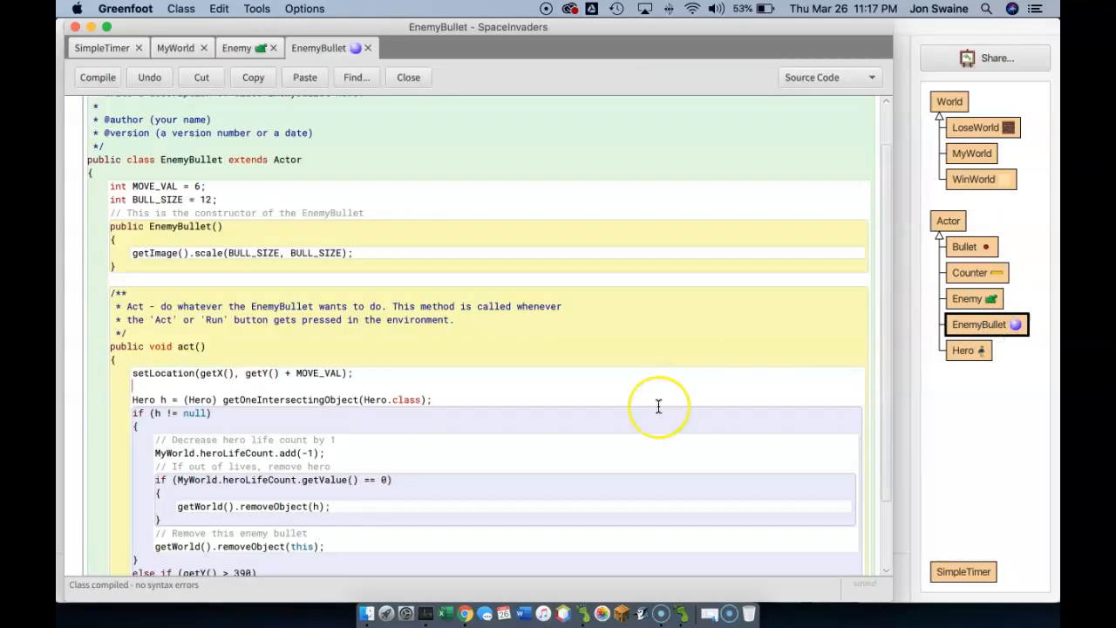
pyautogui.scroll(-3)
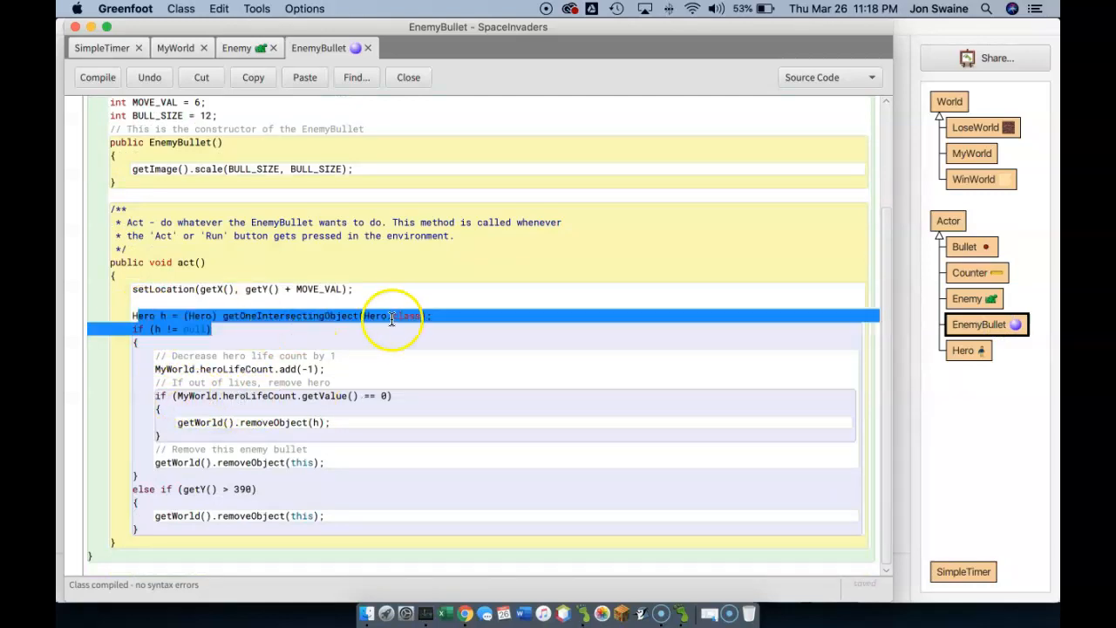
pyautogui.moveTo(216, 356)
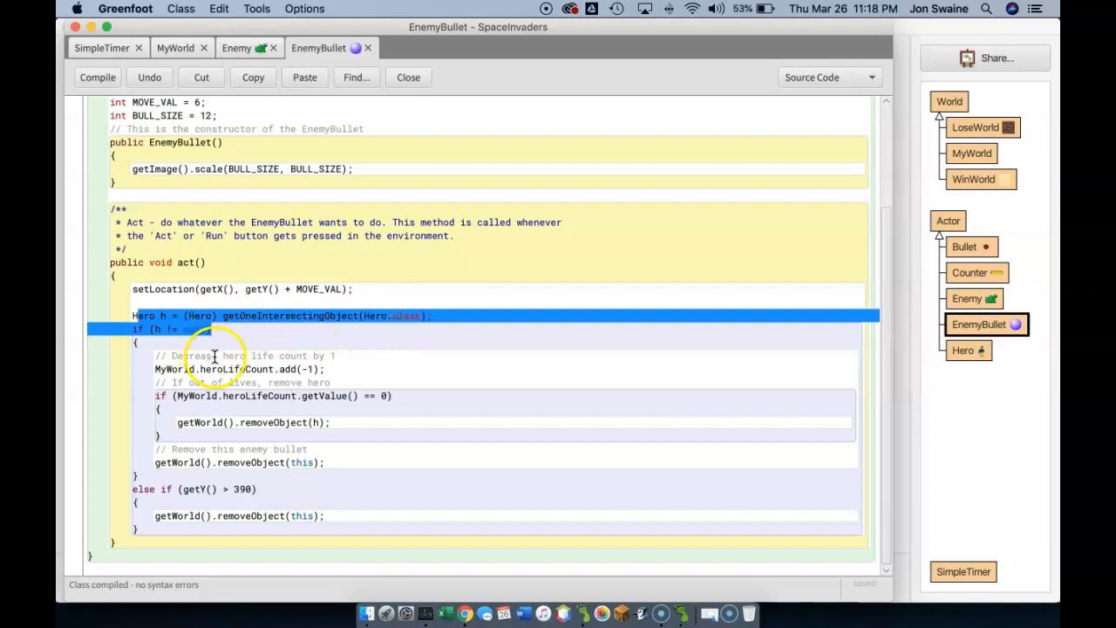
pyautogui.click(214, 409)
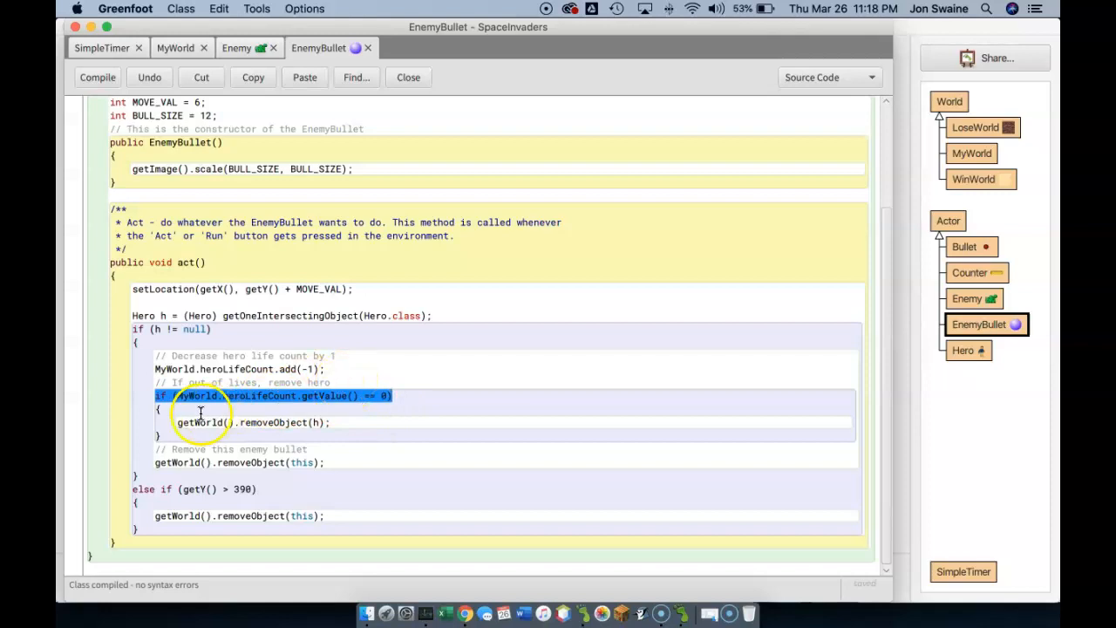
pyautogui.click(340, 422)
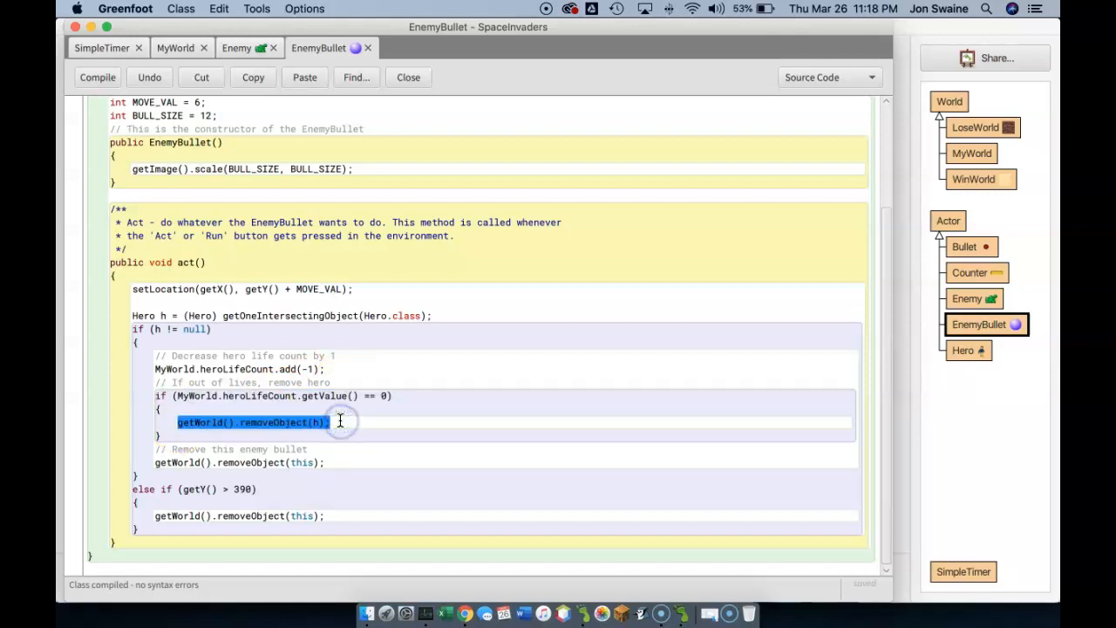
pyautogui.click(340, 422)
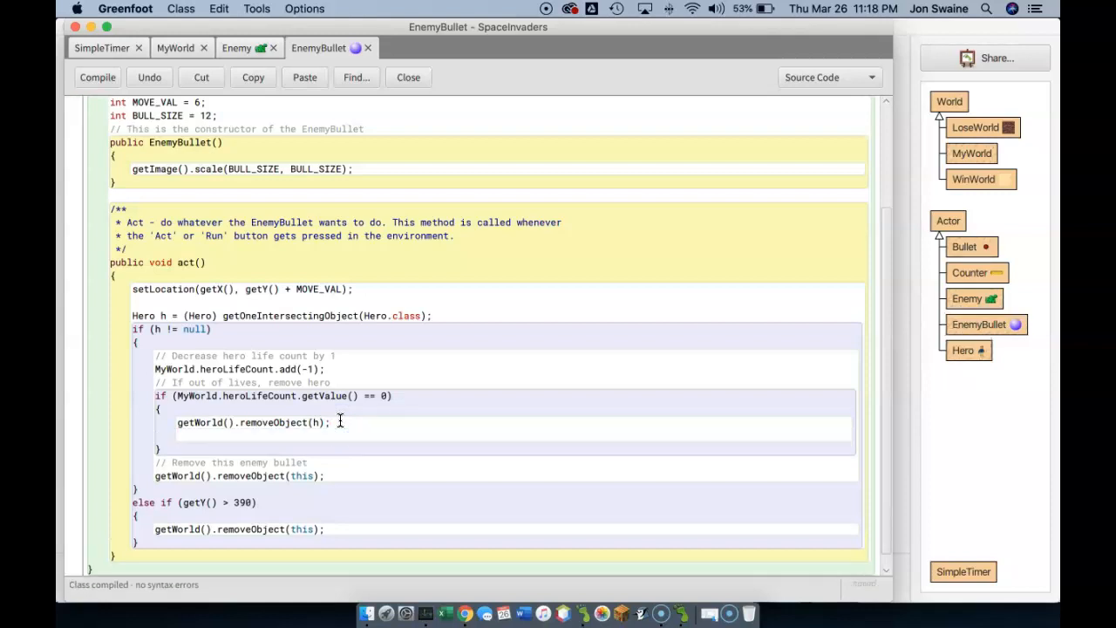
# Add Greenfoot.setWorld(new LoseWorld()); after the hero is removed in EnemyBullet
pyautogui.write('Greenfoot.setWorld(_world_')
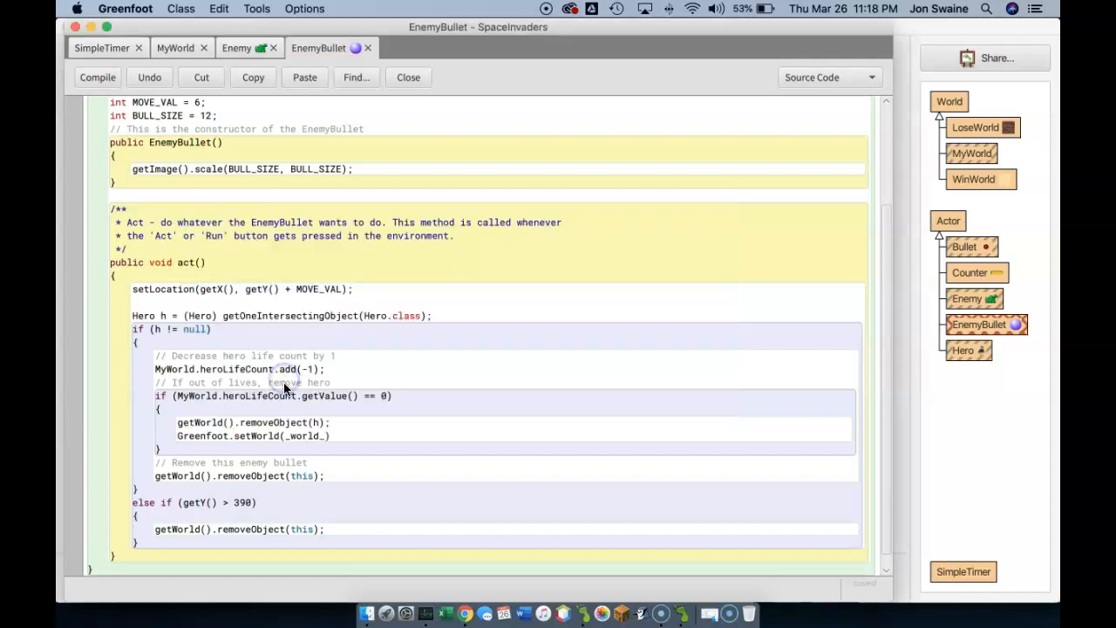
pyautogui.doubleClick(302, 435)
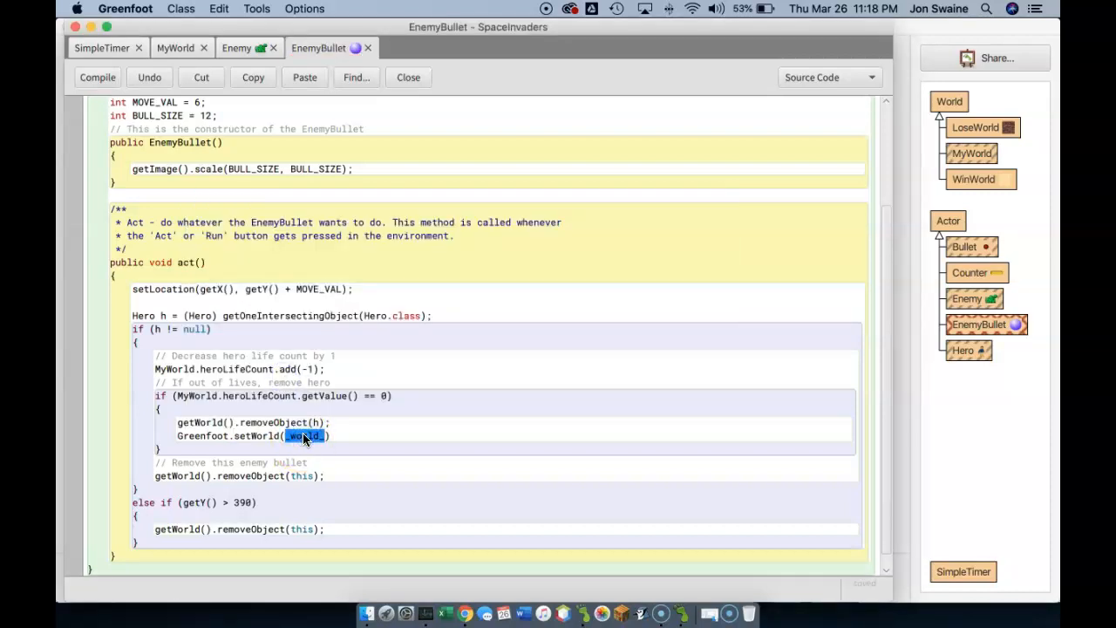
pyautogui.write('new LoseW')
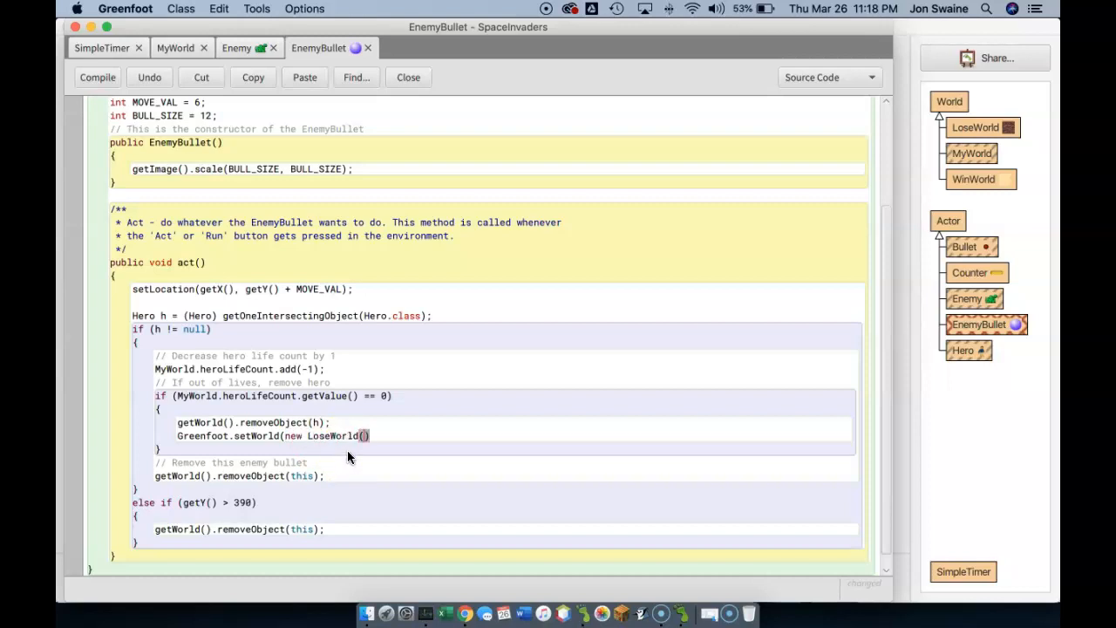
pyautogui.write(';')
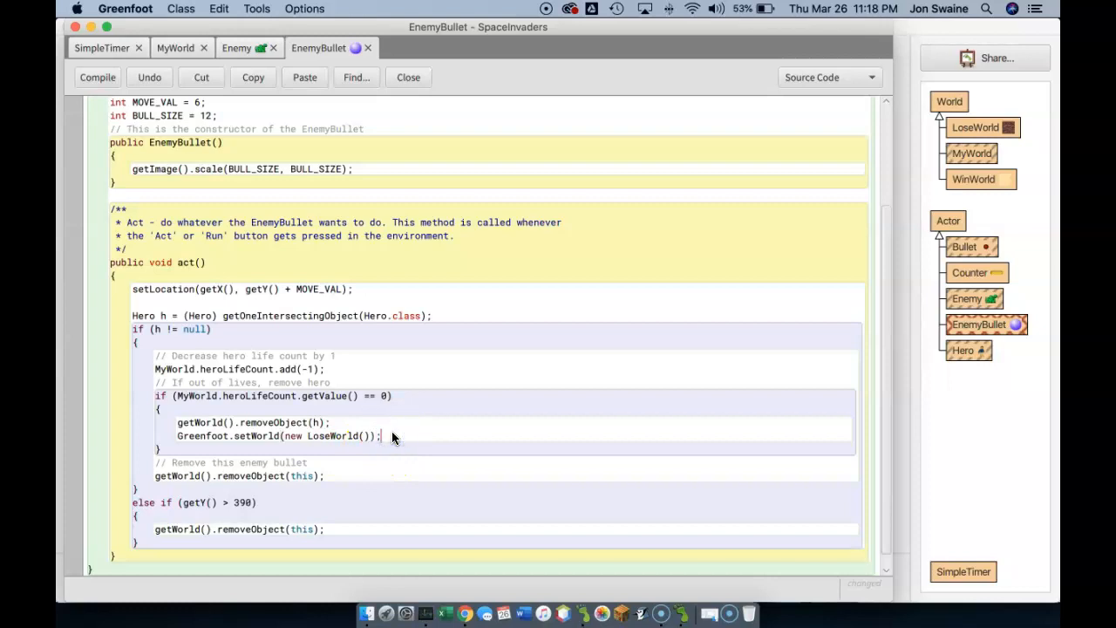
# Extend the zero-lives comment with 'and go to LoseWorld'
pyautogui.click(96, 77)
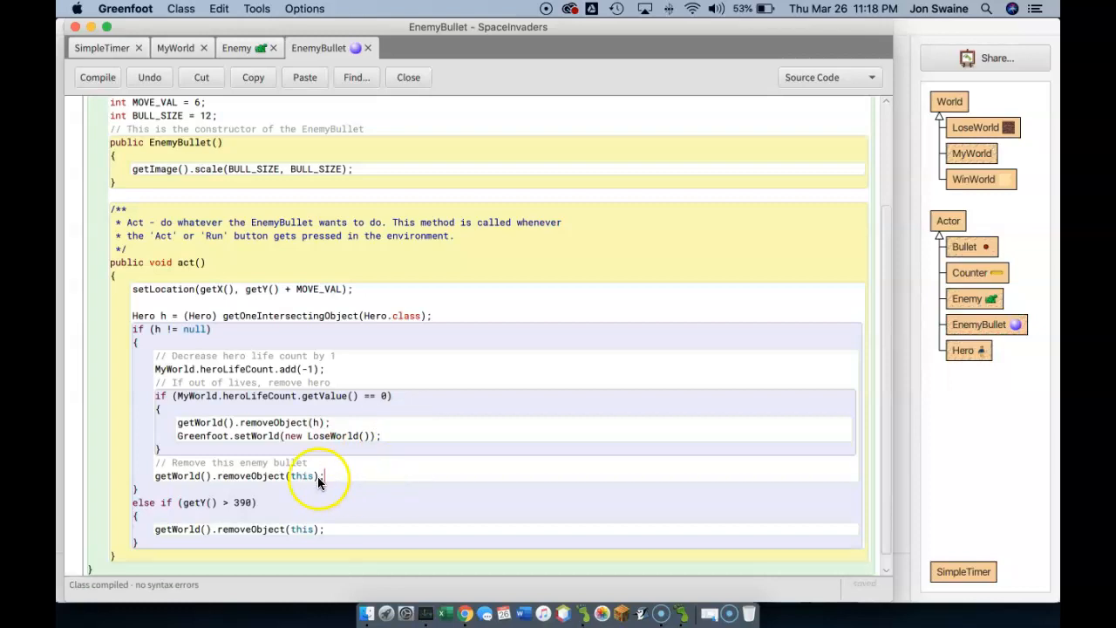
pyautogui.moveTo(277, 442)
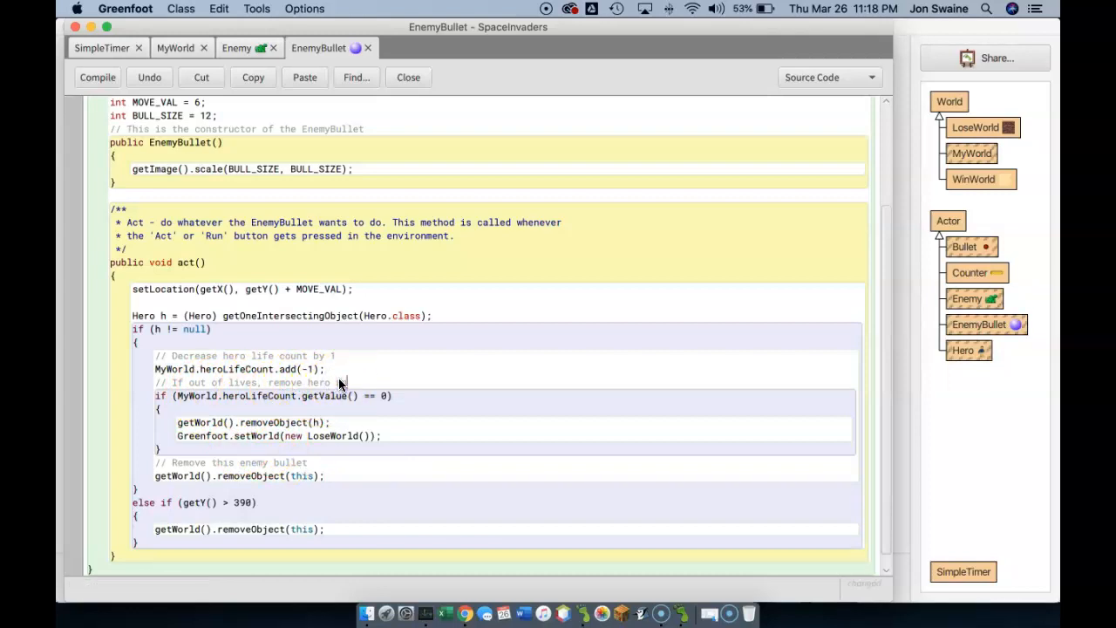
pyautogui.write('and go')
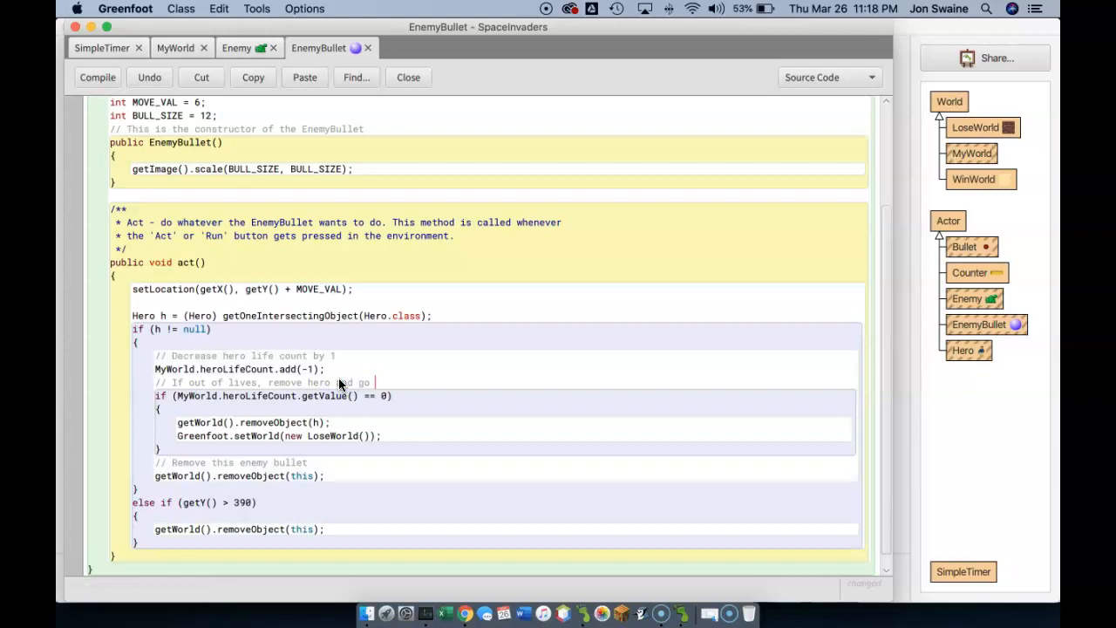
pyautogui.write('to LoseWorl')
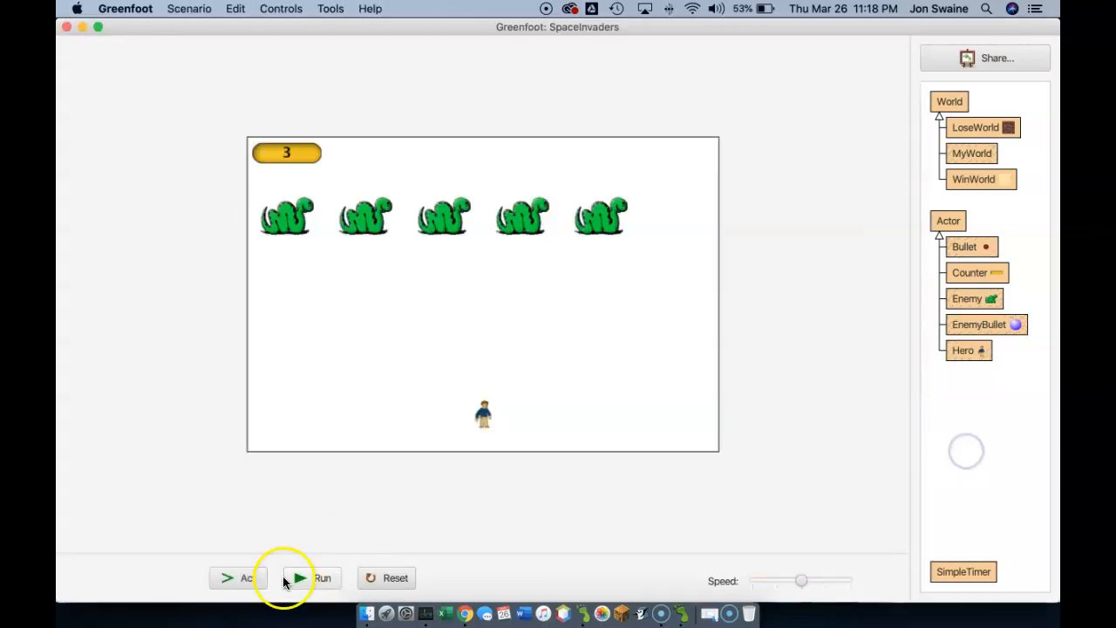
# Run the scenario until the hero loses and LoseWorld appears, then reset it
pyautogui.click(315, 577)
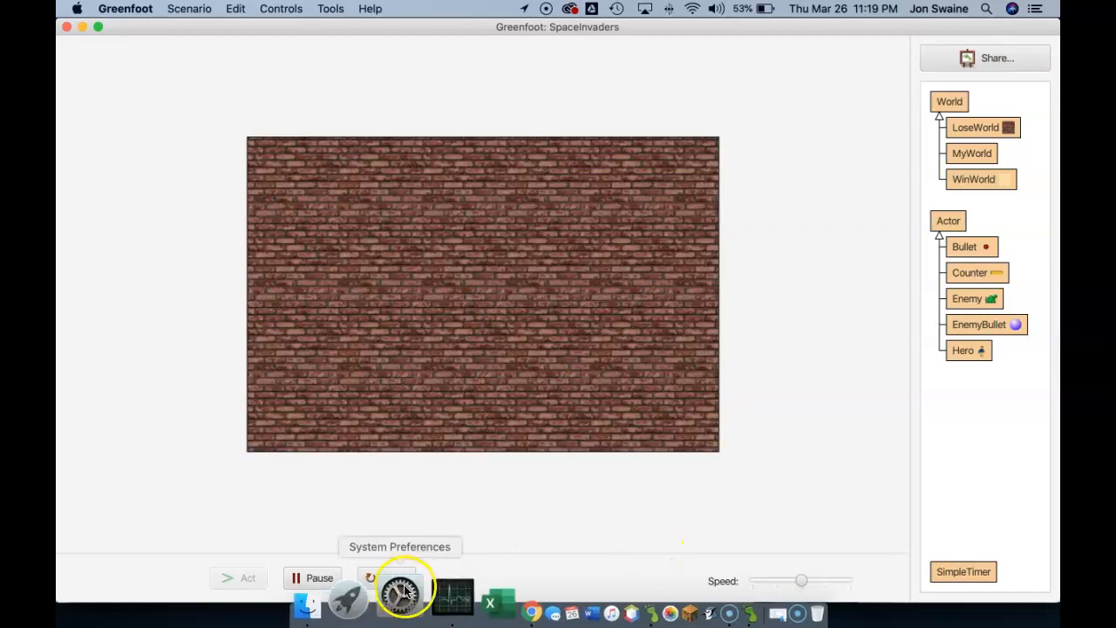
pyautogui.click(400, 577)
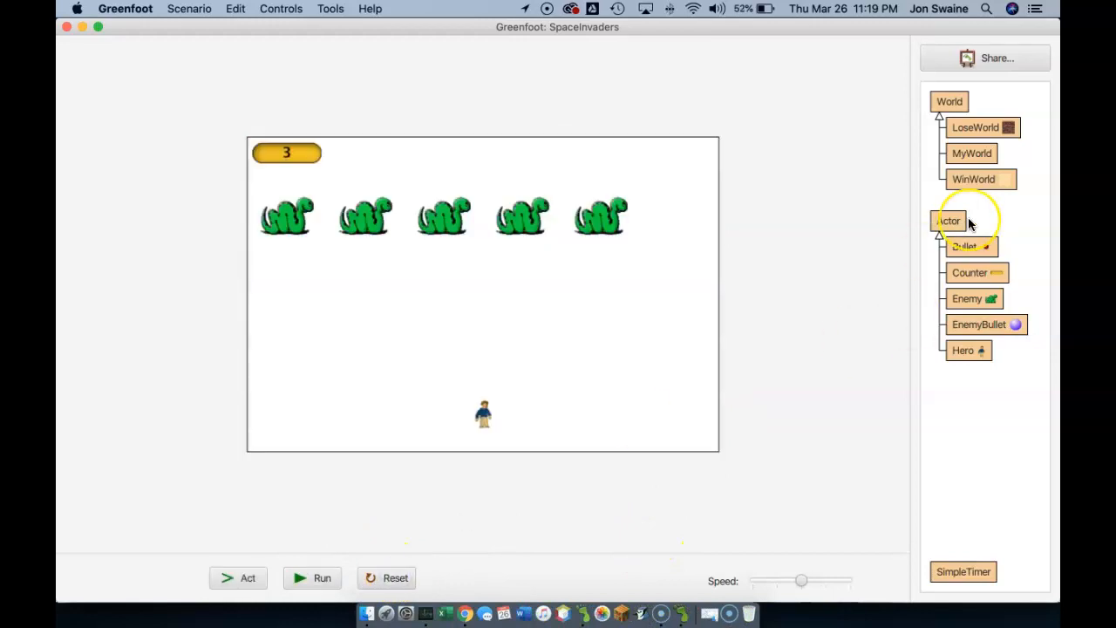
pyautogui.moveTo(968, 222)
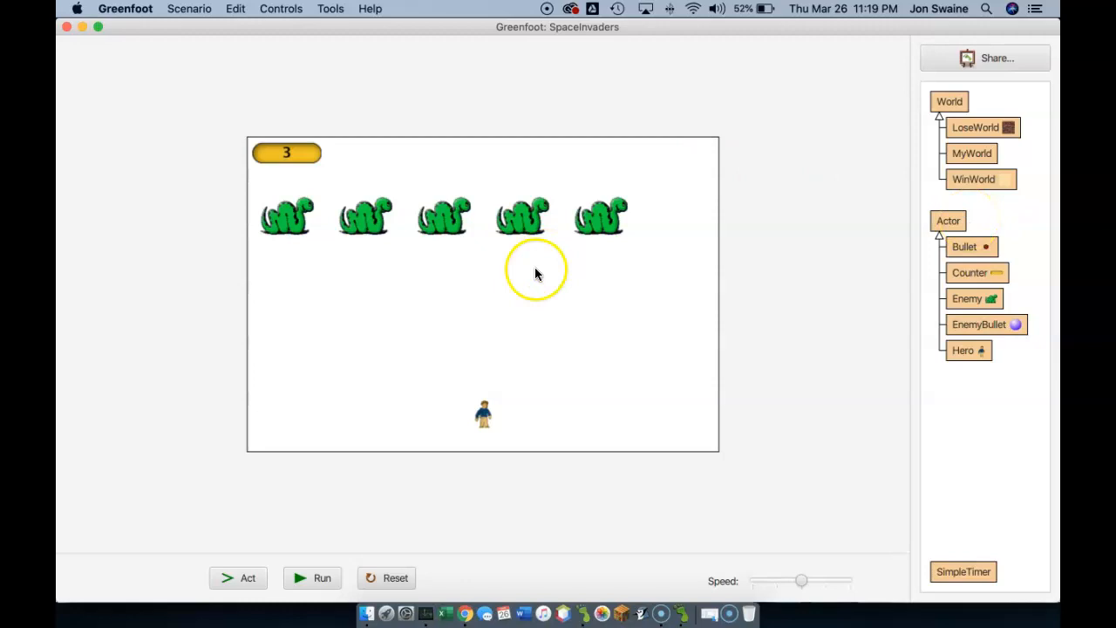
pyautogui.moveTo(577, 211)
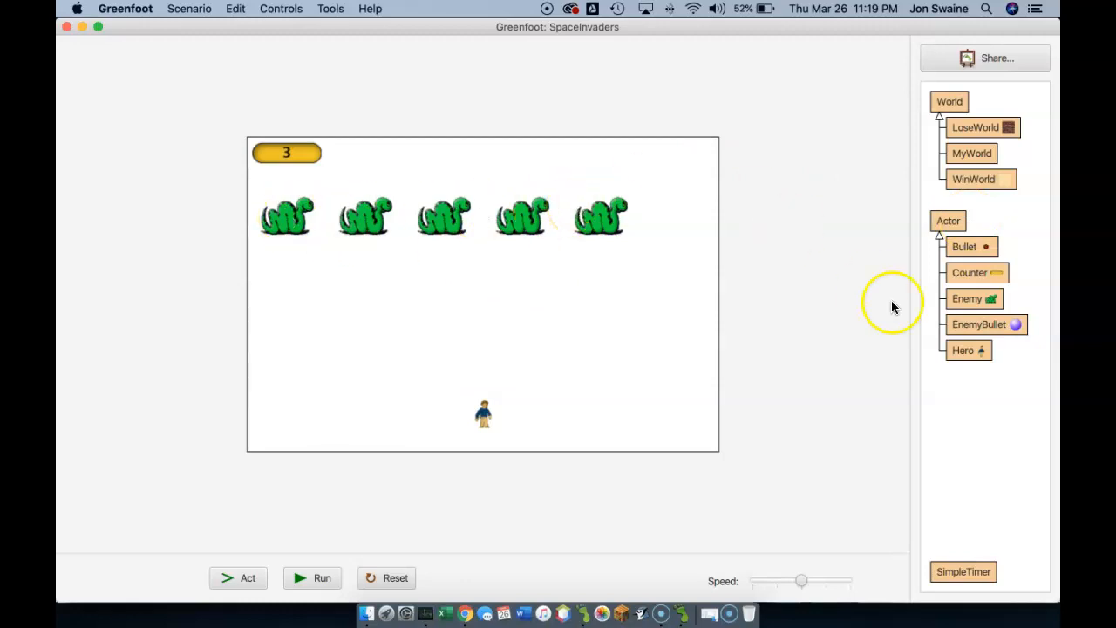
pyautogui.moveTo(970, 259)
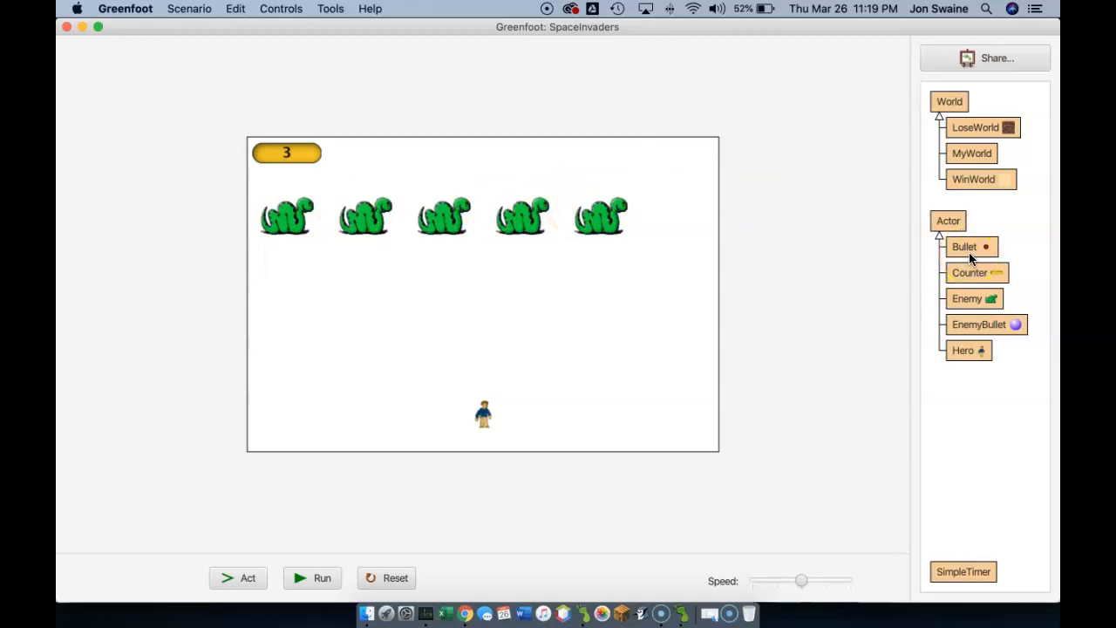
# Open the Bullet class and add a '// 1 If we hit an enemy' comment
pyautogui.doubleClick(964, 246)
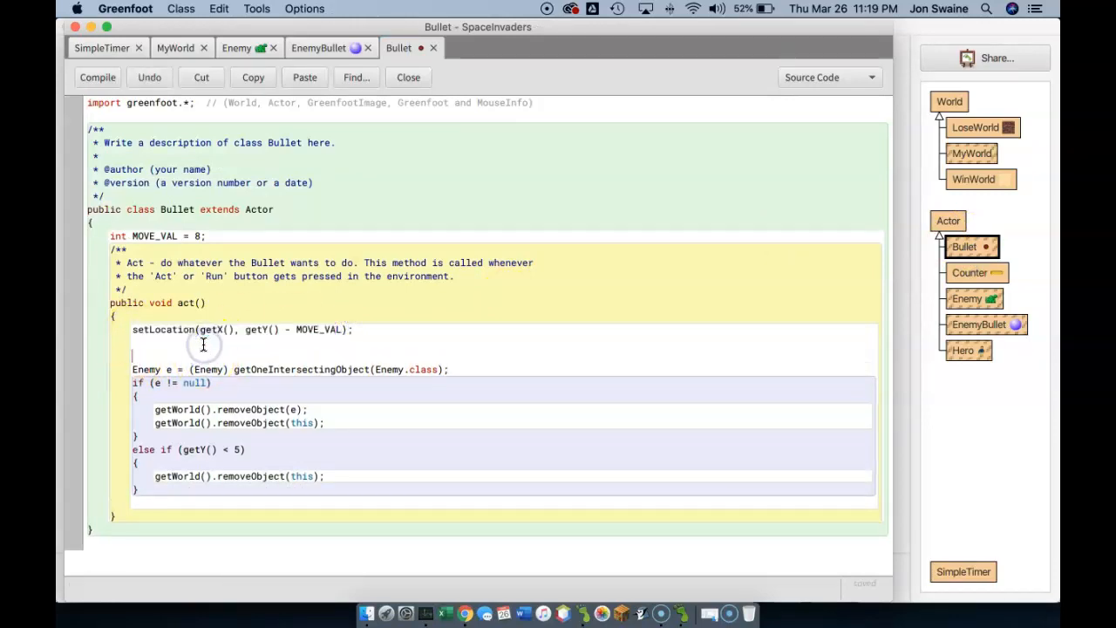
pyautogui.write('// 1')
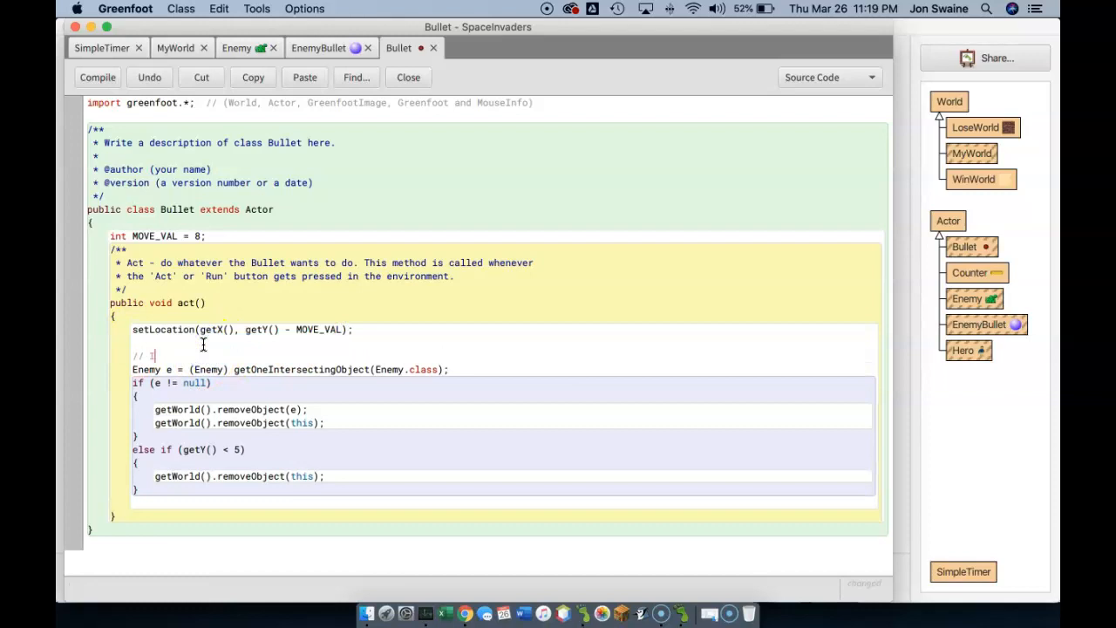
pyautogui.write('If we hit an')
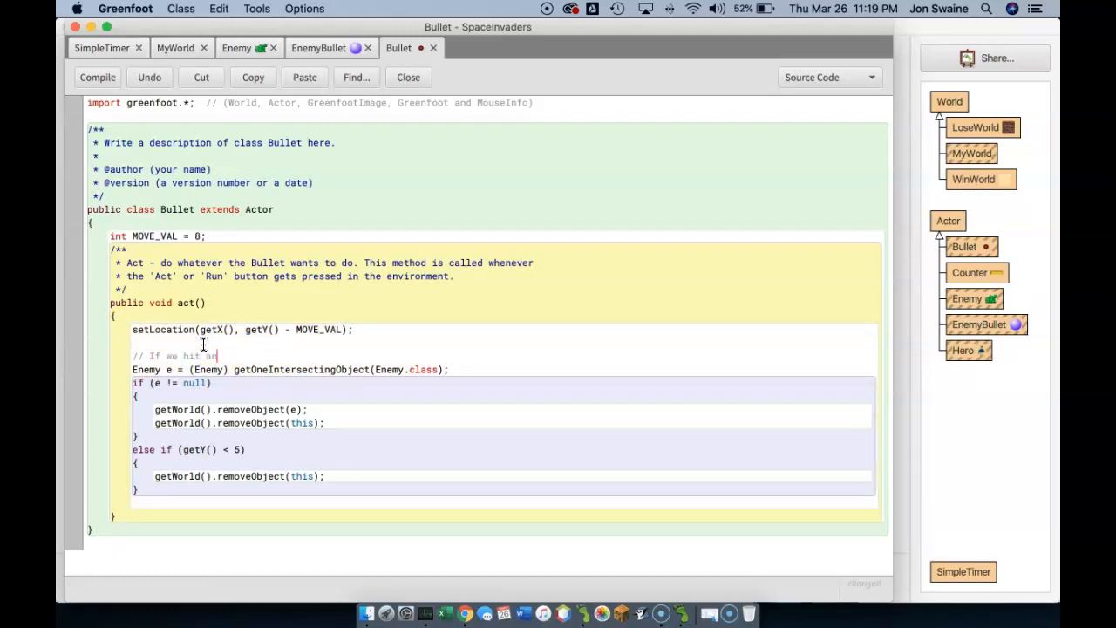
pyautogui.write('enemy')
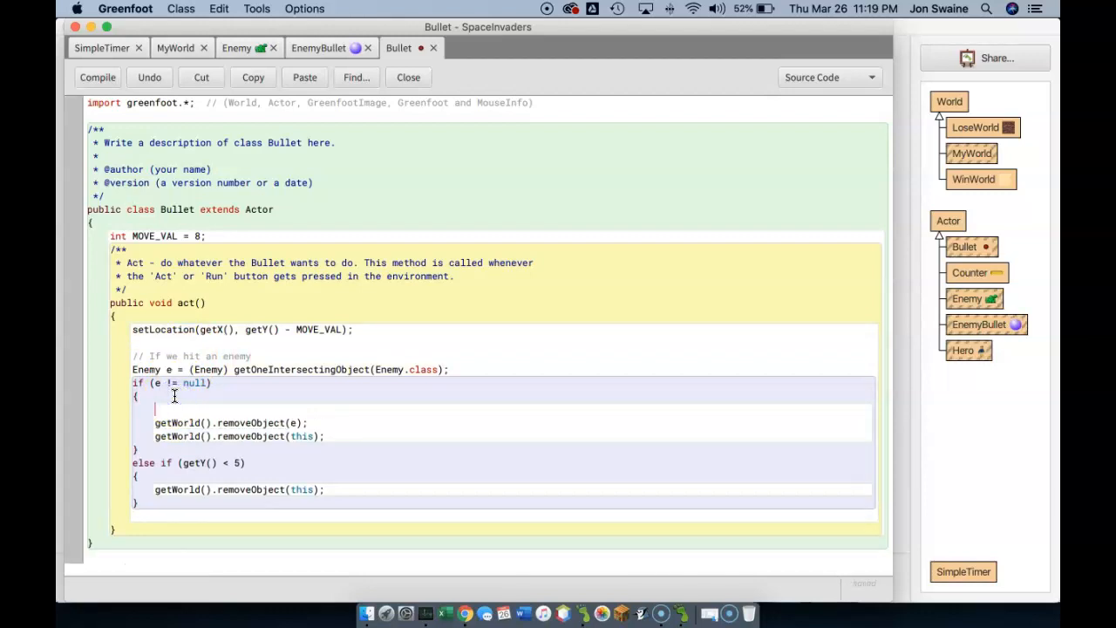
# Add a '// Remove the enemy and the bullet' comment and begin an if statement
pyautogui.write('//')
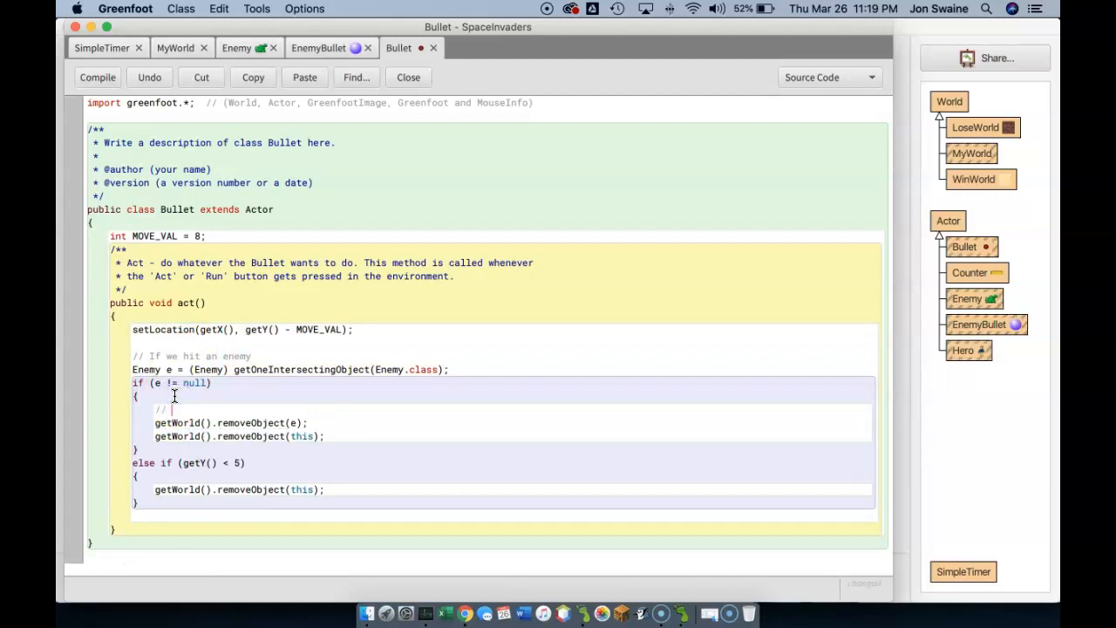
pyautogui.write('Remove the')
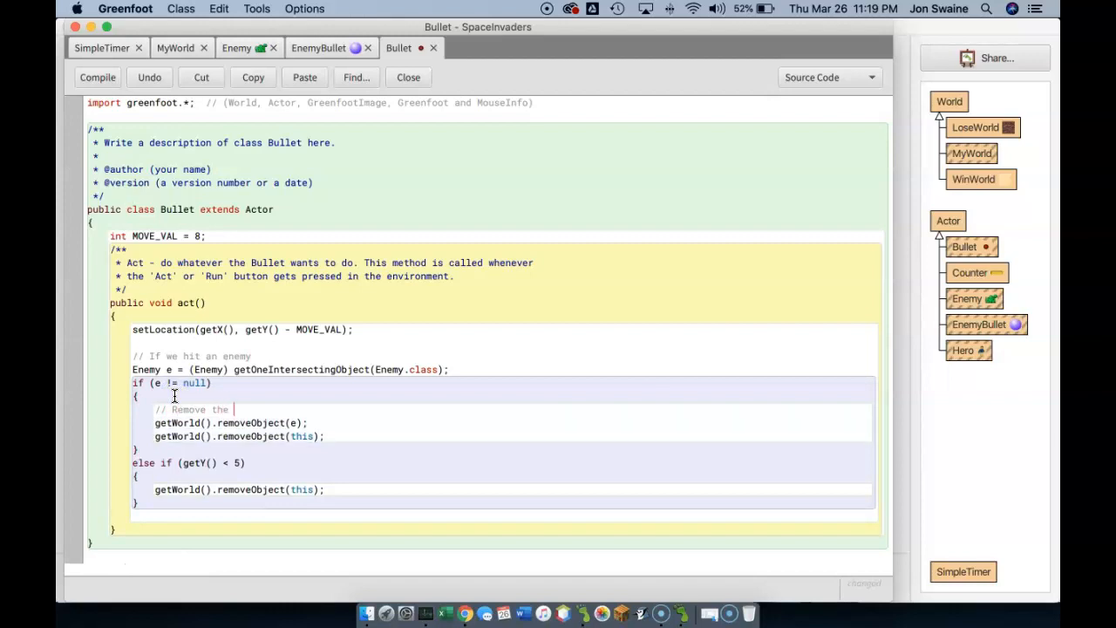
pyautogui.write('enemy and')
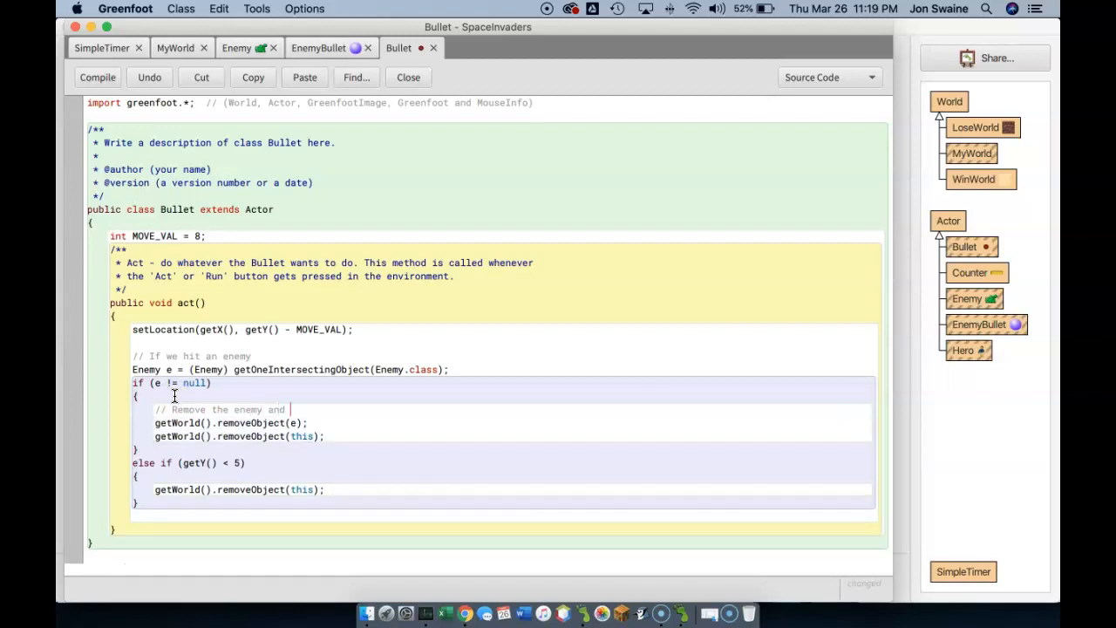
pyautogui.write('the bullet')
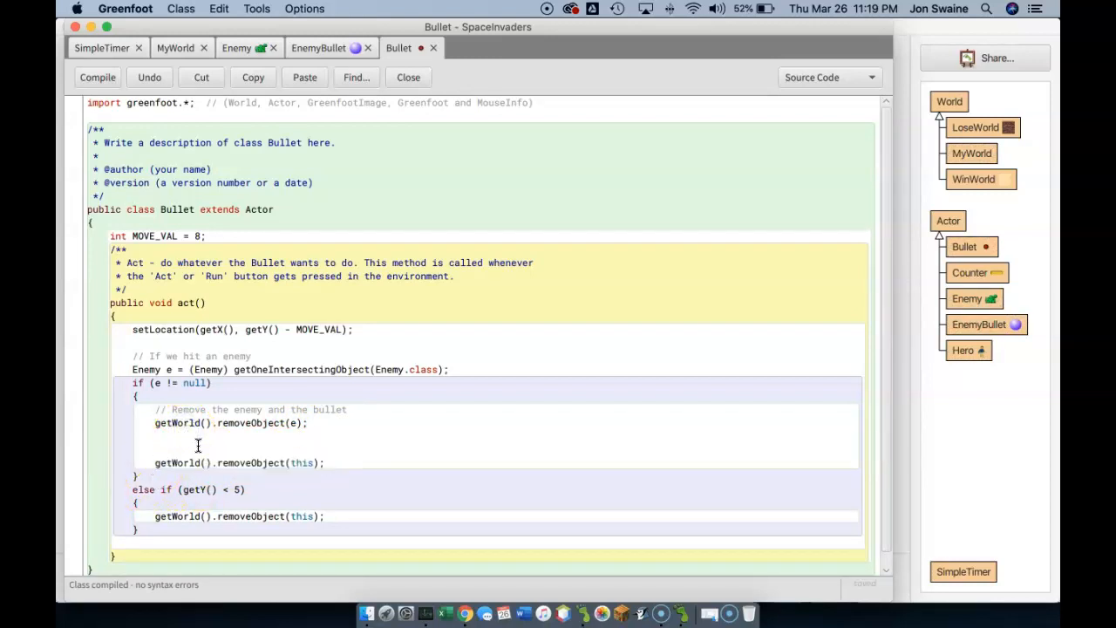
pyautogui.write('if (')
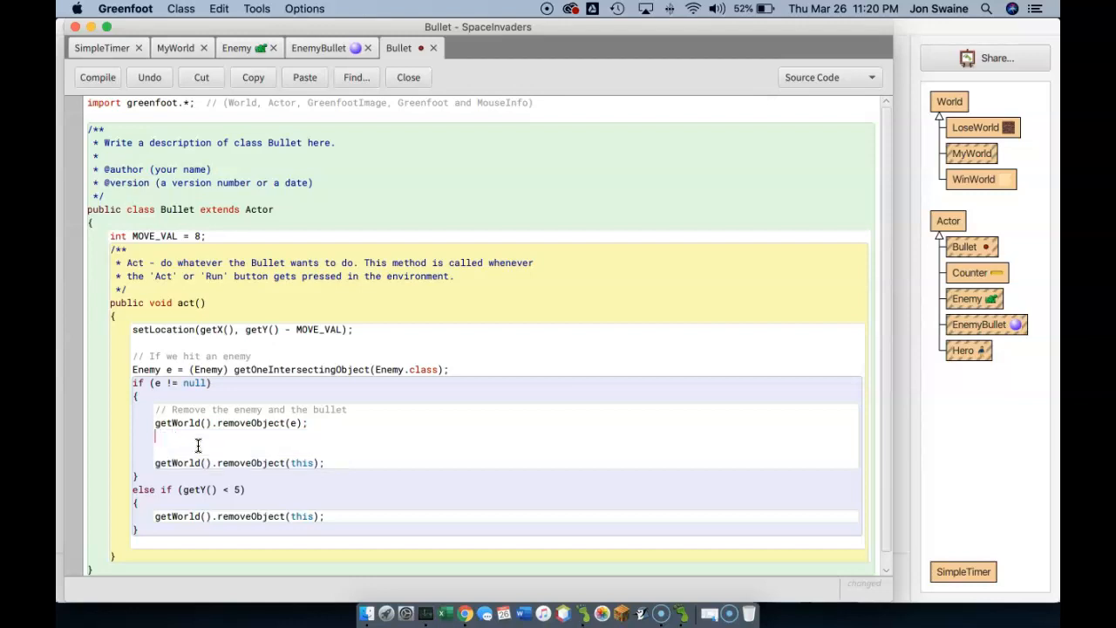
pyautogui.moveTo(305, 268)
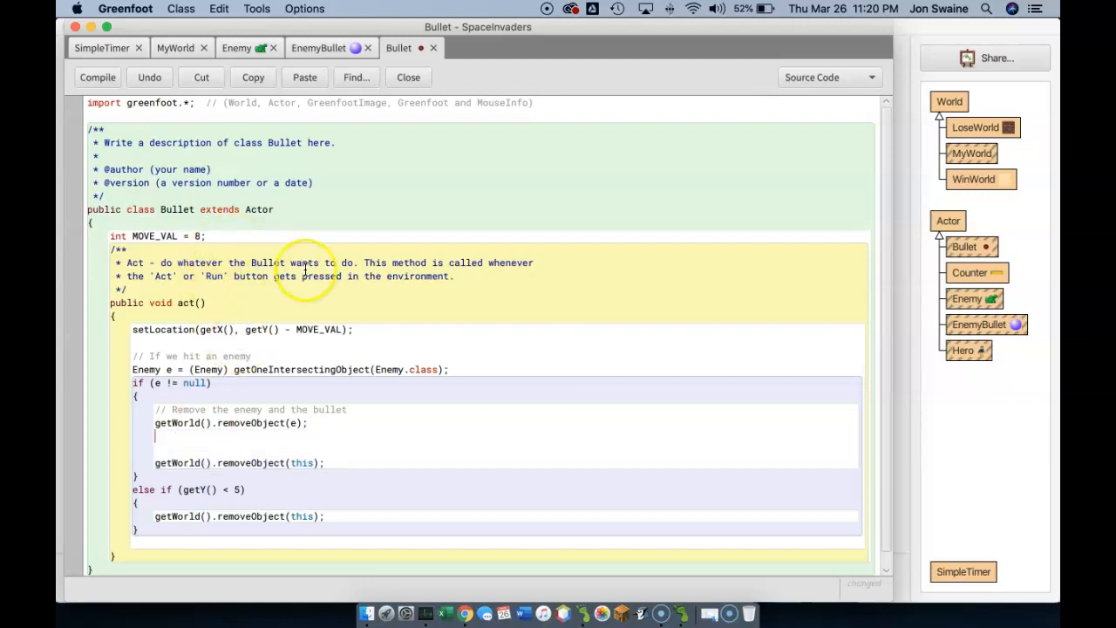
pyautogui.moveTo(342, 291)
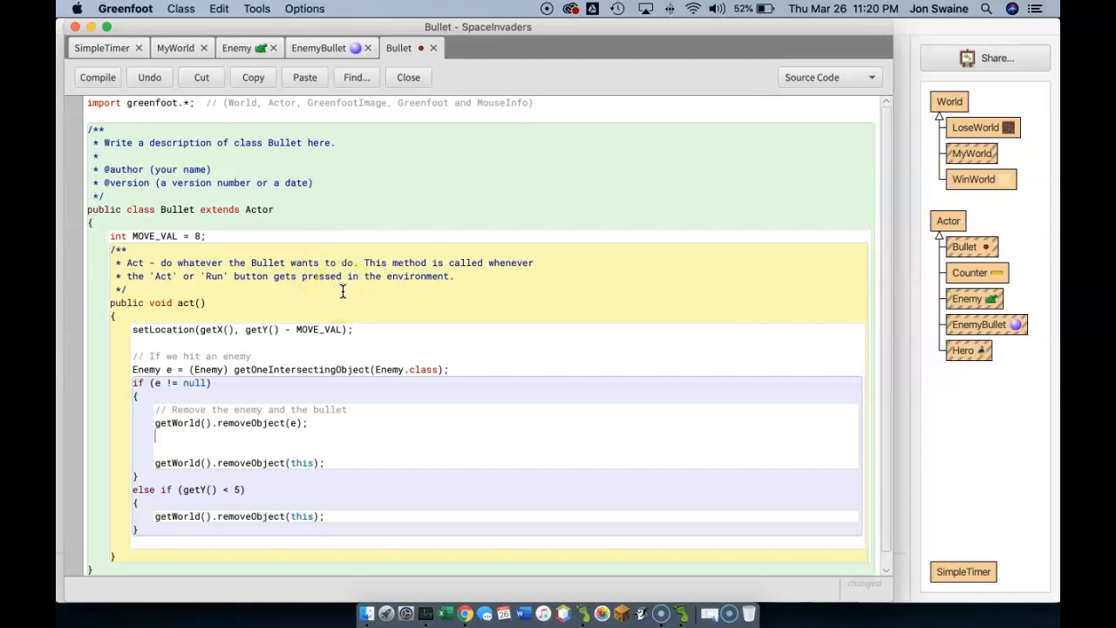
pyautogui.moveTo(610, 246)
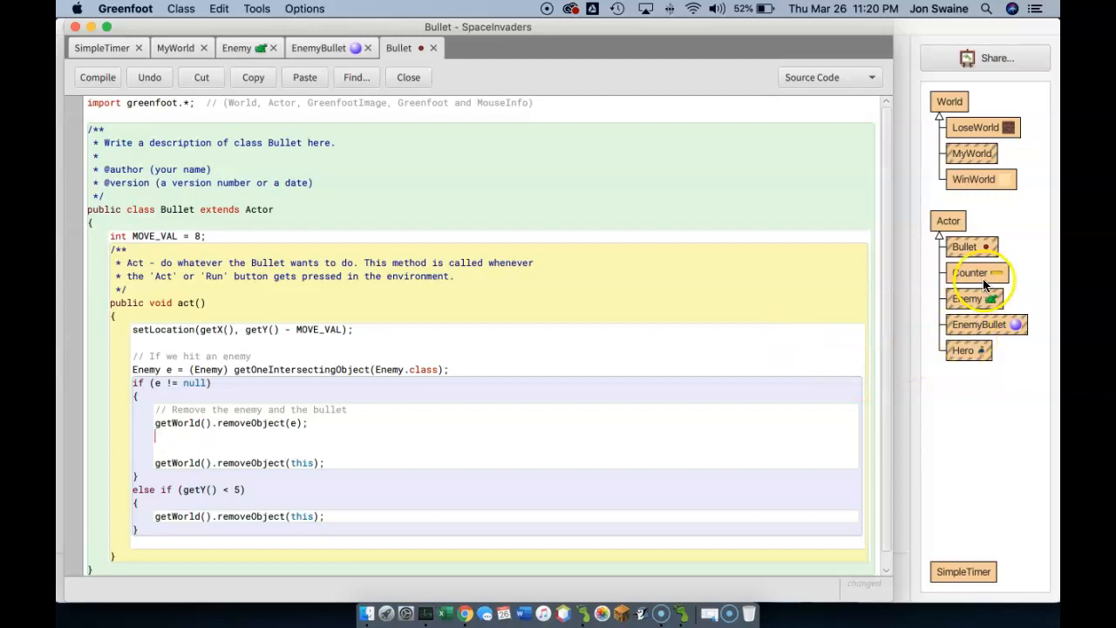
# View the world with its life counter at 3, then open MyWorld's source
pyautogui.click(408, 77)
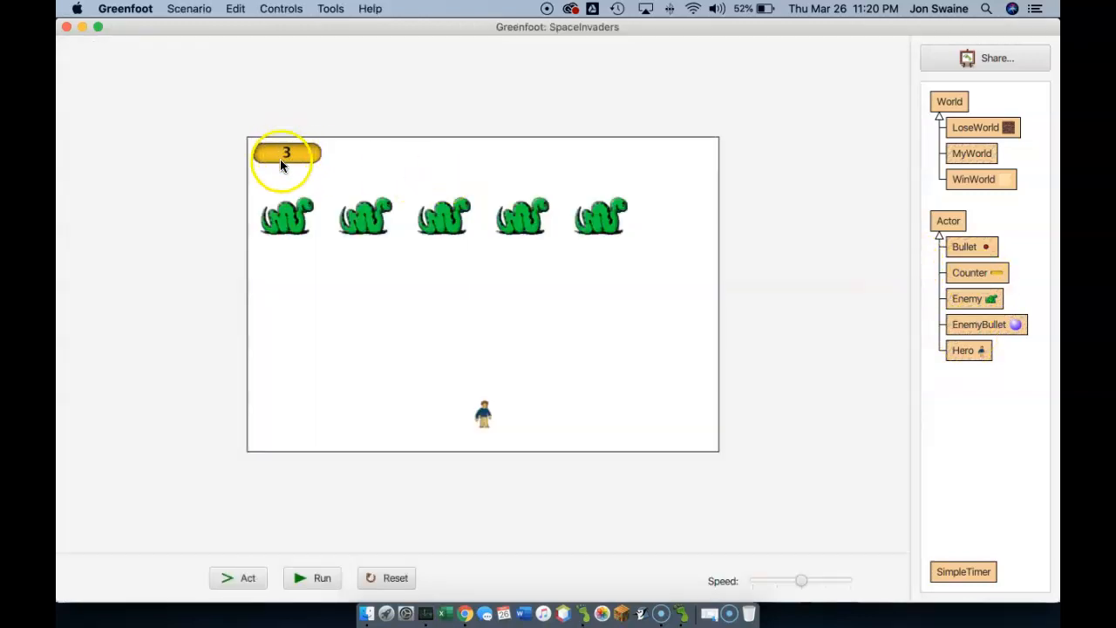
pyautogui.moveTo(330, 196)
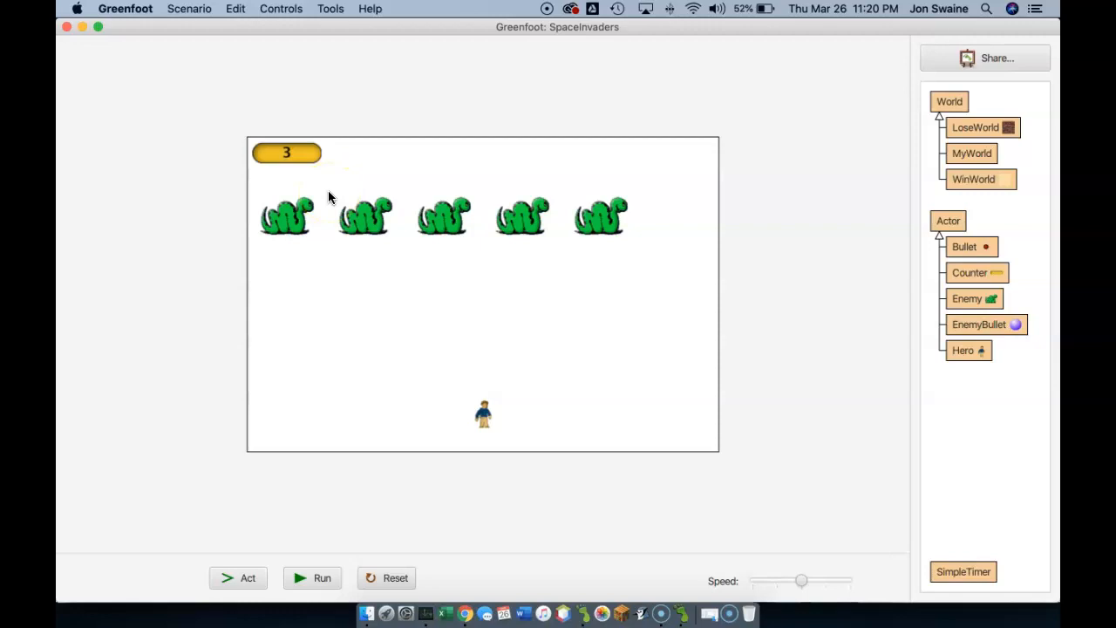
pyautogui.moveTo(724, 118)
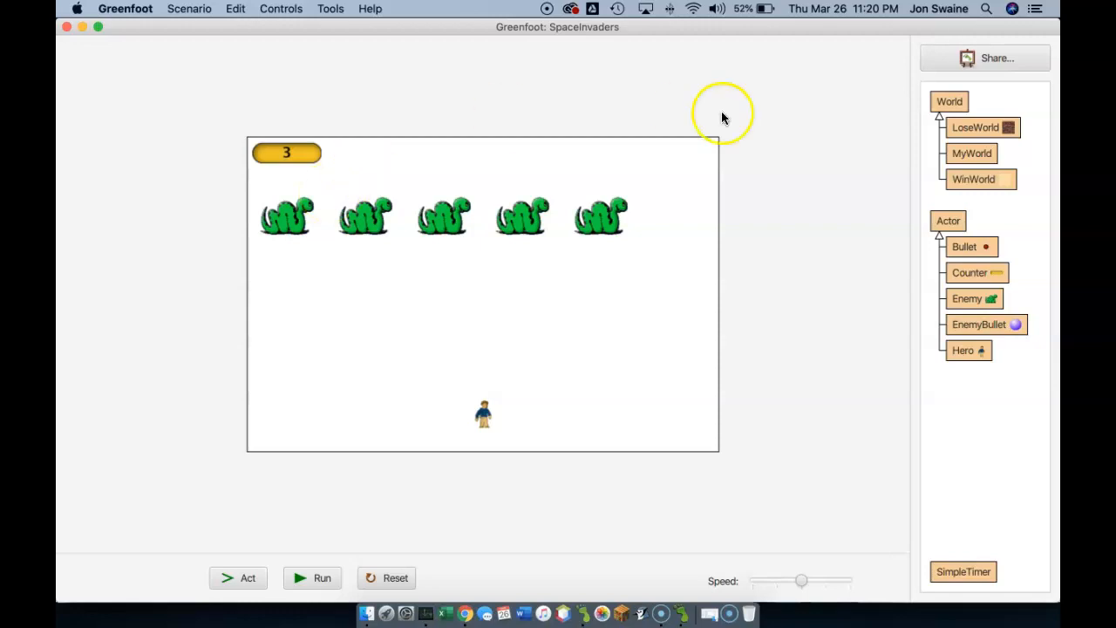
pyautogui.doubleClick(971, 153)
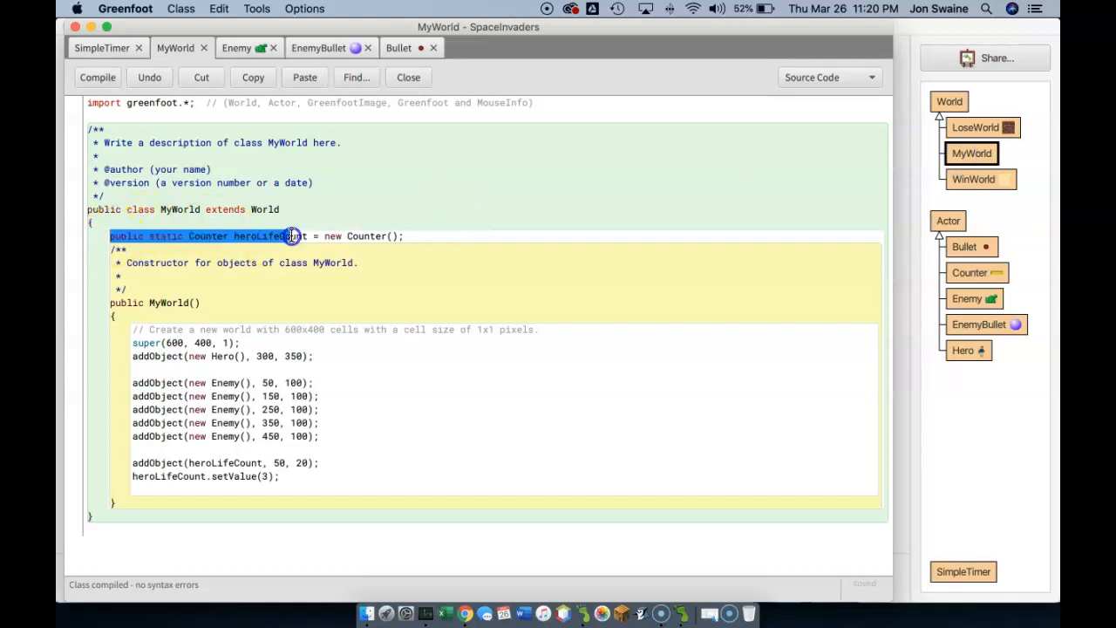
# Duplicate the heroLifeCount declaration and rename the copy to scoreCount
pyautogui.click(426, 236)
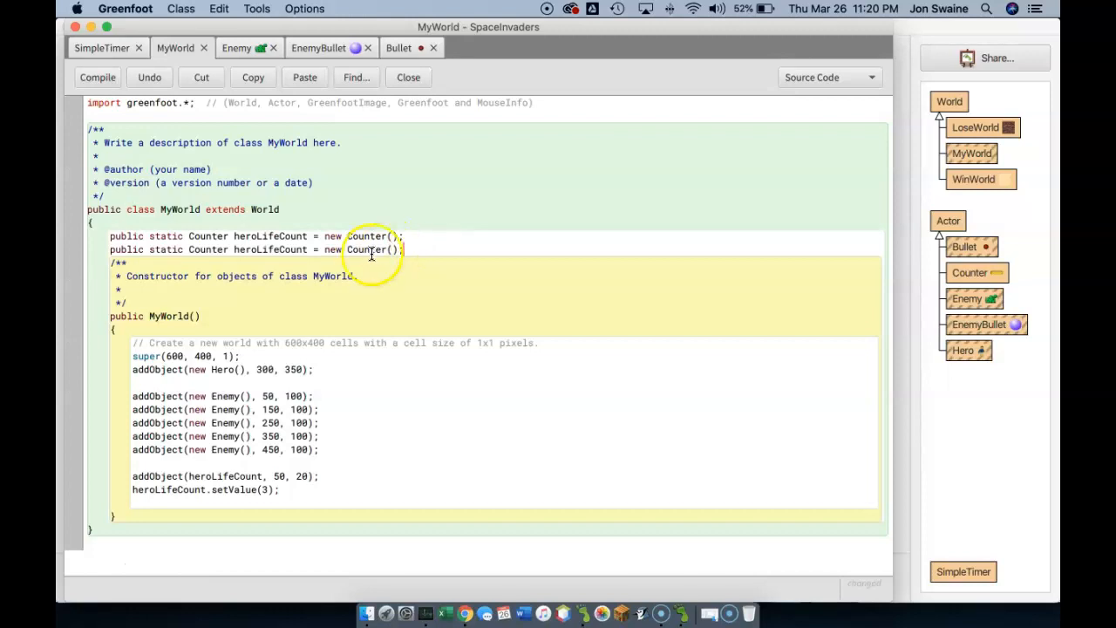
pyautogui.moveTo(186, 209)
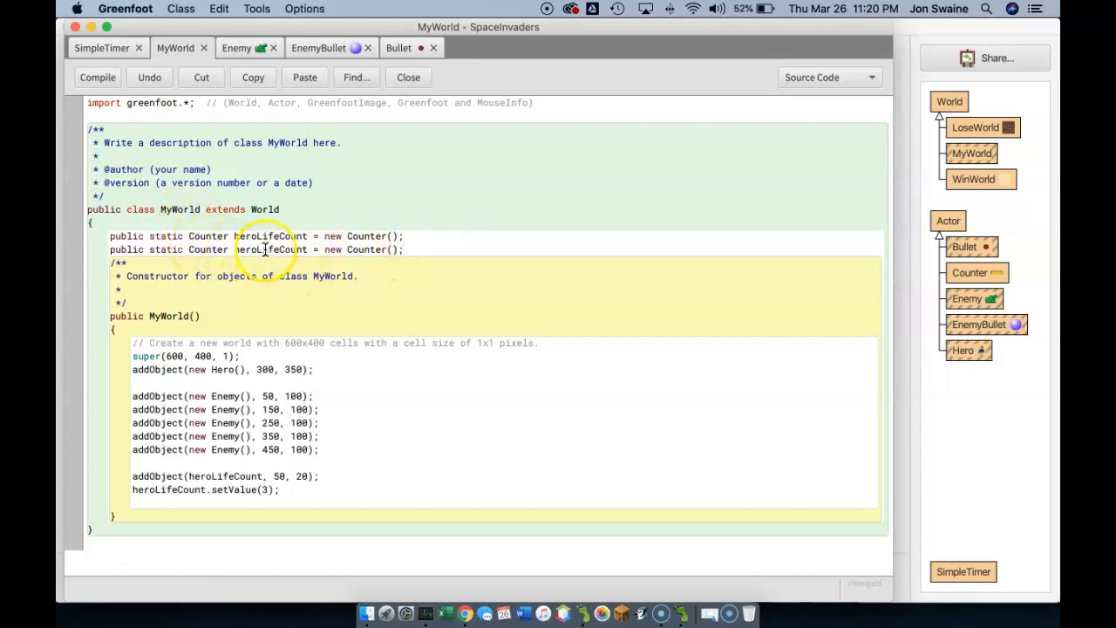
pyautogui.doubleClick(268, 250)
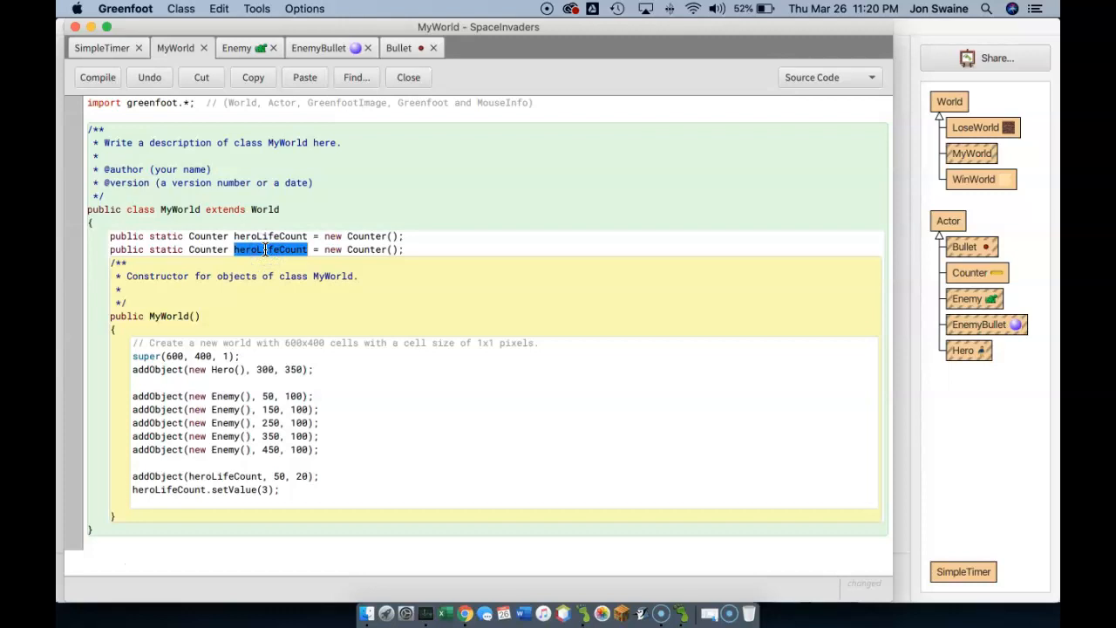
pyautogui.write('scoreCounter')
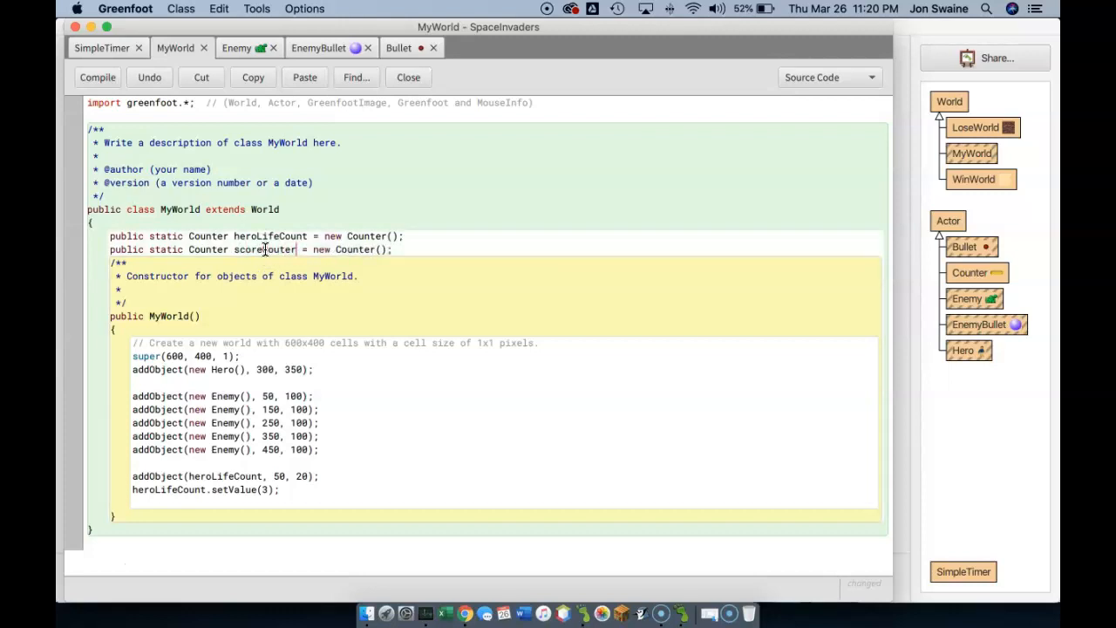
pyautogui.click(313, 306)
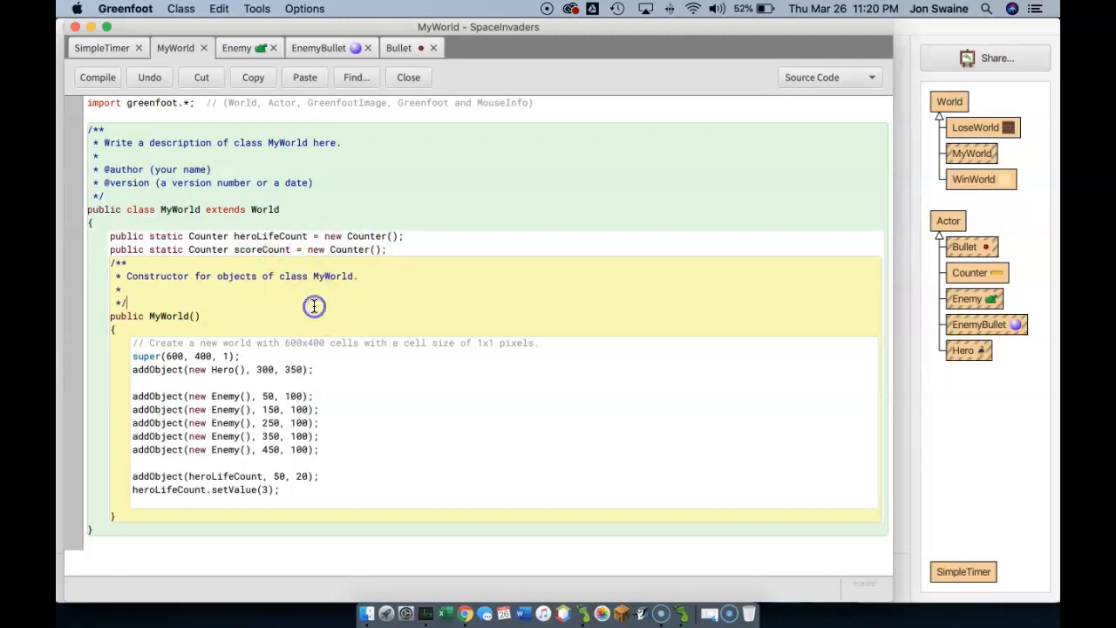
pyautogui.click(97, 77)
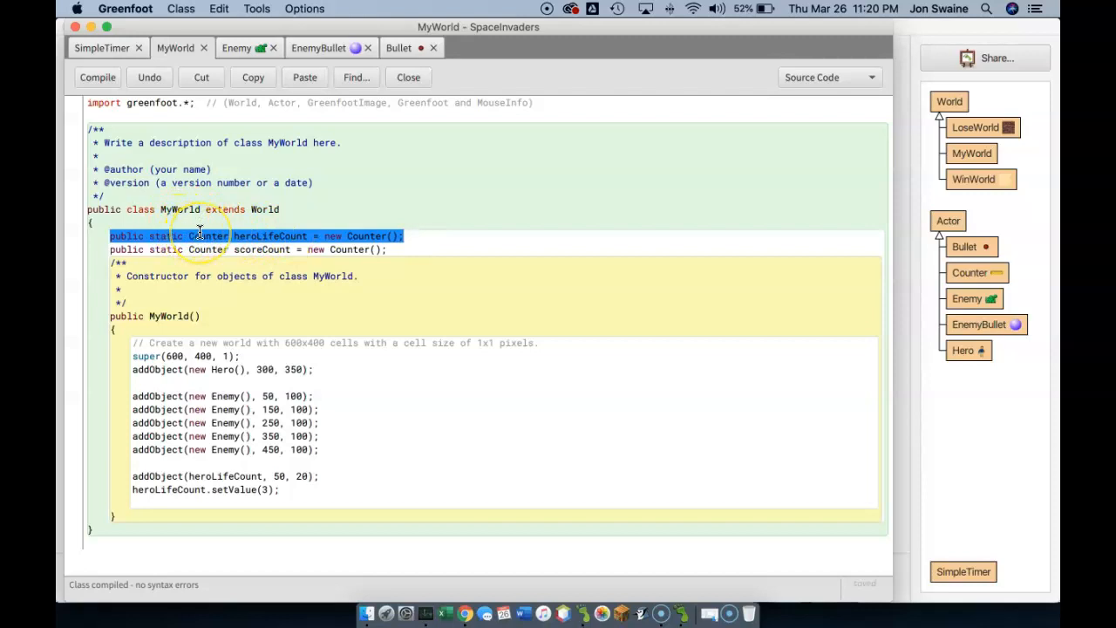
pyautogui.doubleClick(268, 235)
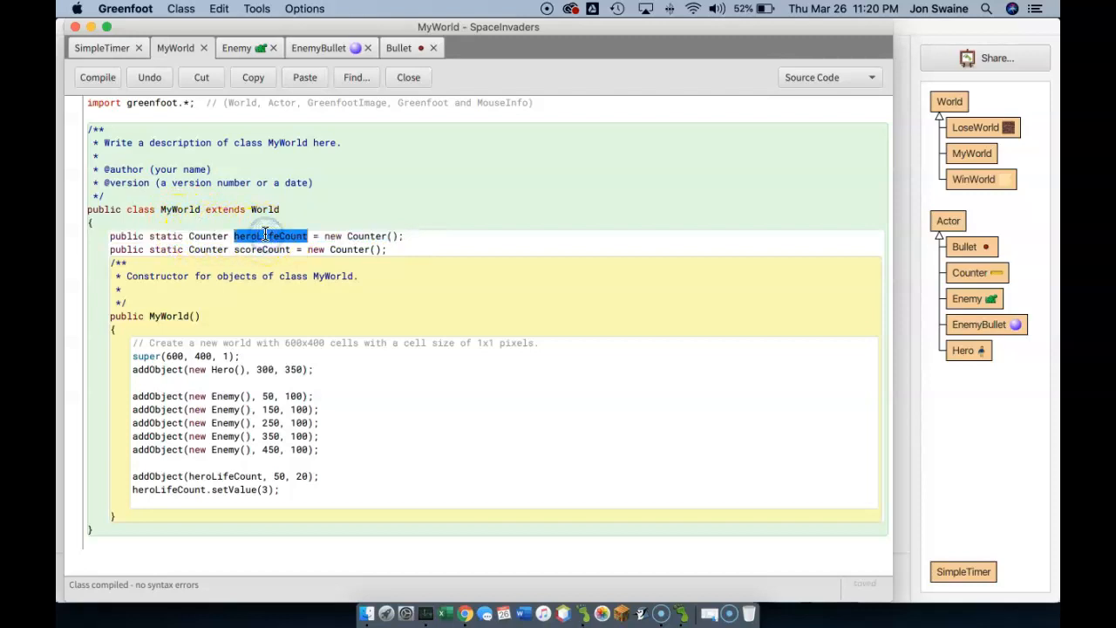
pyautogui.moveTo(255, 249)
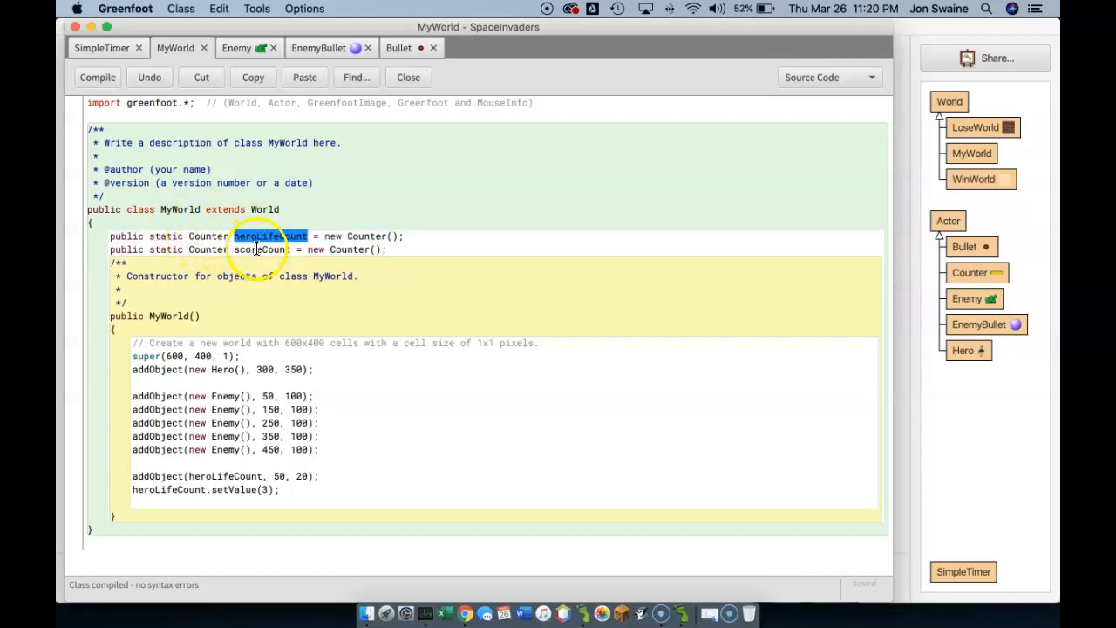
pyautogui.doubleClick(261, 249)
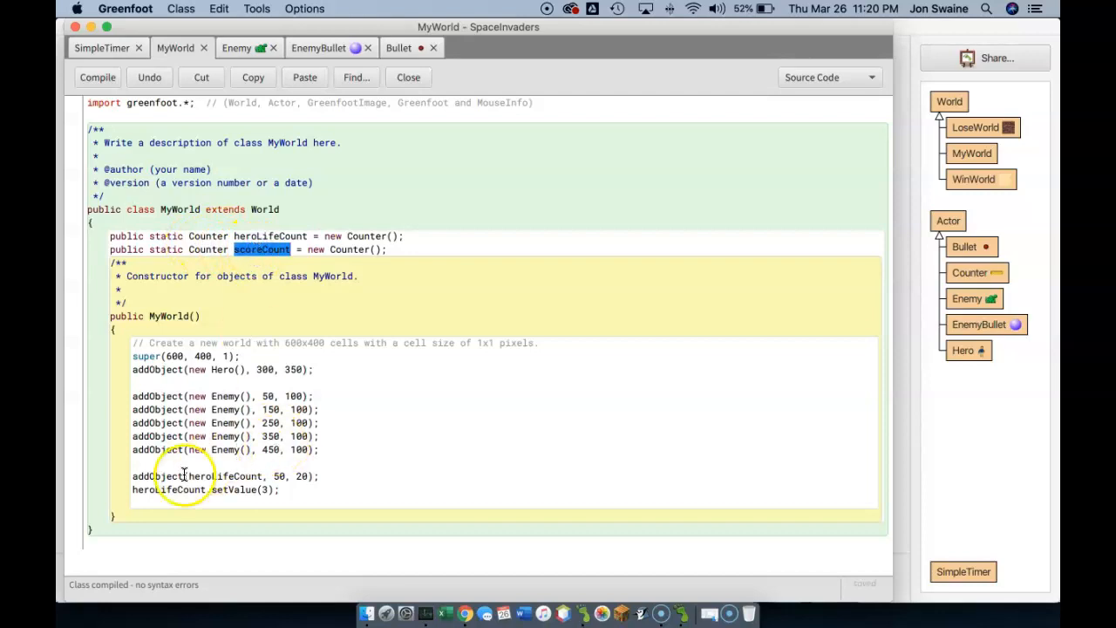
pyautogui.moveTo(132, 476); pyautogui.dragTo(299, 490)
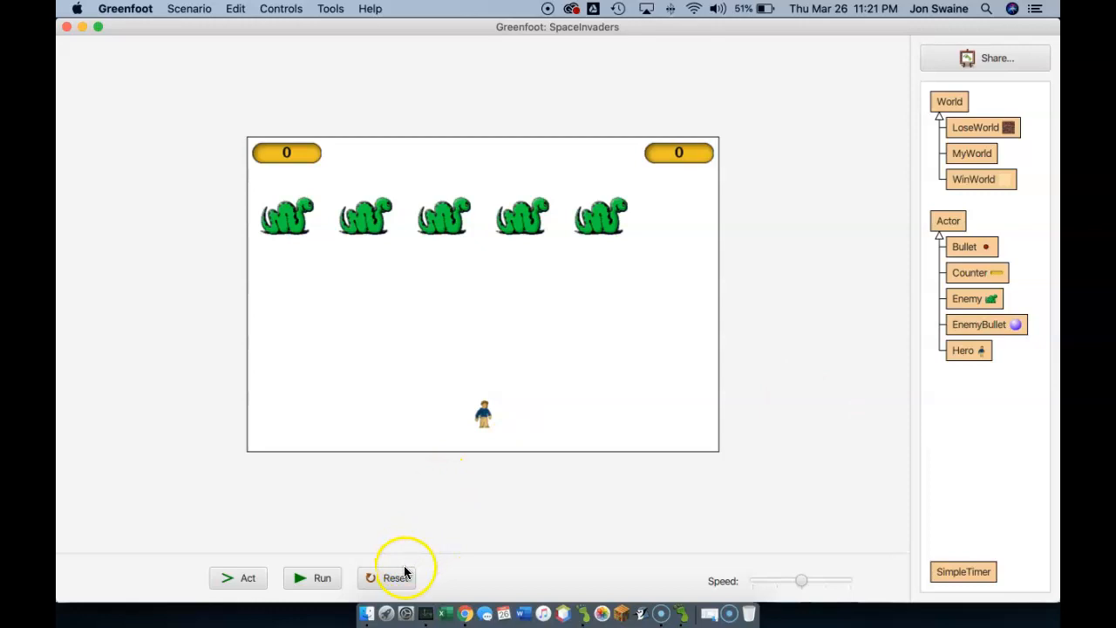
pyautogui.moveTo(968, 287)
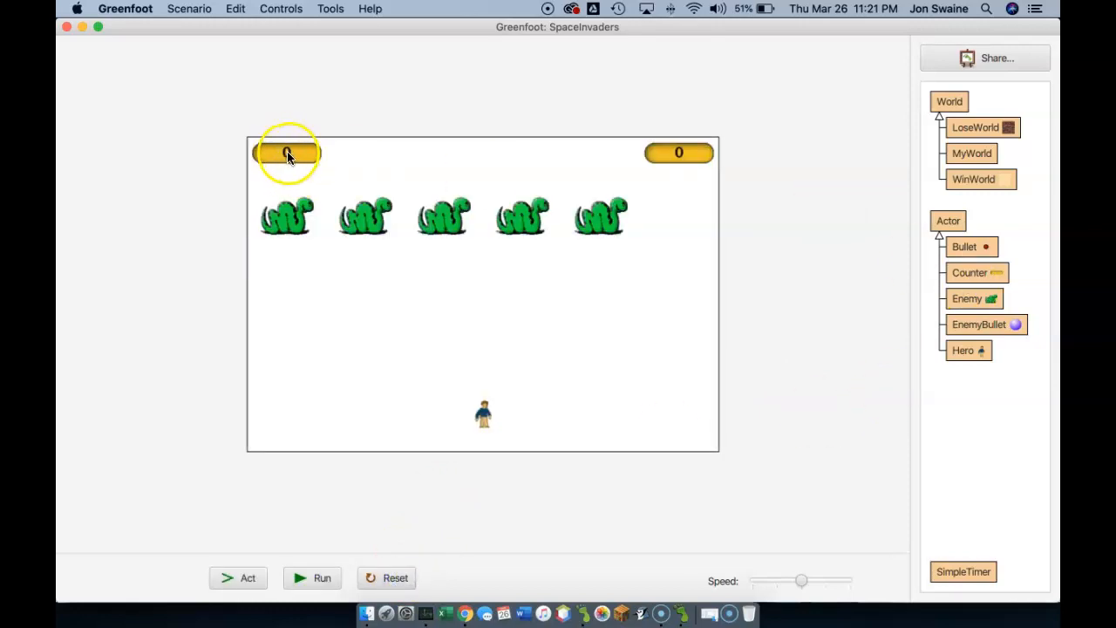
# Reopen MyWorld's source to review the scoreCount setup lines
pyautogui.doubleClick(971, 152)
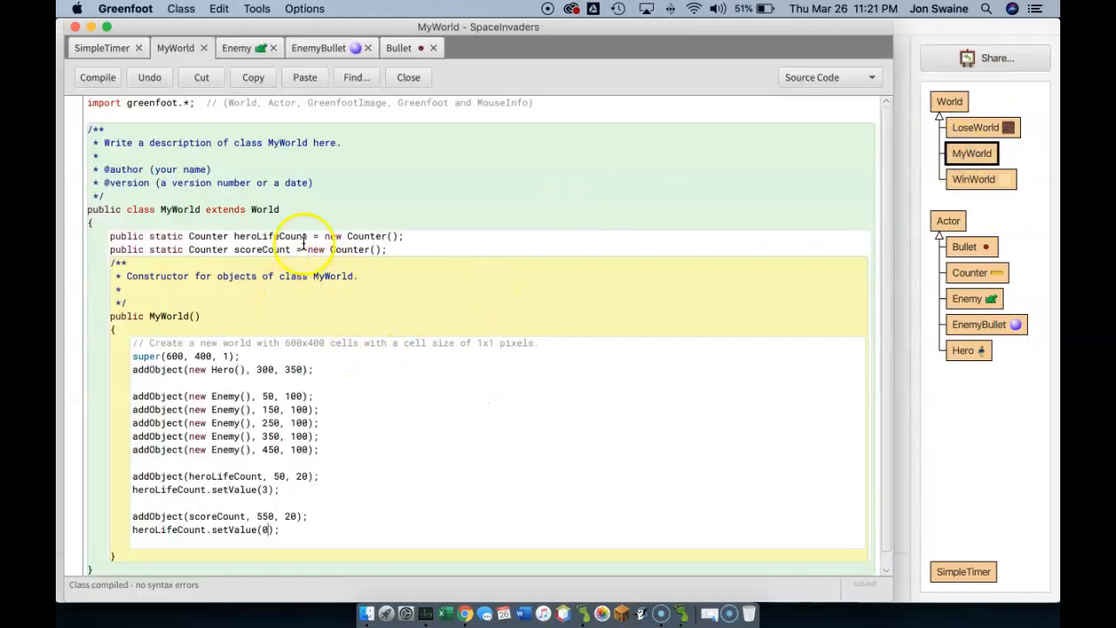
pyautogui.moveTo(266, 489)
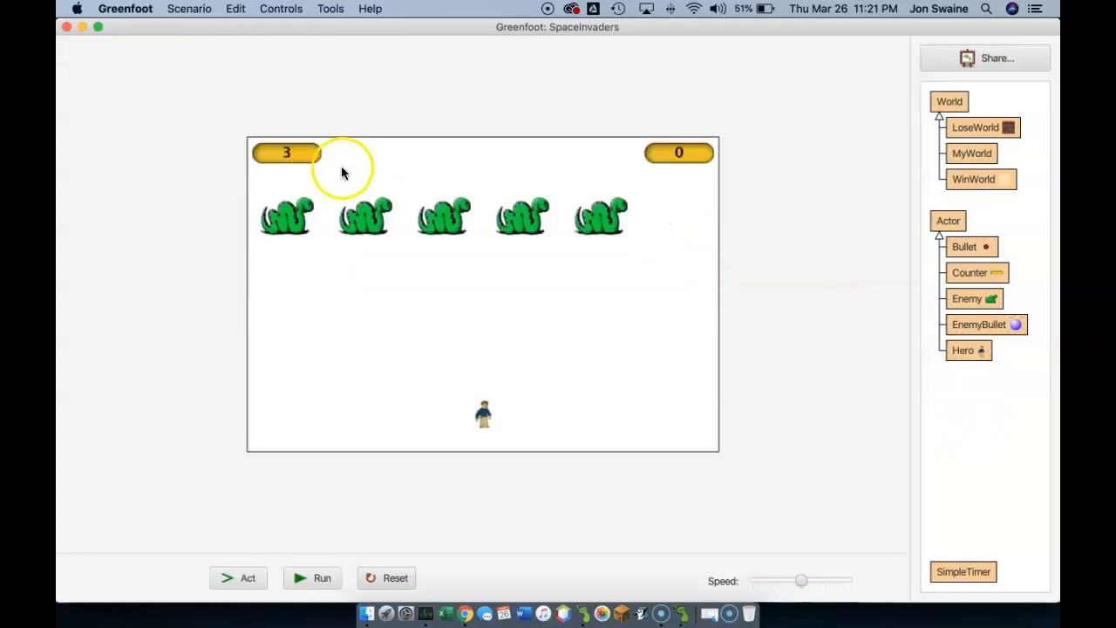
pyautogui.moveTo(647, 154)
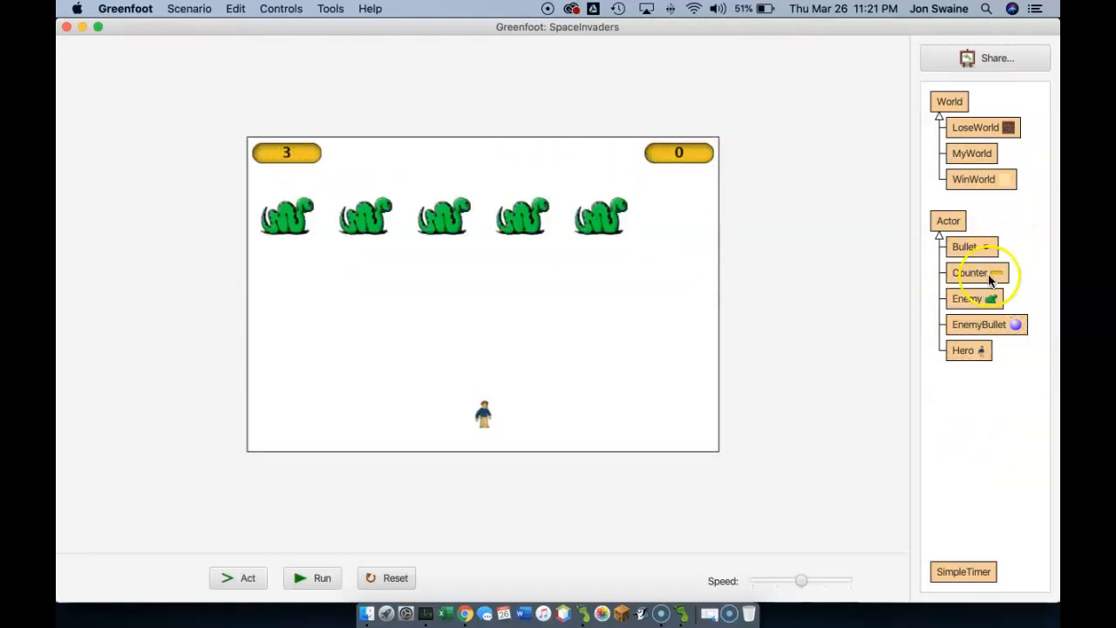
# Open Bullet and copy the MyWorld.heroLifeCount.add(-1); line from EnemyBullet
pyautogui.doubleClick(970, 246)
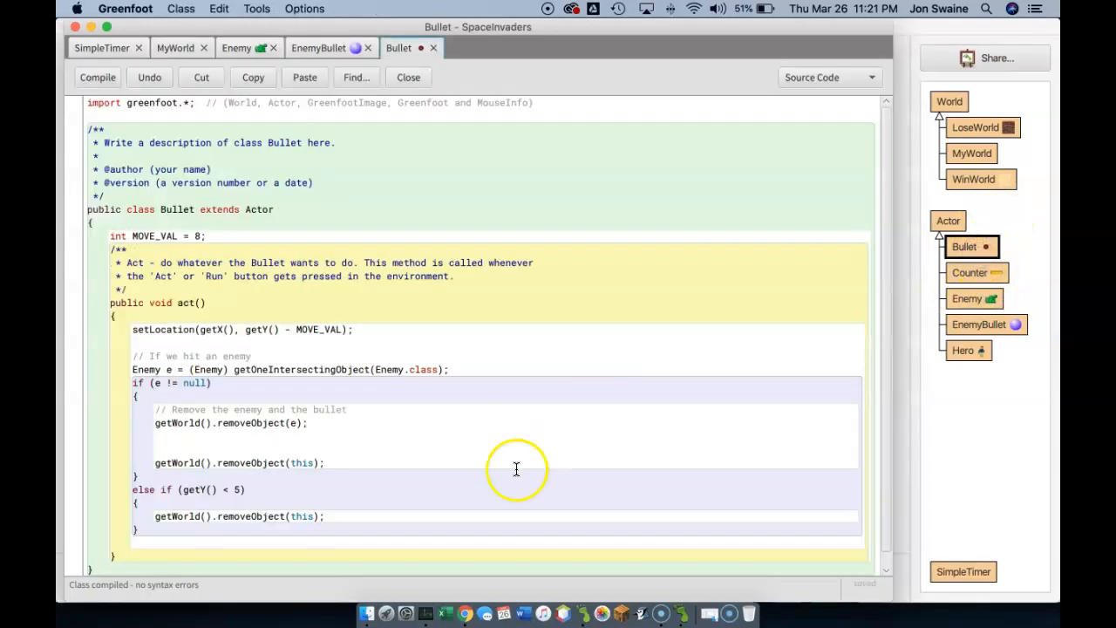
pyautogui.moveTo(386, 105)
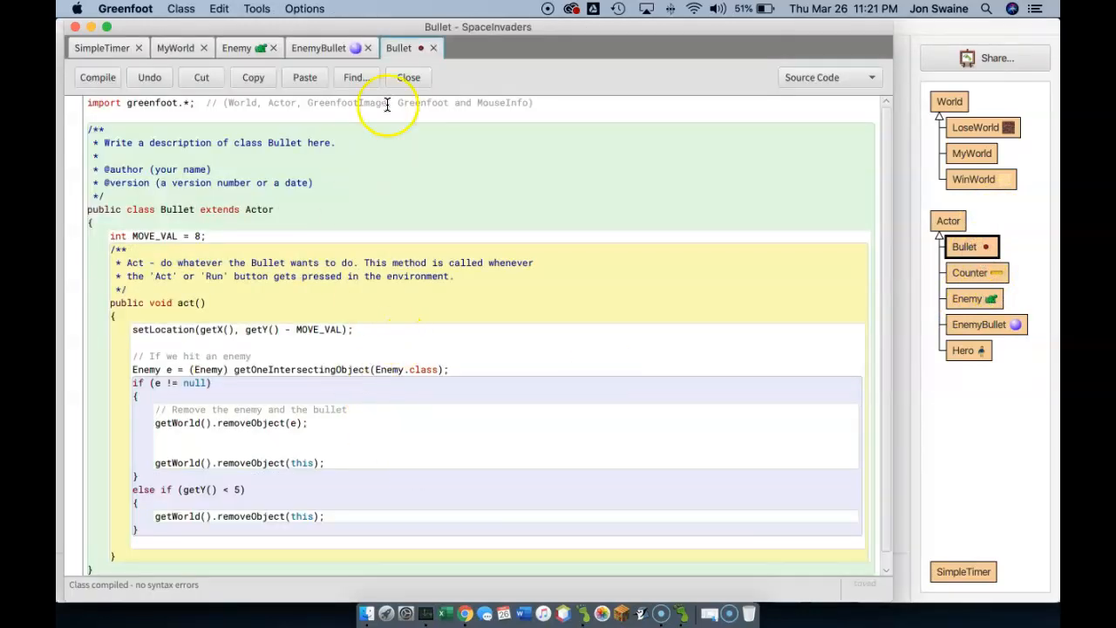
pyautogui.click(323, 47)
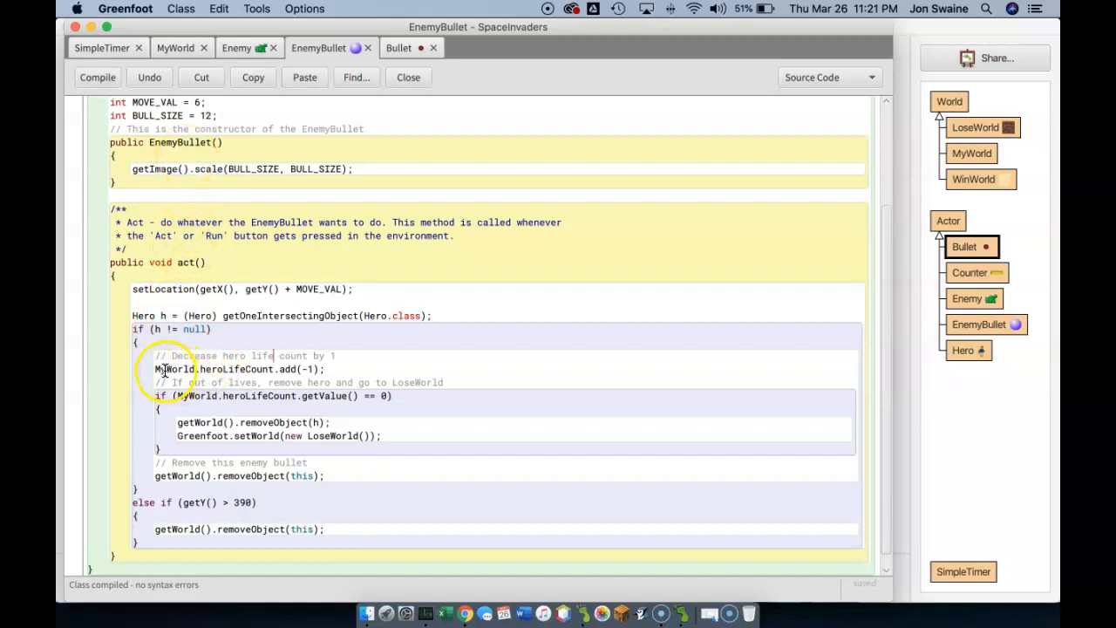
pyautogui.tripleClick(240, 368)
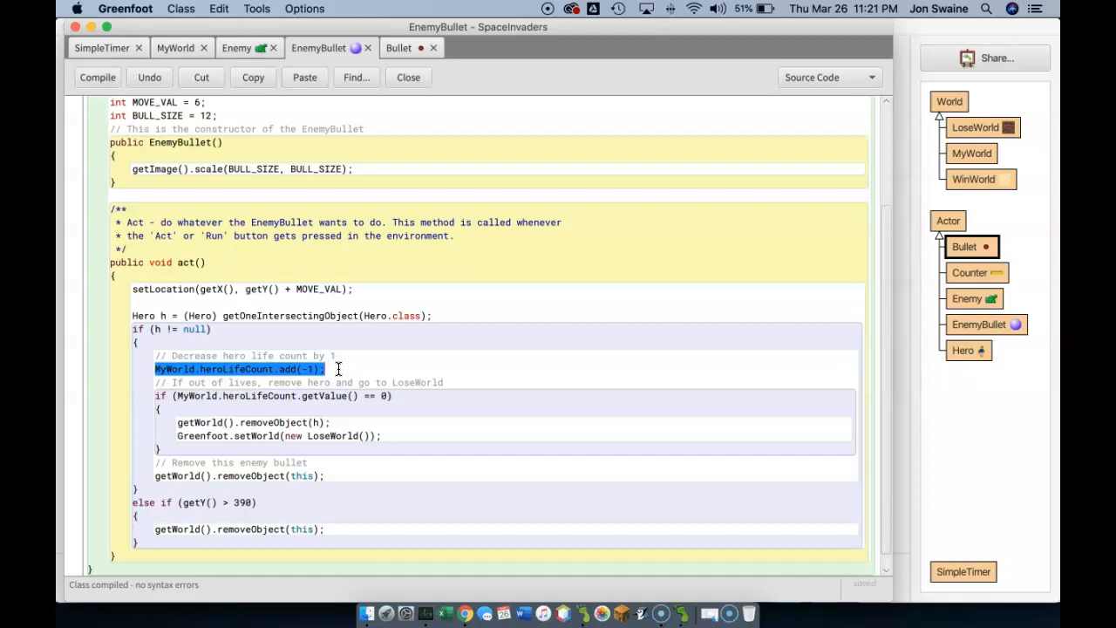
pyautogui.click(398, 48)
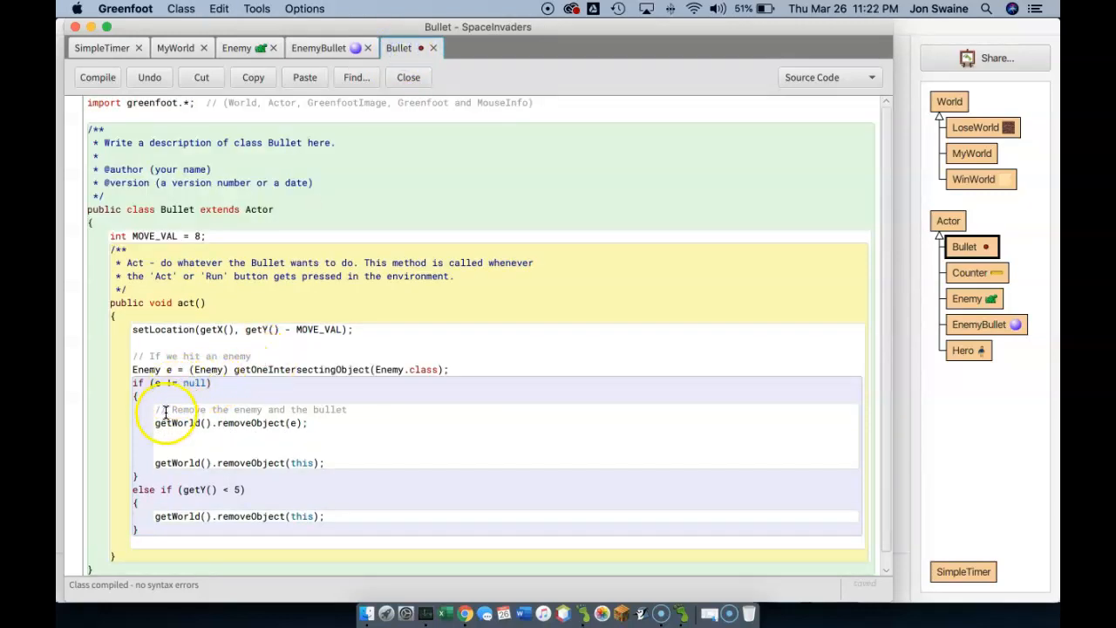
# Paste it into Bullet's hit block and change it to MyWorld.scoreCount.add(10)
pyautogui.write('MyWorld.heroLifeCount.add(-1);')
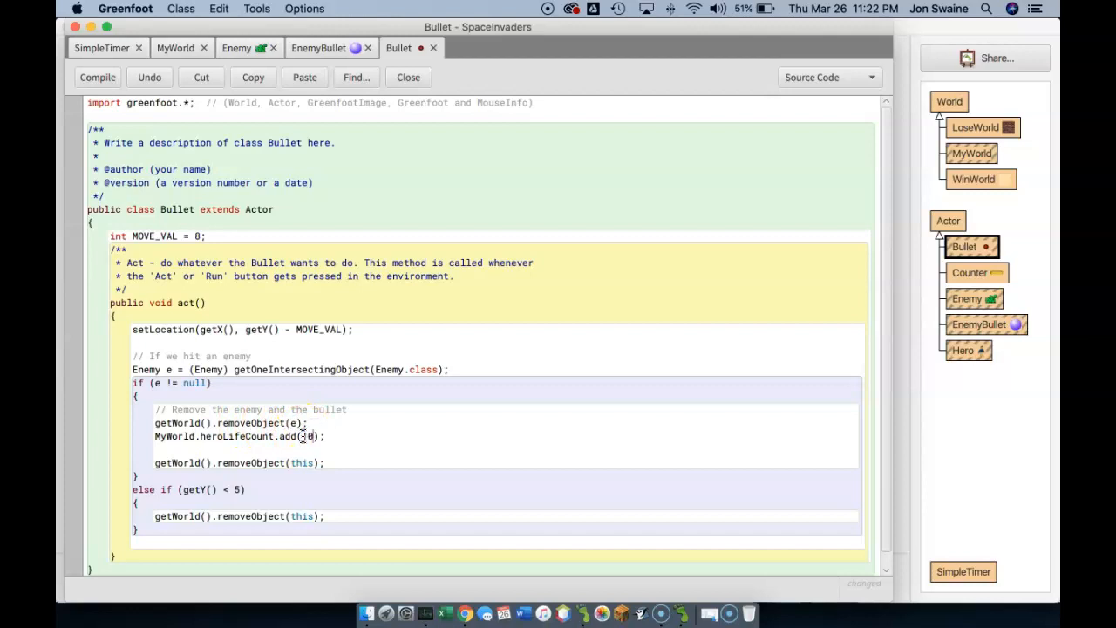
pyautogui.doubleClick(237, 435)
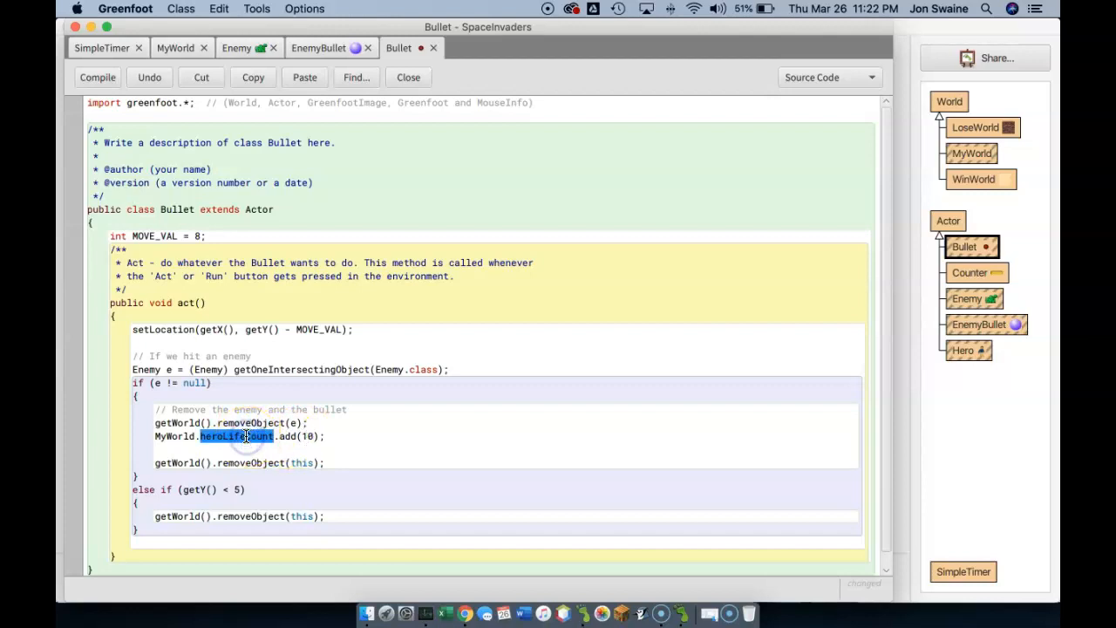
pyautogui.write('sc')
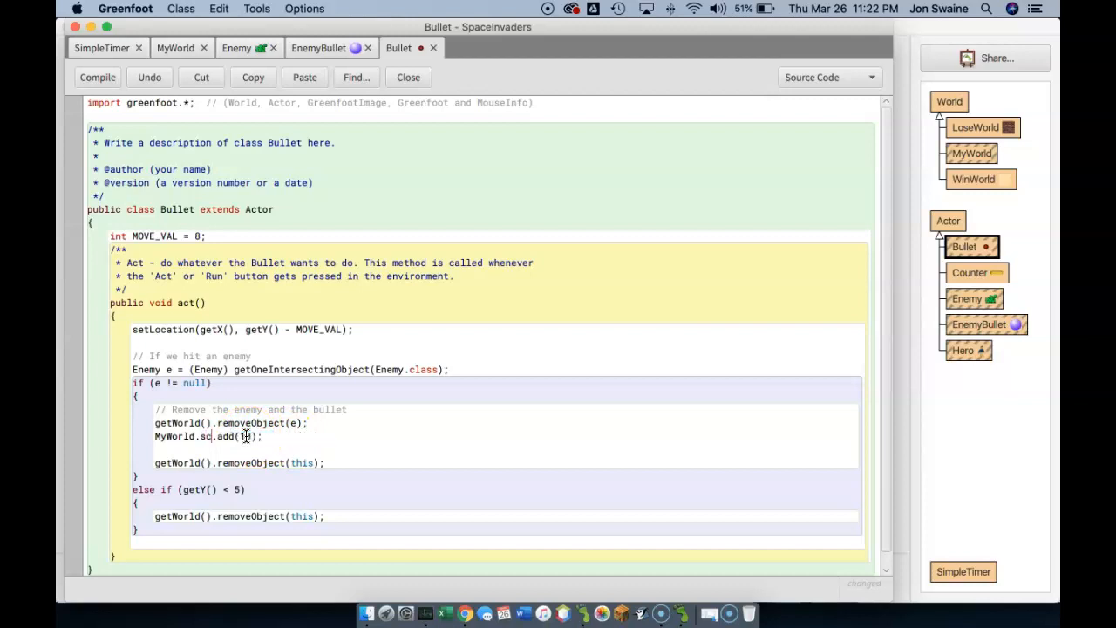
pyautogui.write('o')
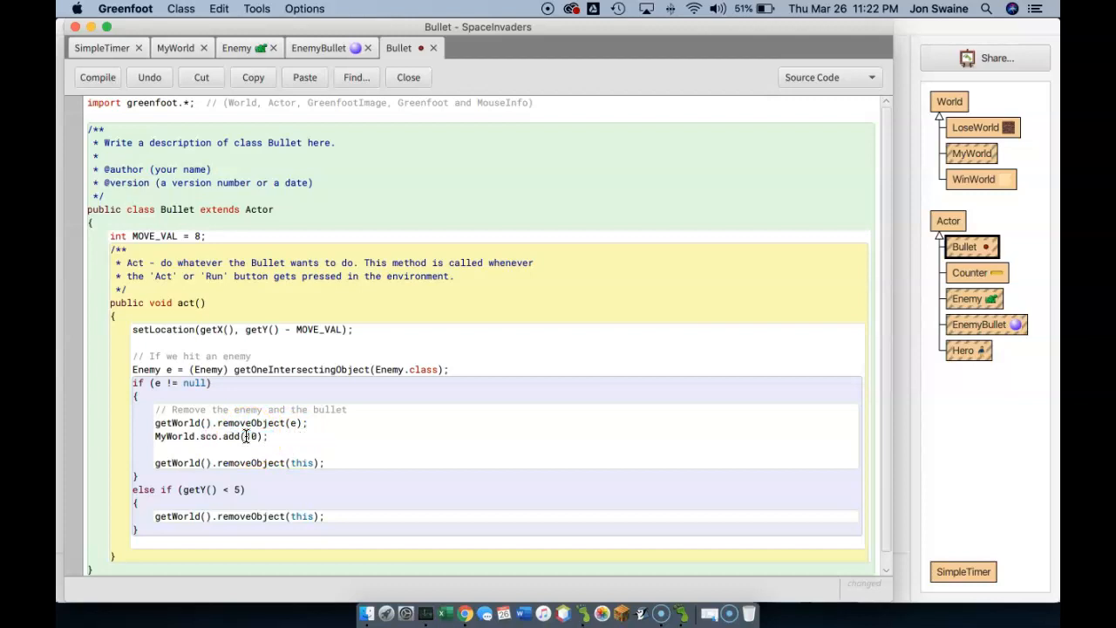
pyautogui.click(236, 412)
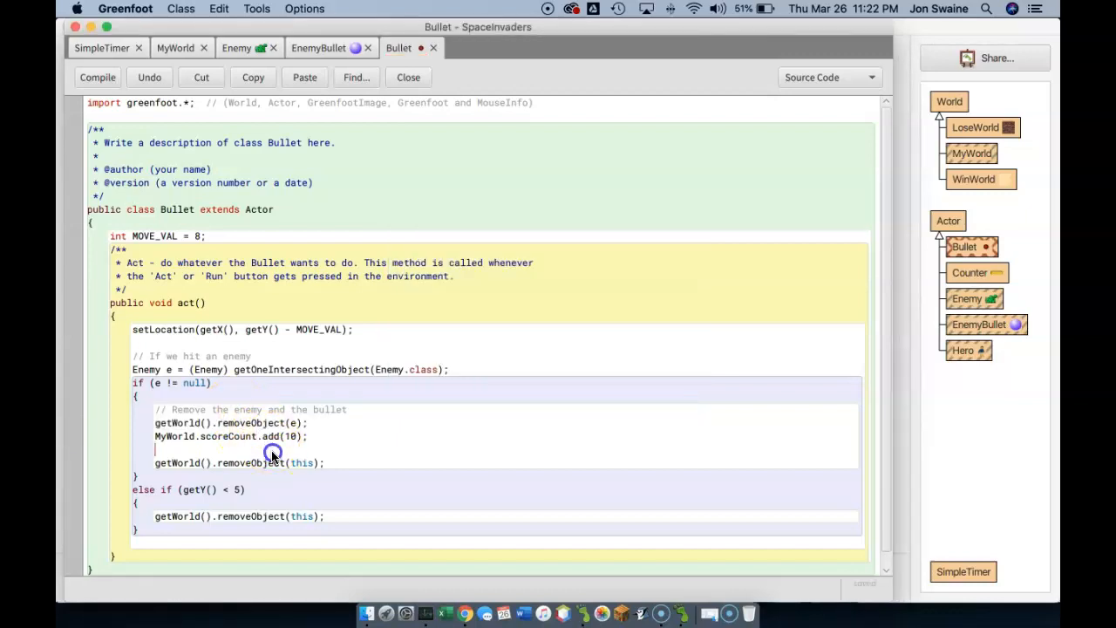
pyautogui.doubleClick(179, 436)
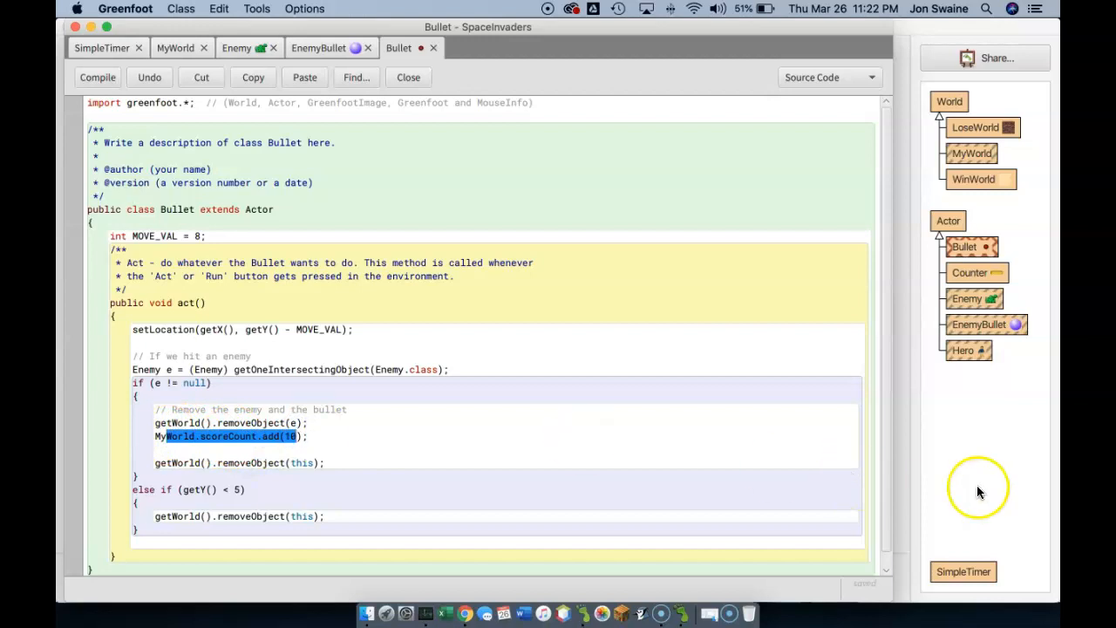
# Compile, run the game until the score reaches 50, pause, and reset
pyautogui.click(408, 77)
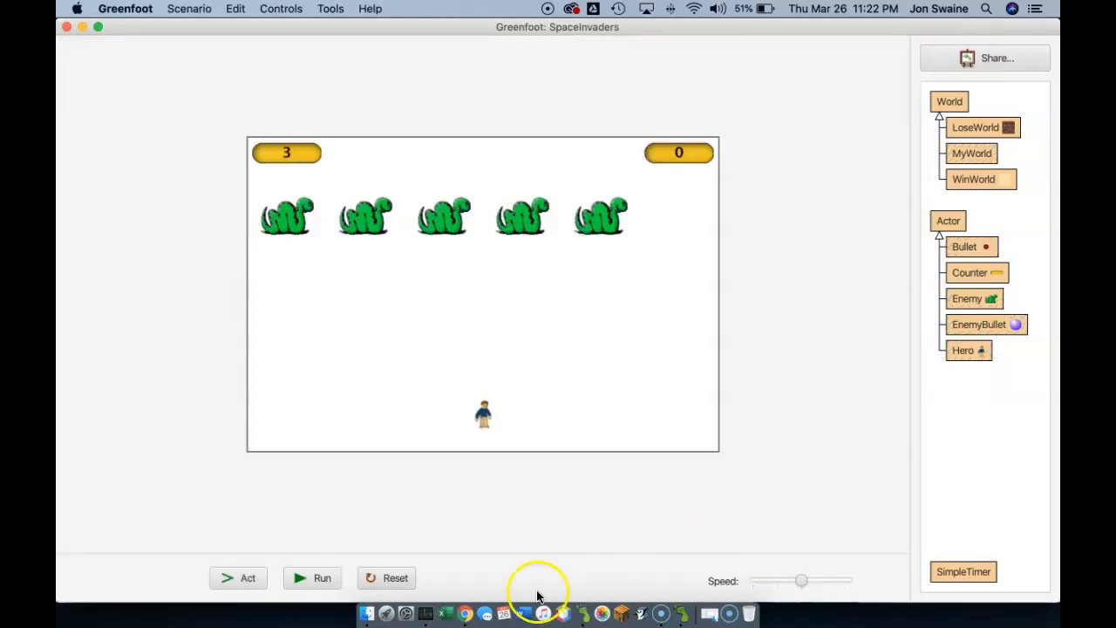
pyautogui.click(322, 578)
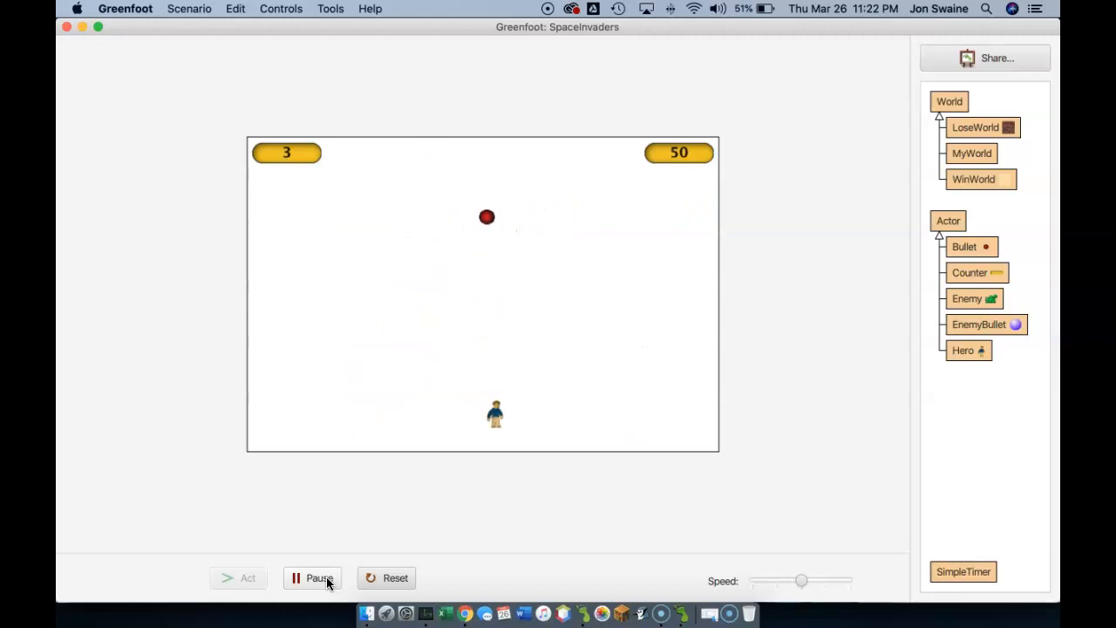
pyautogui.click(319, 577)
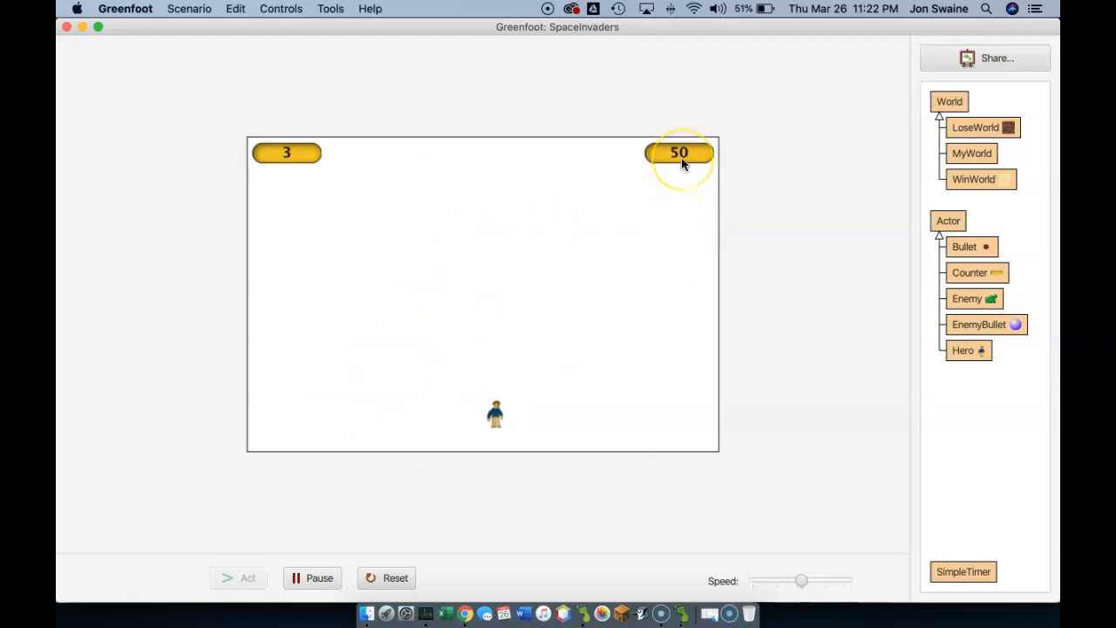
pyautogui.moveTo(680, 162)
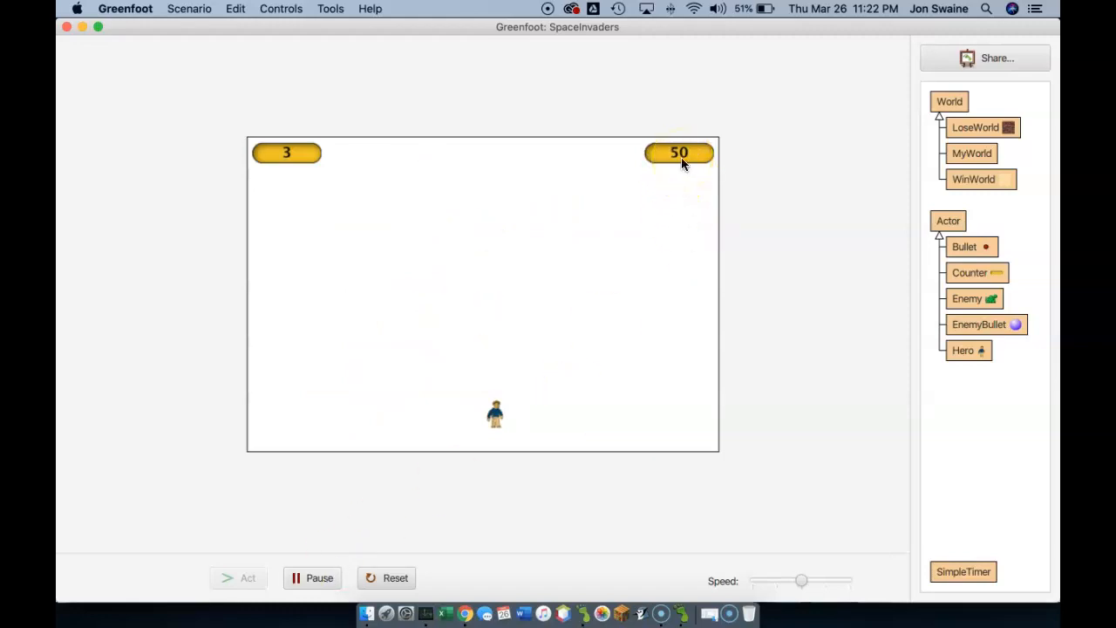
pyautogui.click(387, 577)
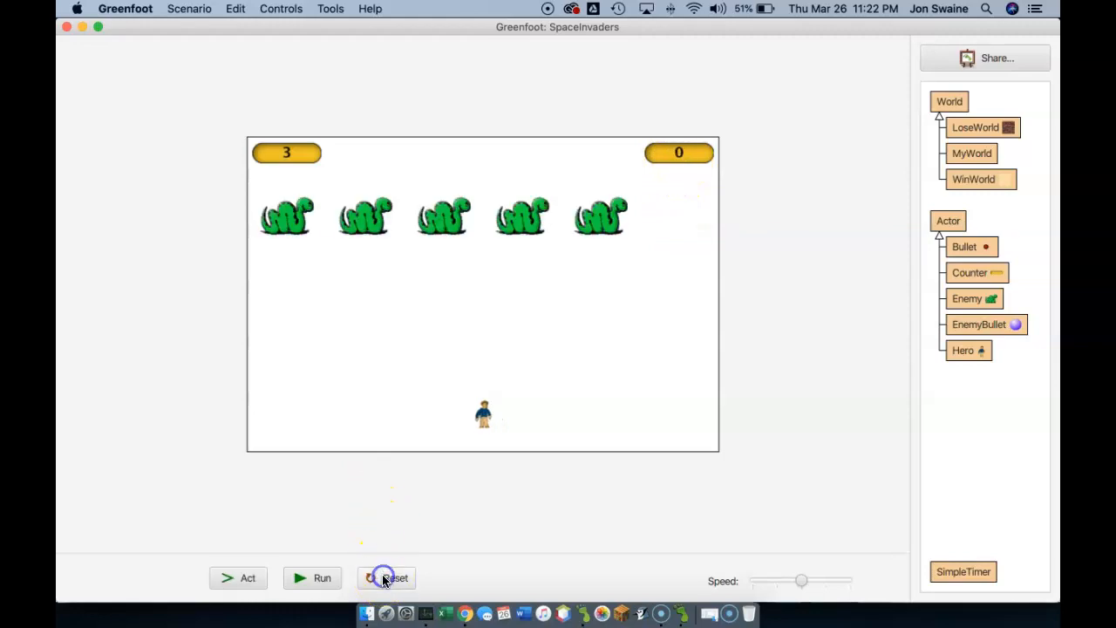
pyautogui.moveTo(977, 273)
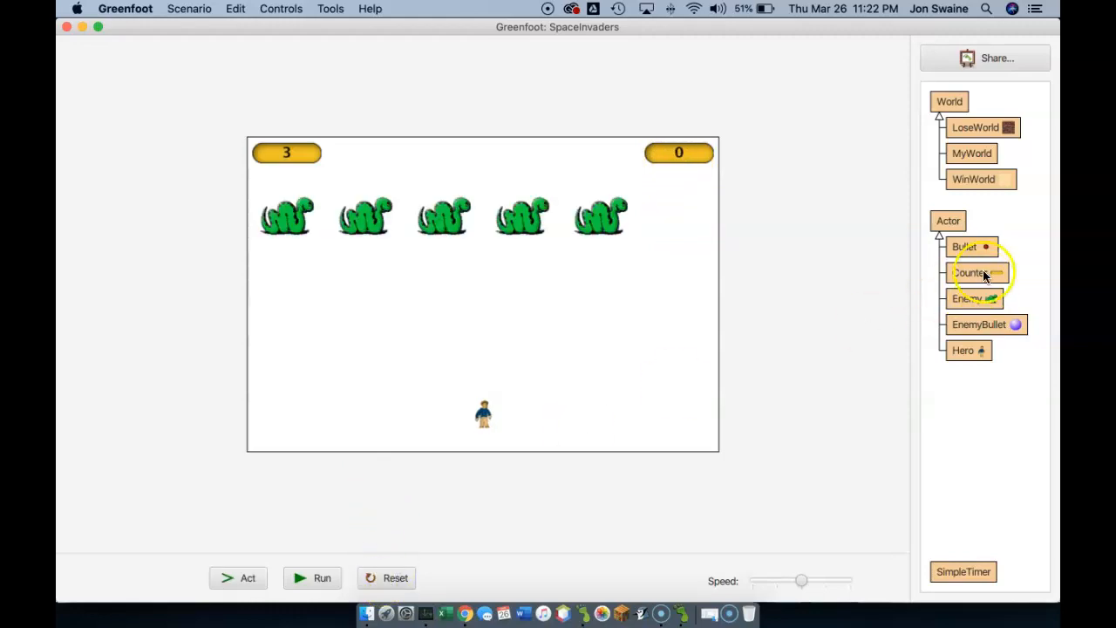
pyautogui.moveTo(1001, 181)
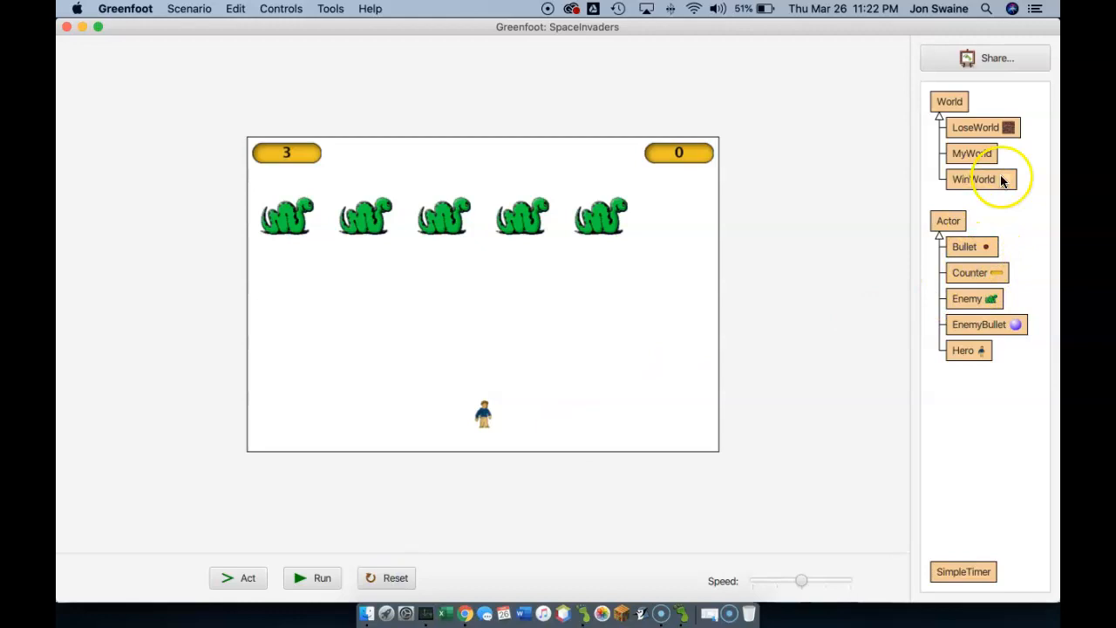
# In Bullet, add an if checking MyWorld.scoreCount.getValue() == 50 after the scoreCount.add line
pyautogui.doubleClick(964, 246)
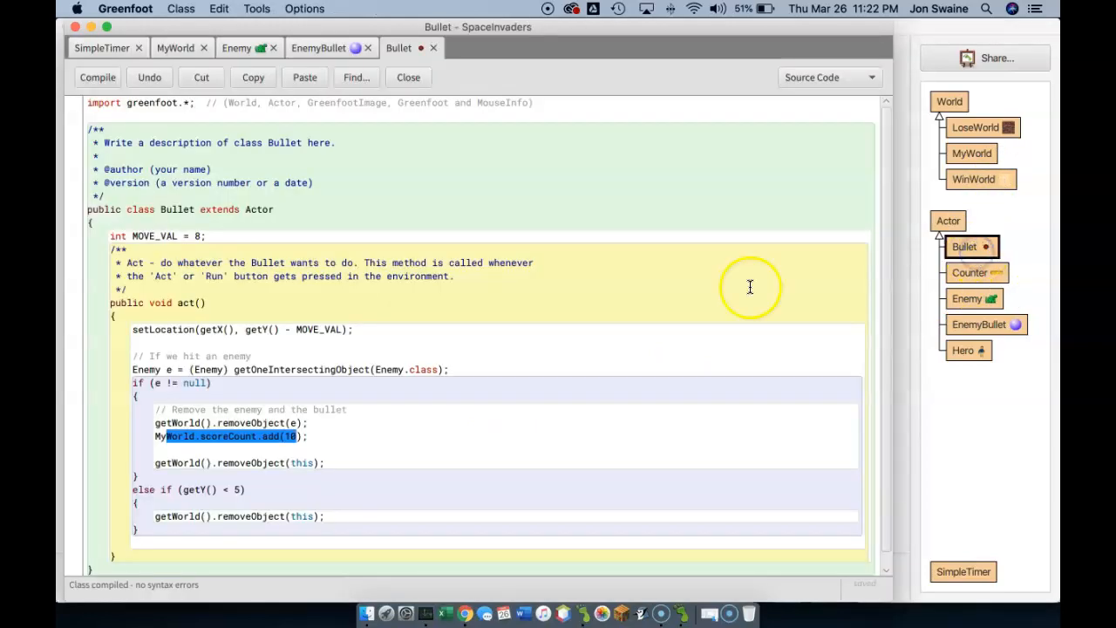
pyautogui.click(157, 436)
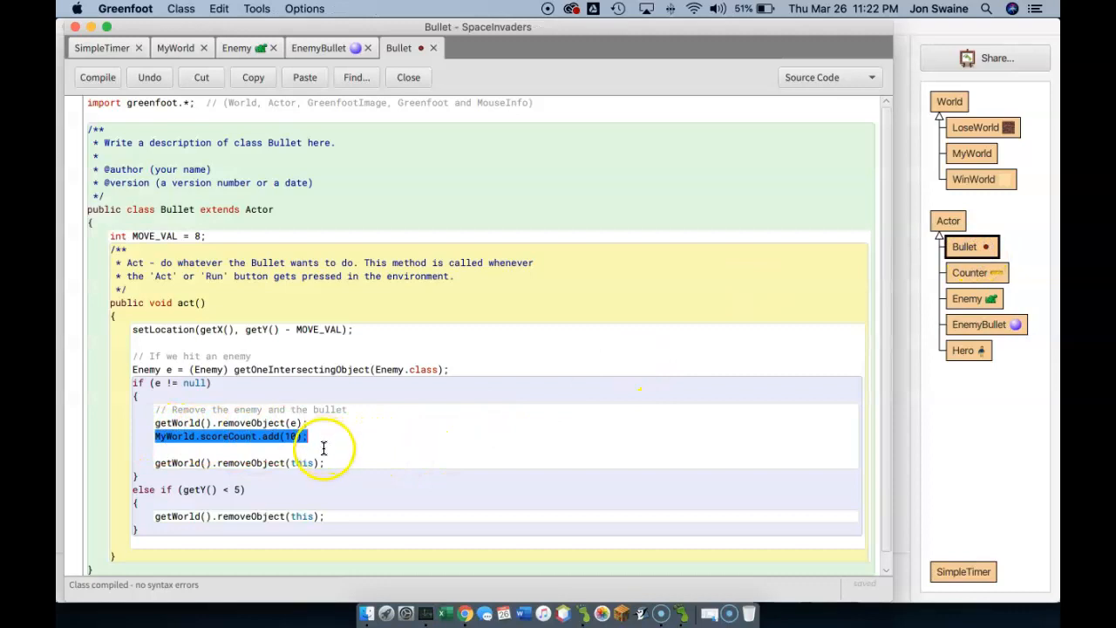
pyautogui.write('if')
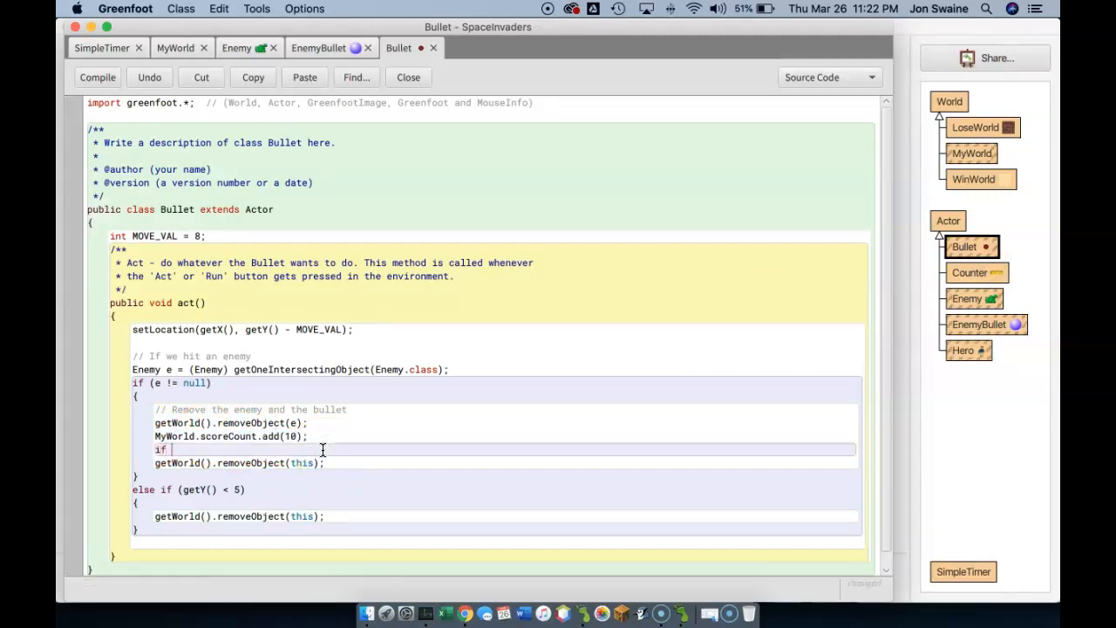
pyautogui.write('(MyWorld.score')
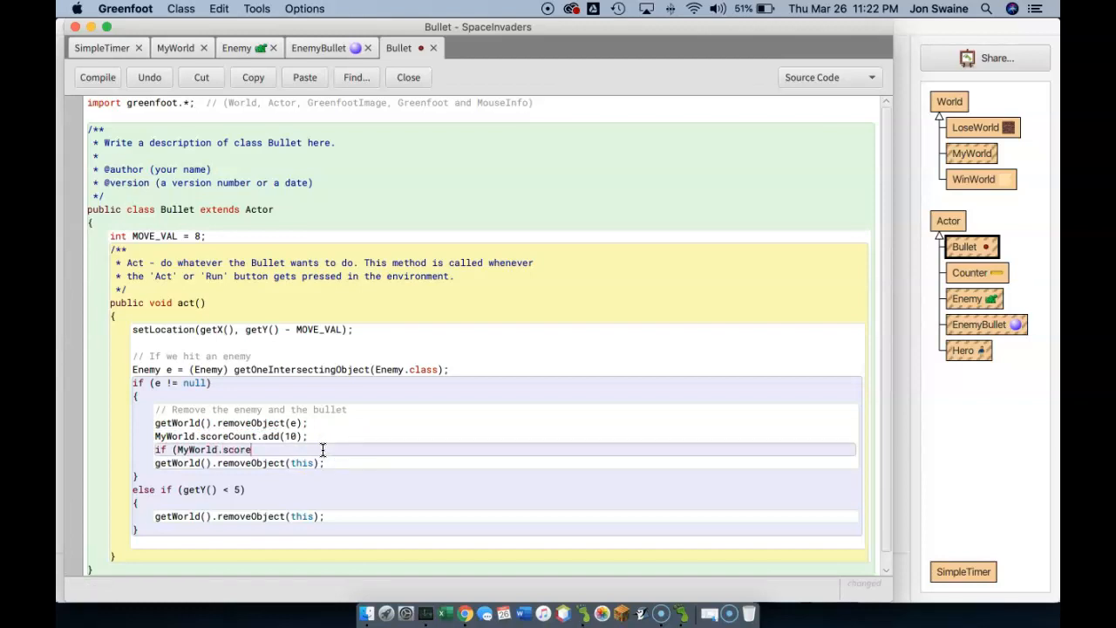
pyautogui.write('Count')
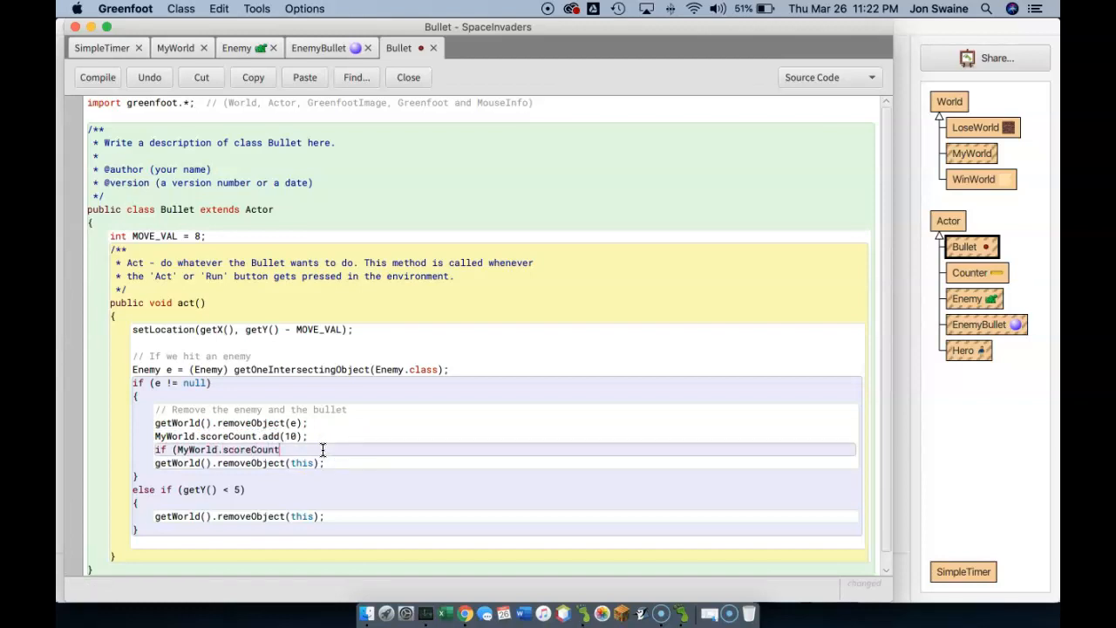
pyautogui.write('.getValue(')
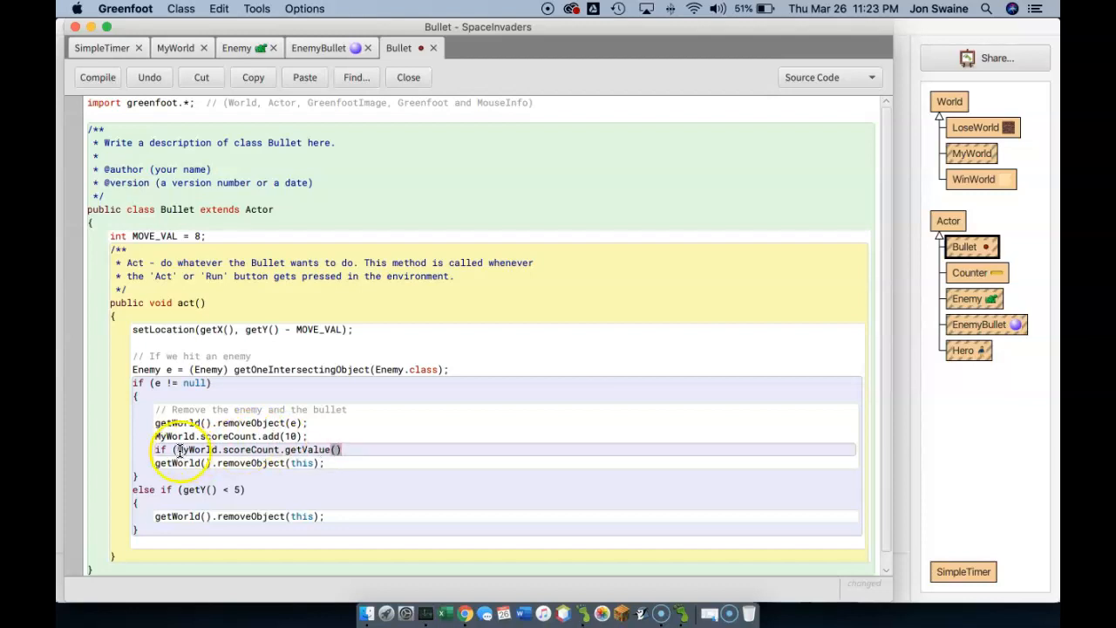
pyautogui.doubleClick(252, 449)
pyautogui.write(' == 50')
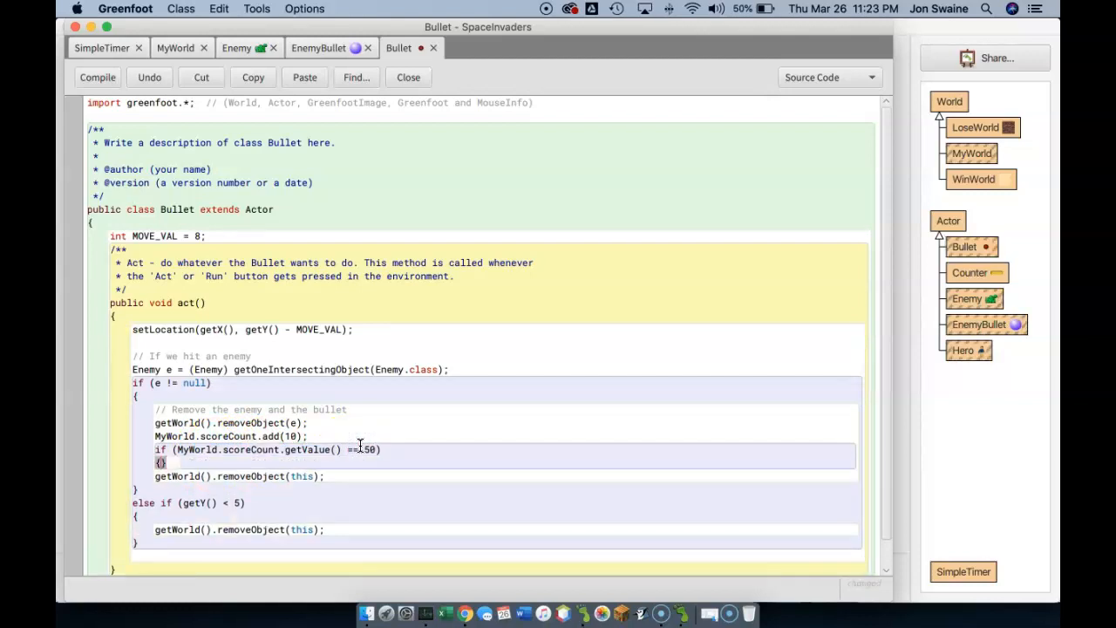
# Inside the if braces, call Greenfoot.setWorld(new WinWorld()), still without a semicolon
pyautogui.press('return')
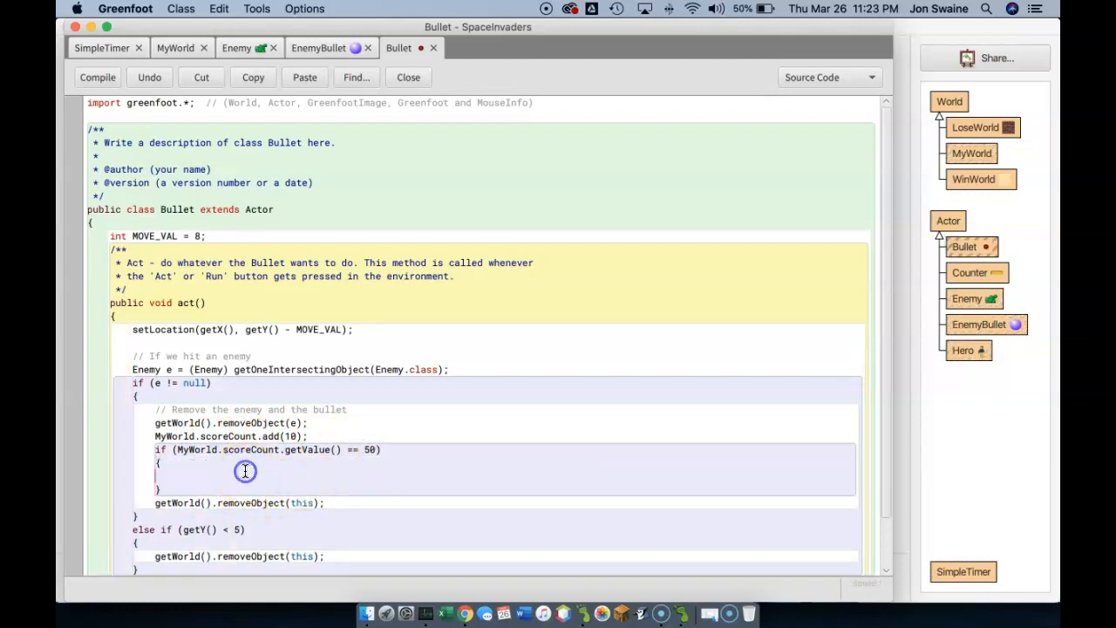
pyautogui.write('Gre')
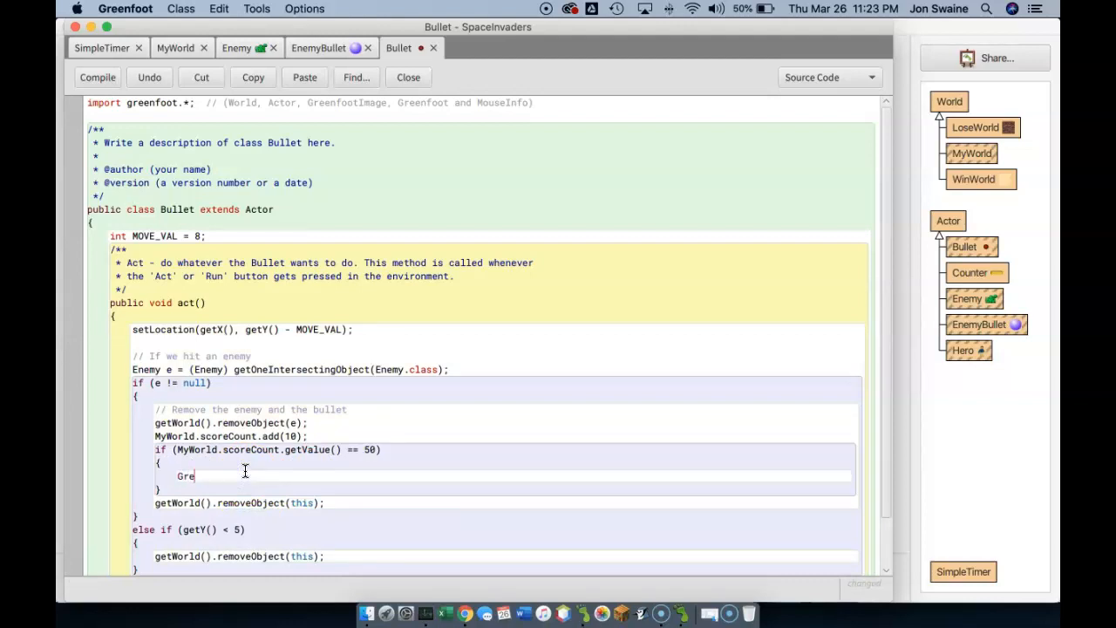
pyautogui.write('enfoot.')
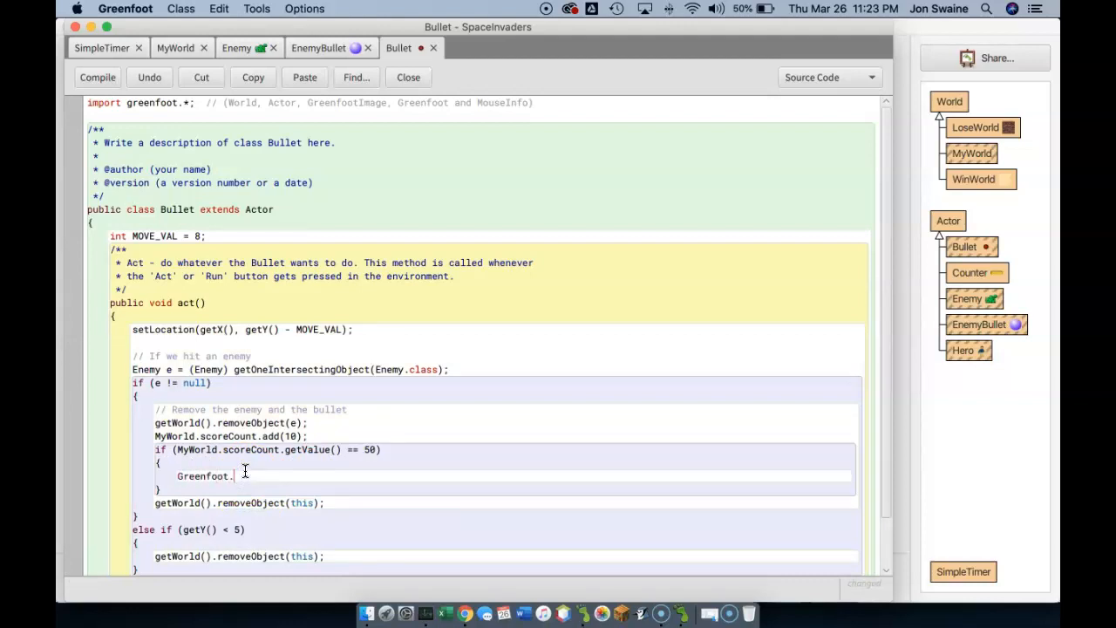
pyautogui.write('setWorld(new')
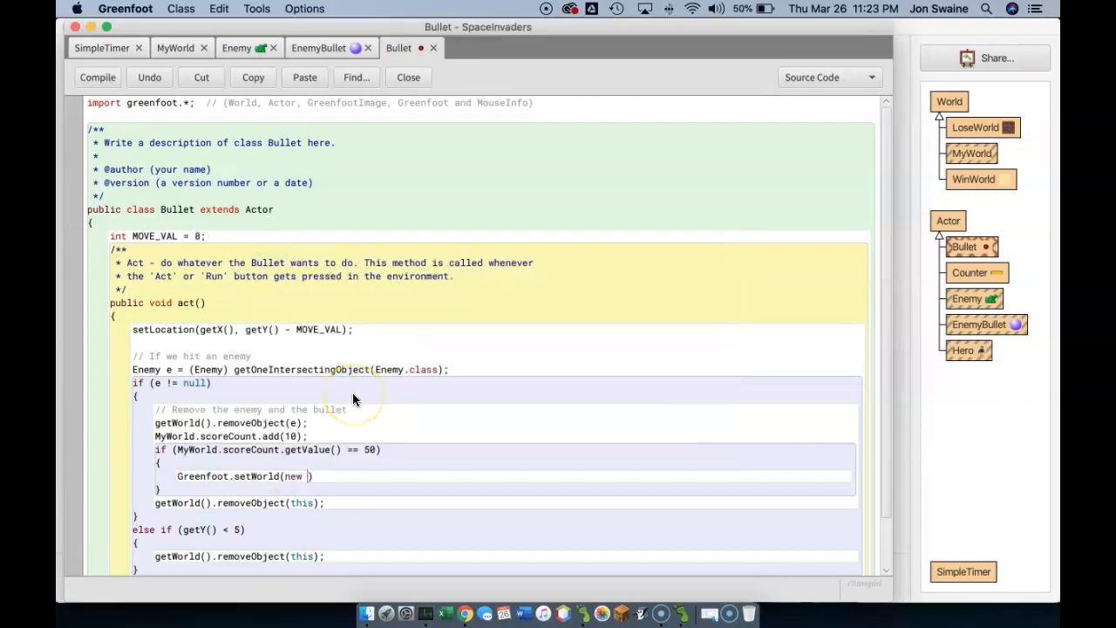
pyautogui.write('WinWorld()')
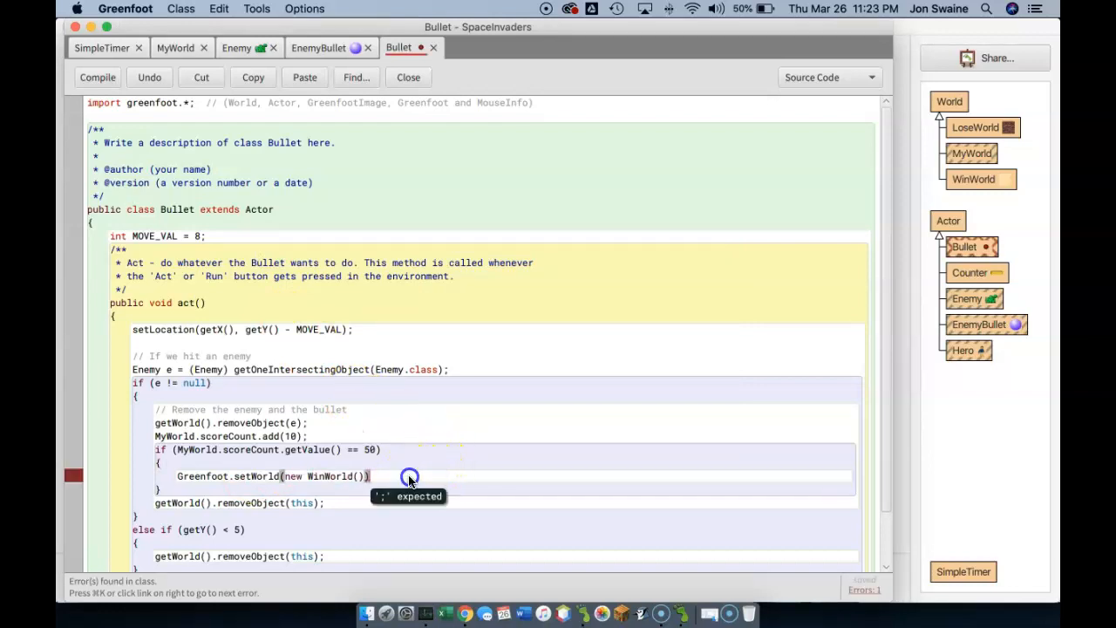
pyautogui.click(408, 77)
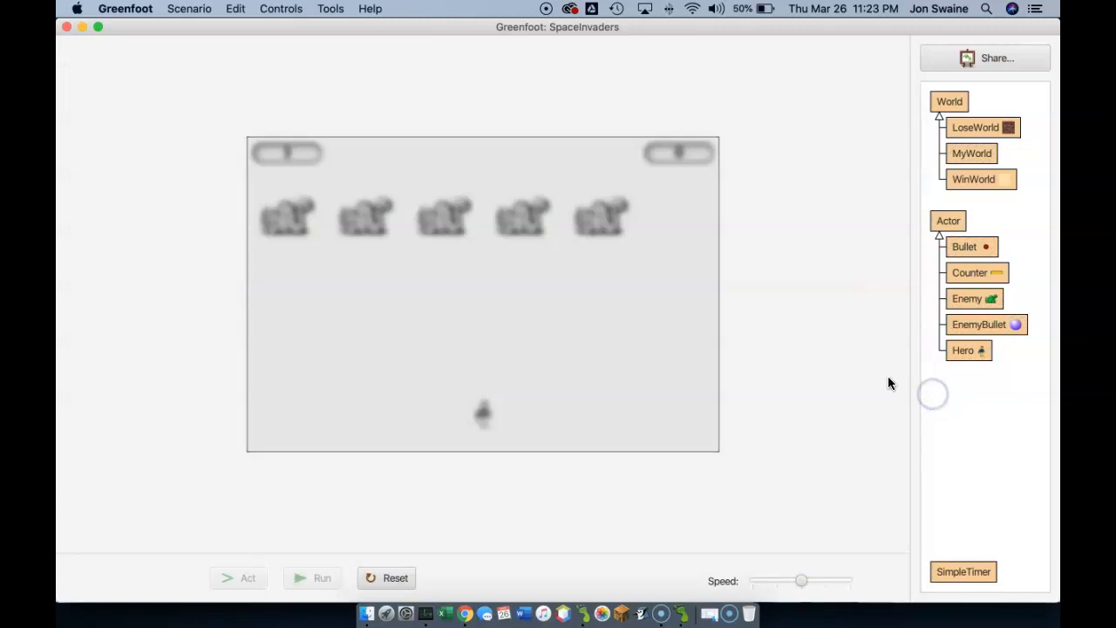
pyautogui.click(321, 578)
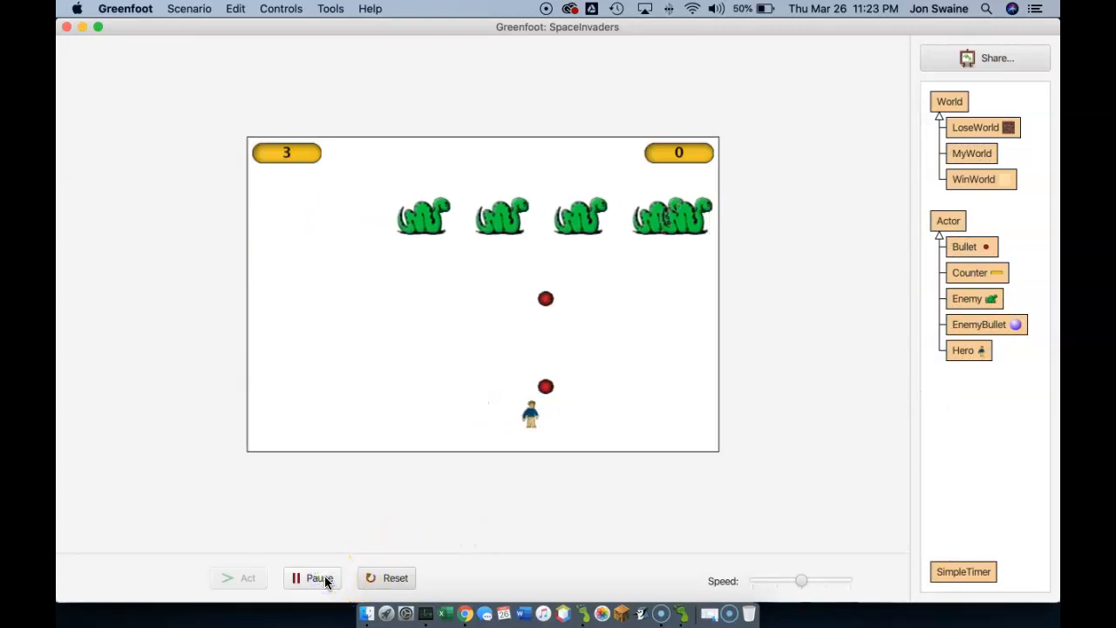
pyautogui.click(395, 577)
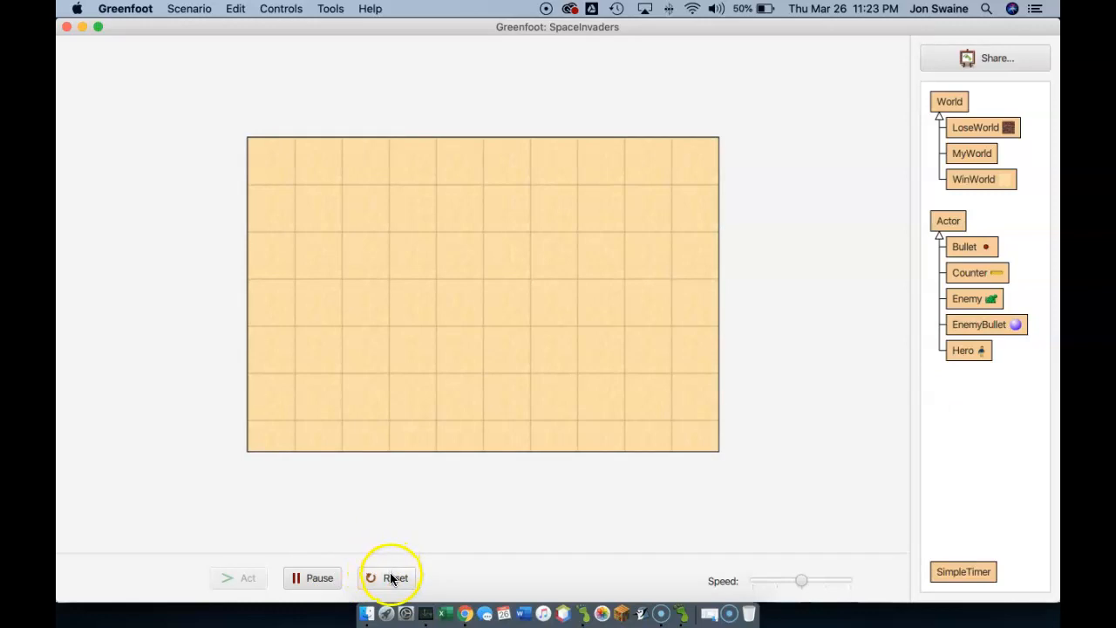
pyautogui.click(395, 577)
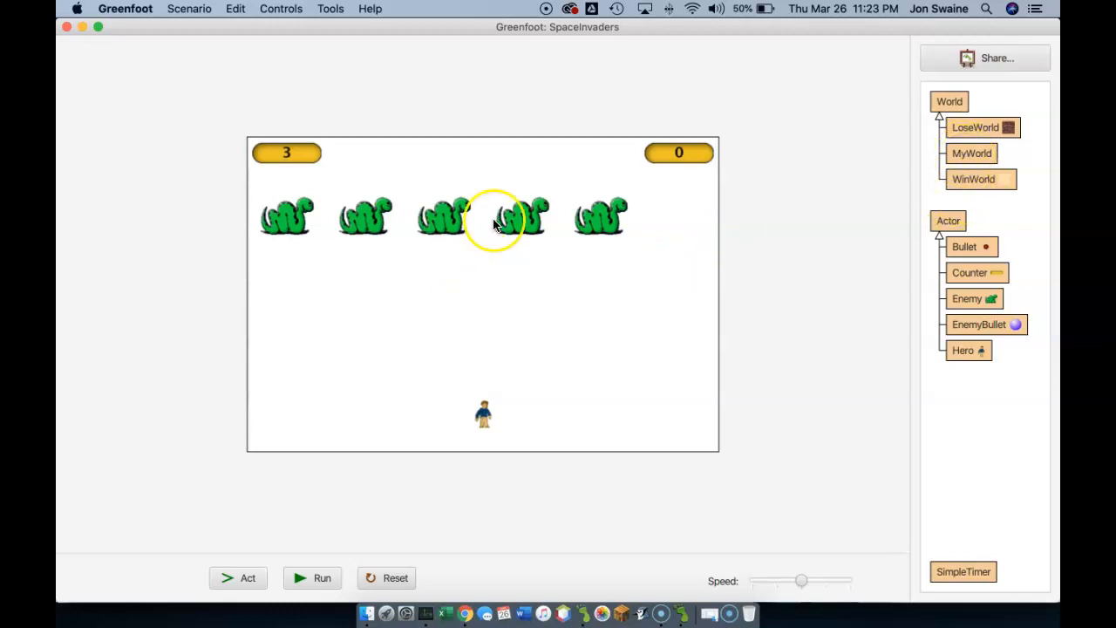
pyautogui.moveTo(629, 193)
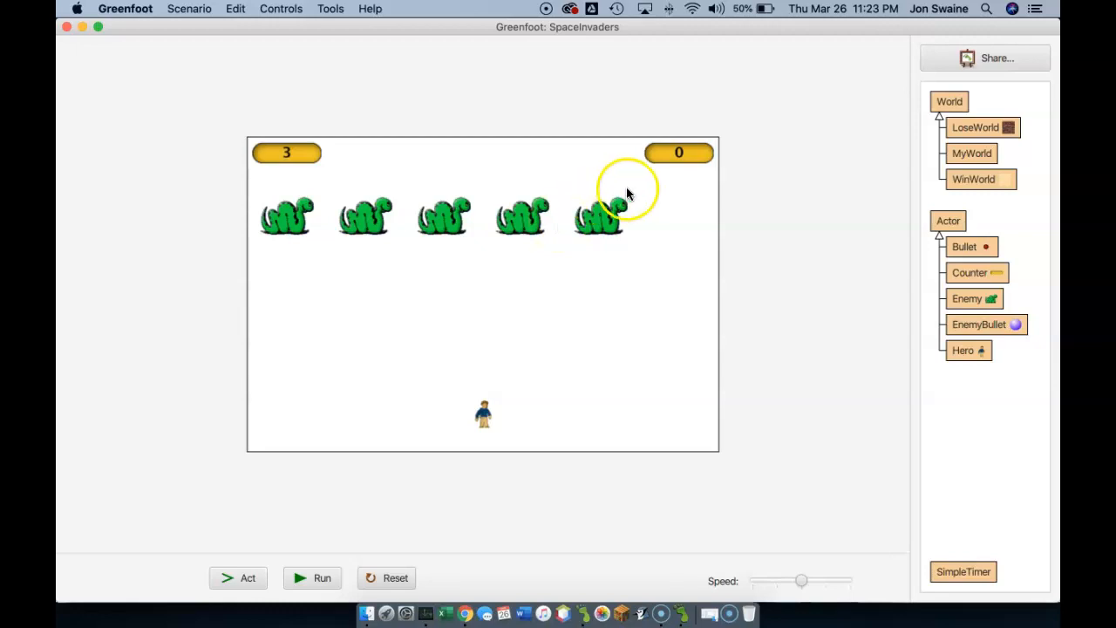
pyautogui.moveTo(687, 144)
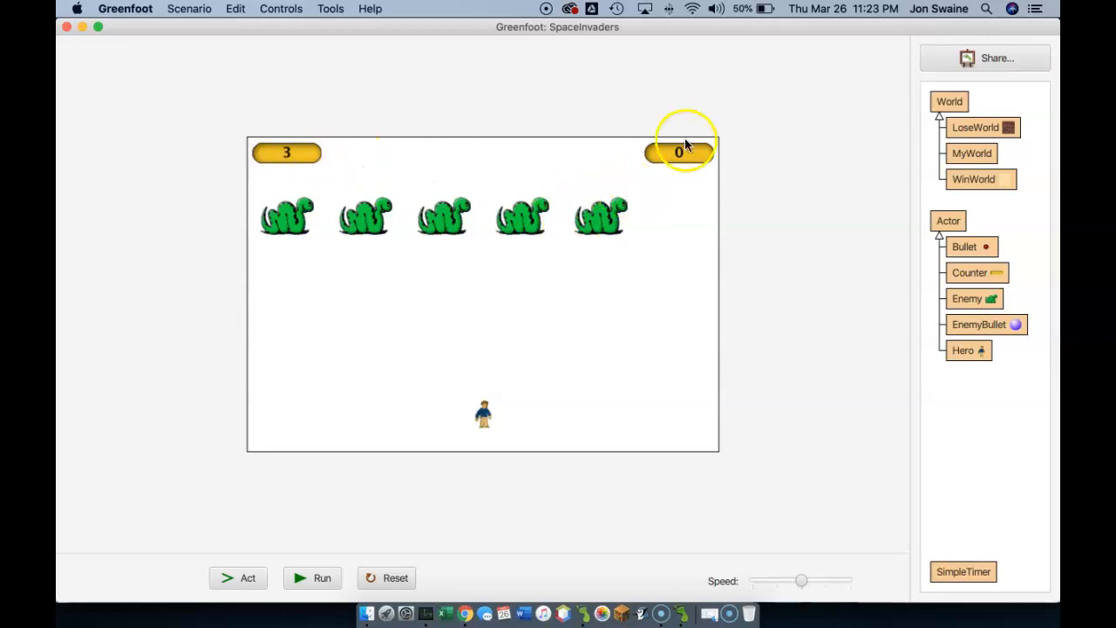
pyautogui.moveTo(296, 159)
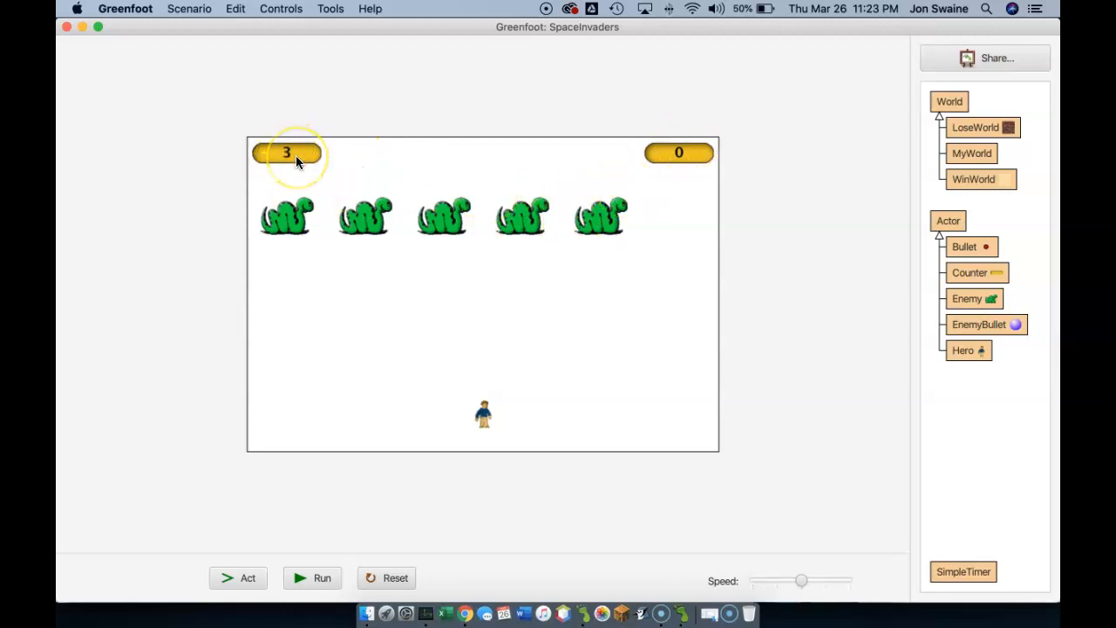
pyautogui.moveTo(693, 307)
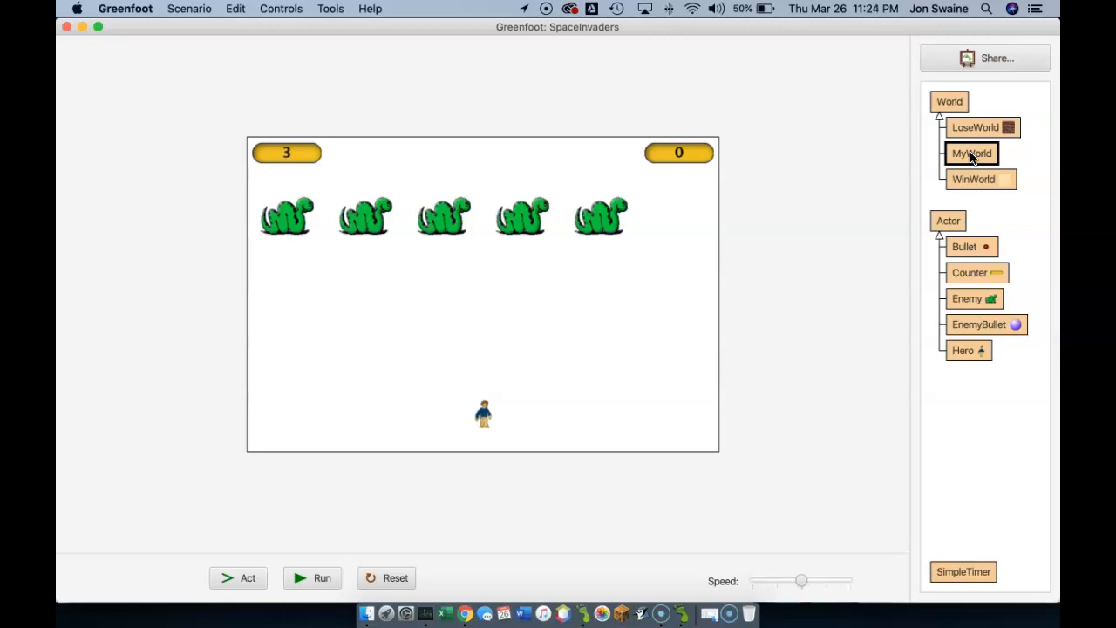
# Rename the MyWorld class and its constructor to Level1
pyautogui.doubleClick(971, 153)
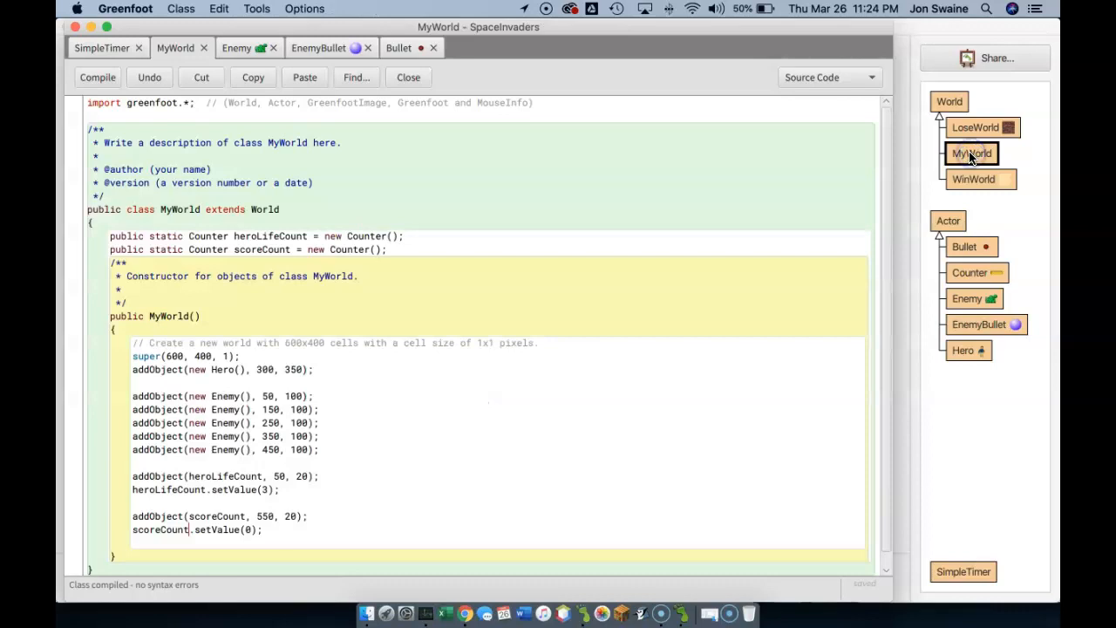
pyautogui.write('Level1')
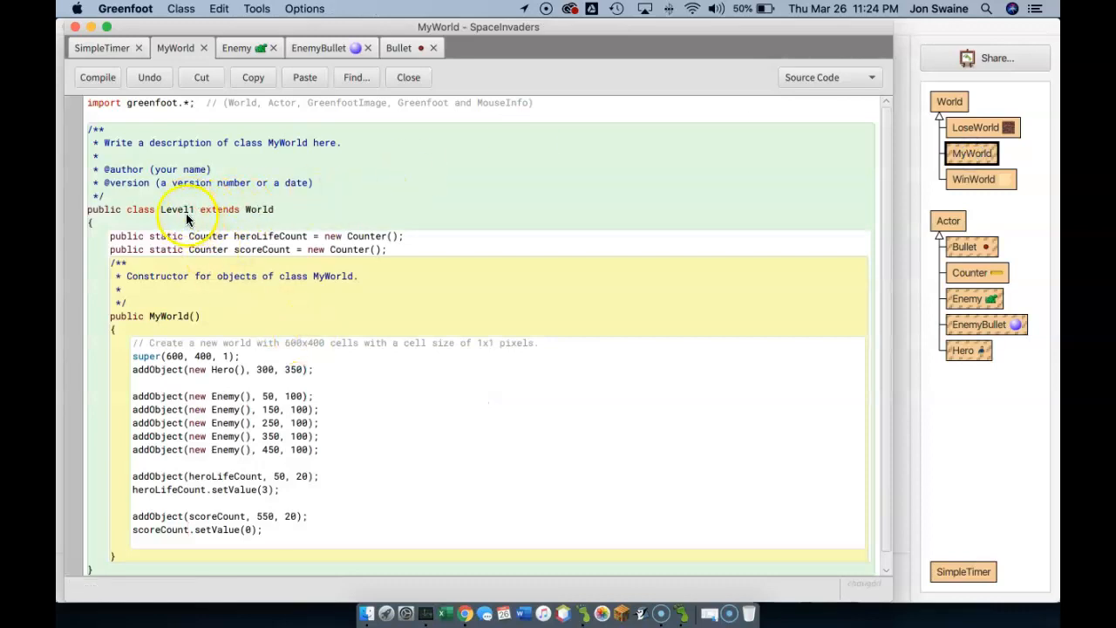
pyautogui.doubleClick(177, 209)
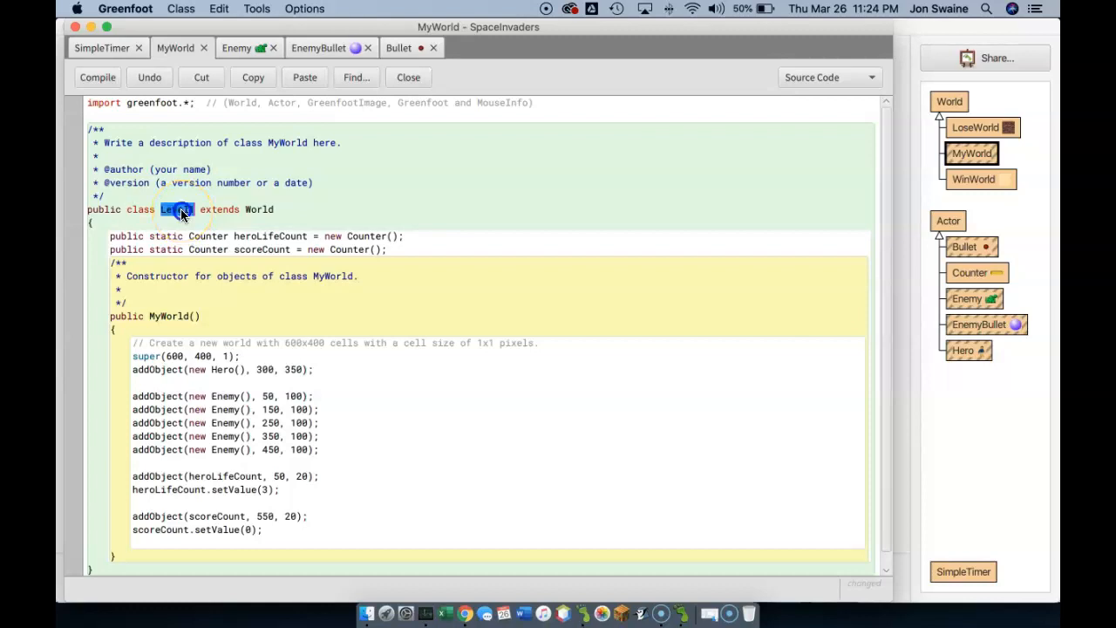
pyautogui.write('Level1')
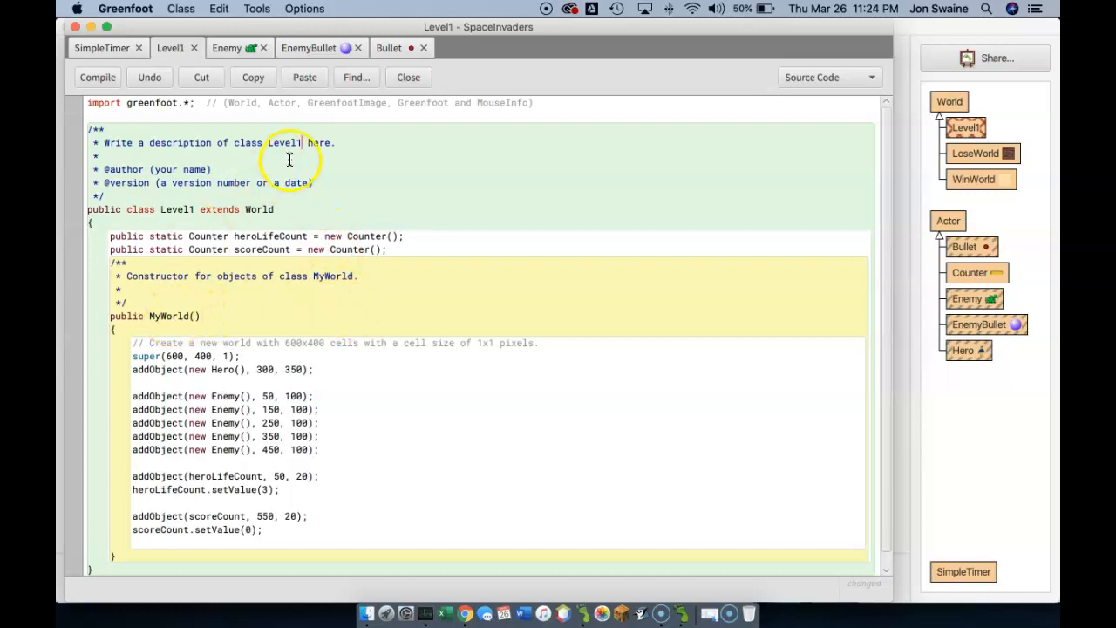
pyautogui.doubleClick(178, 209)
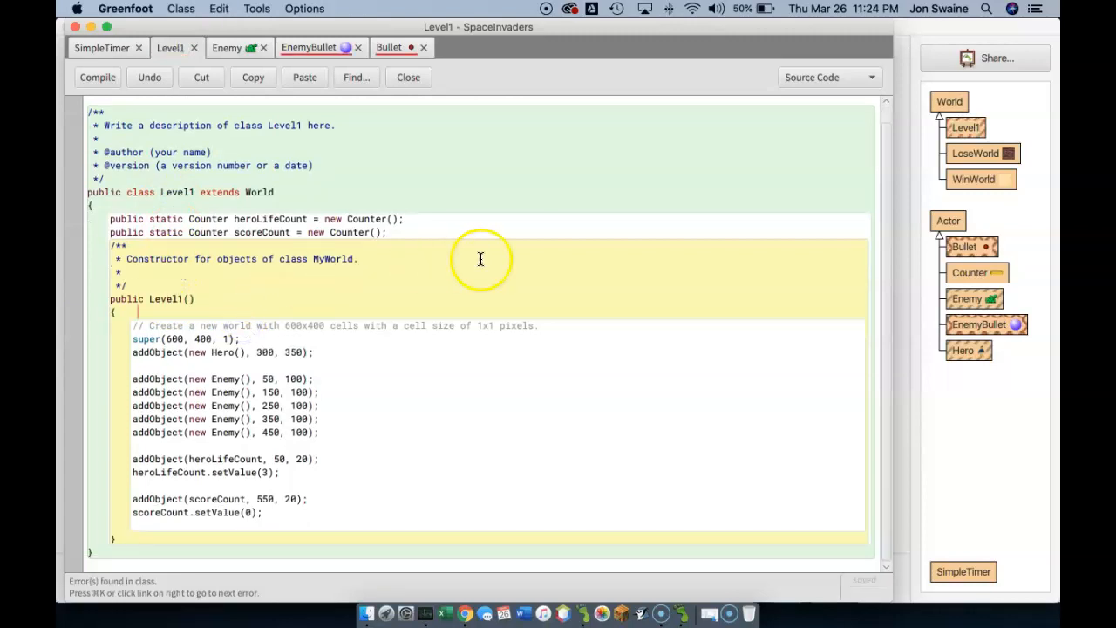
# Update the MyWorld references in Bullet and EnemyBullet to Level1 and compile
pyautogui.click(389, 47)
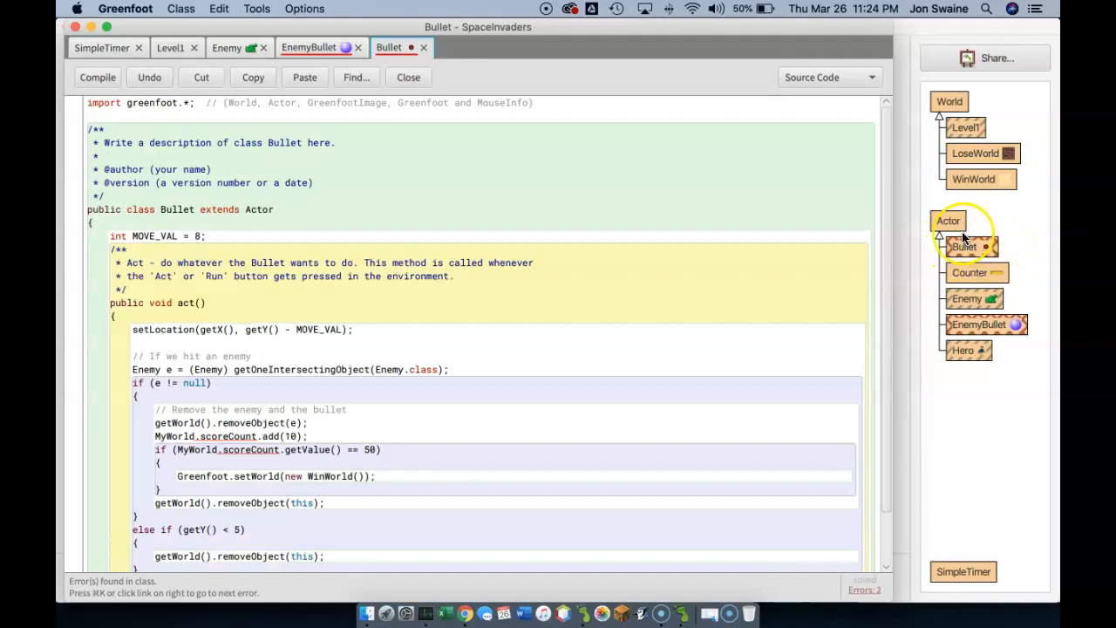
pyautogui.moveTo(178, 436)
pyautogui.write('Level1')
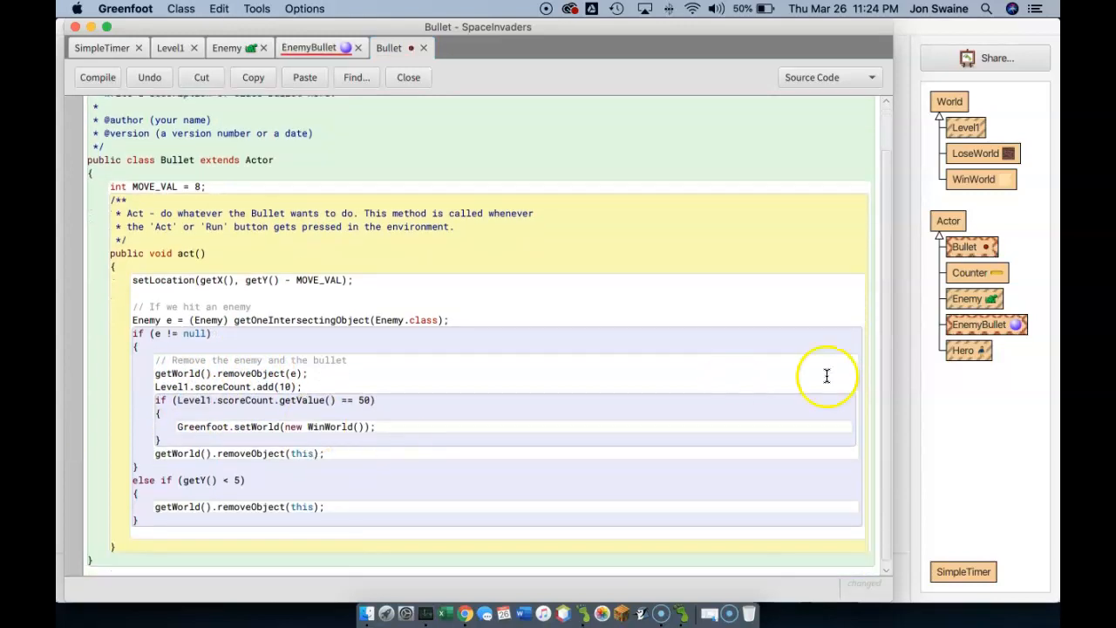
pyautogui.click(307, 47)
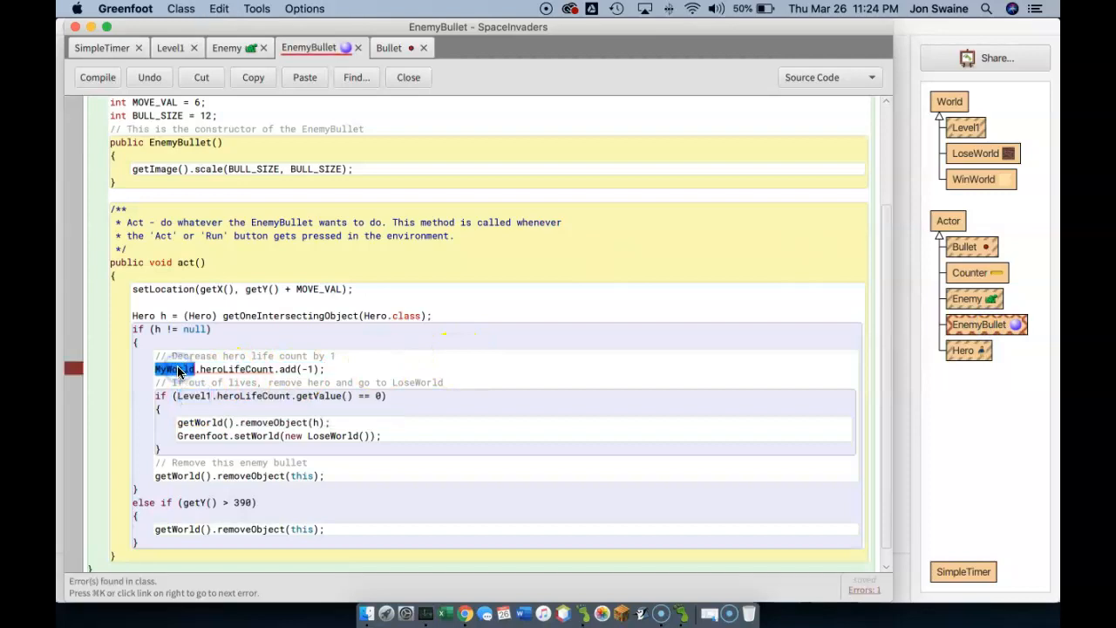
pyautogui.click(408, 77)
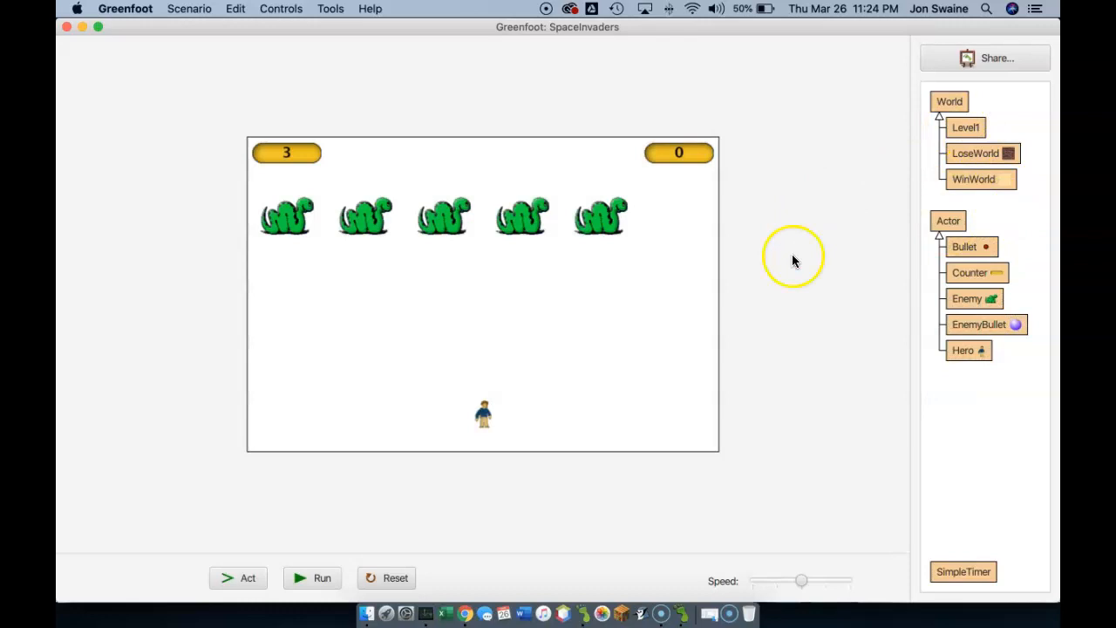
pyautogui.moveTo(645, 275)
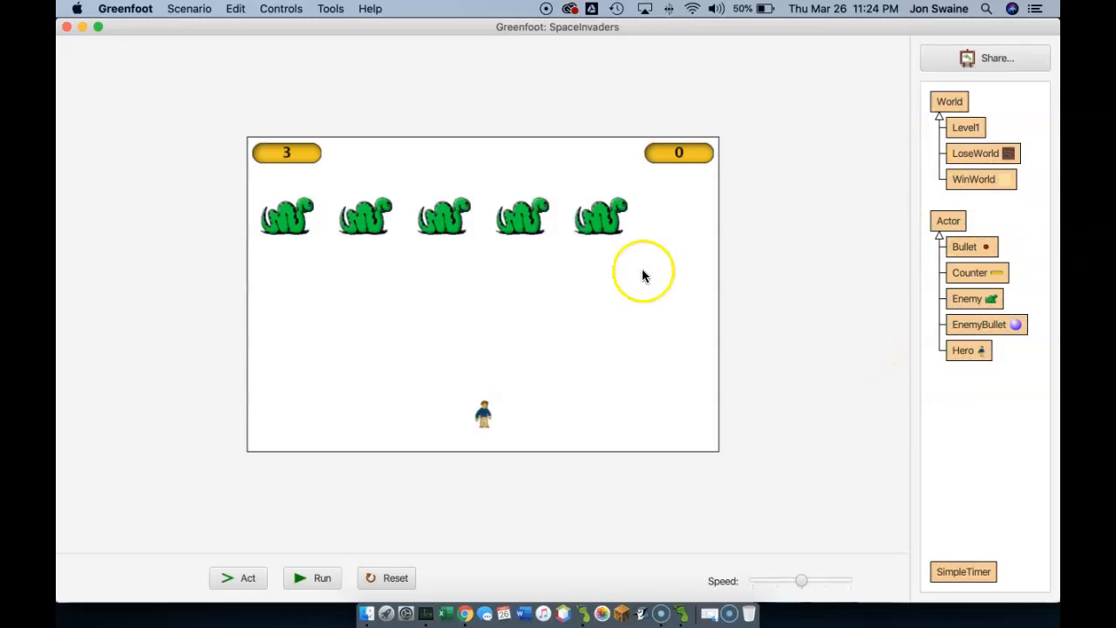
pyautogui.moveTo(921, 181)
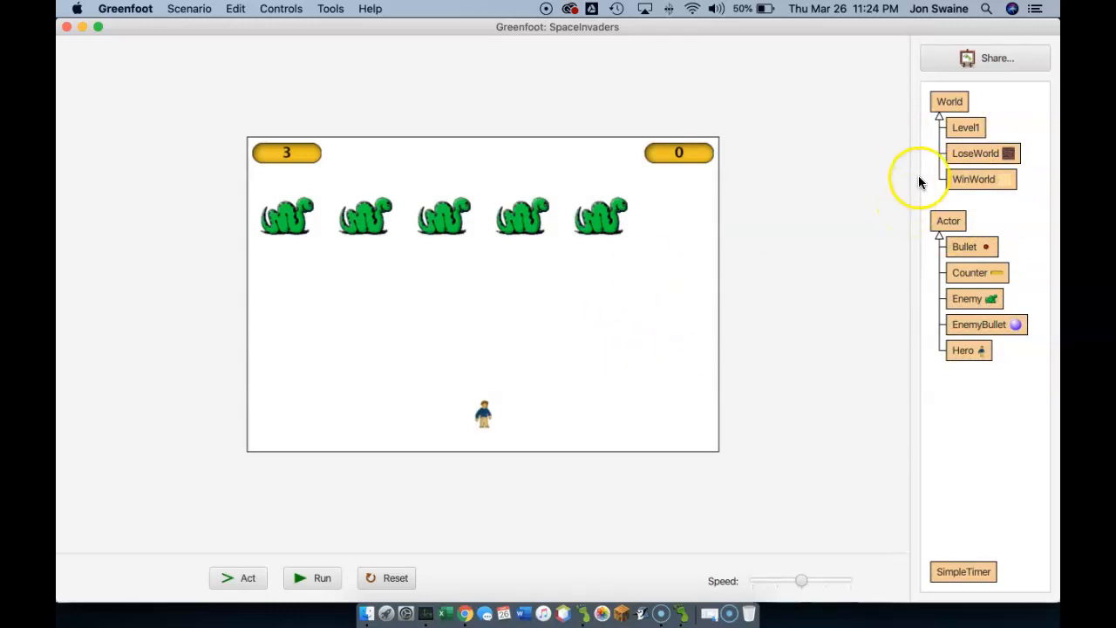
pyautogui.moveTo(977, 153)
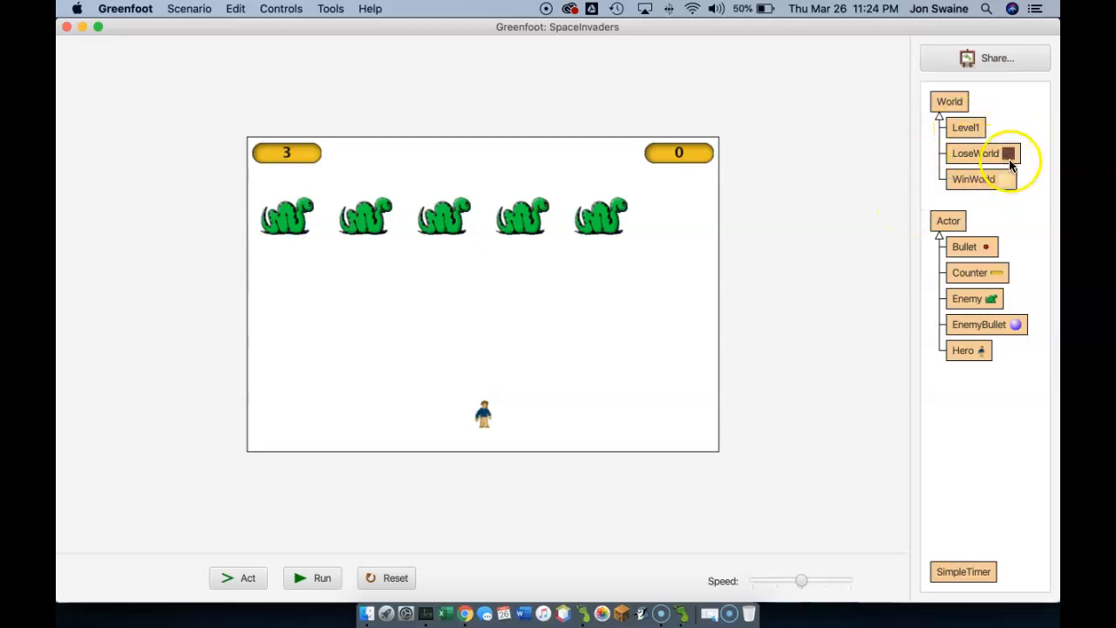
# Set Level1's class image to the dark space picture from the backgrounds category
pyautogui.rightClick(965, 127)
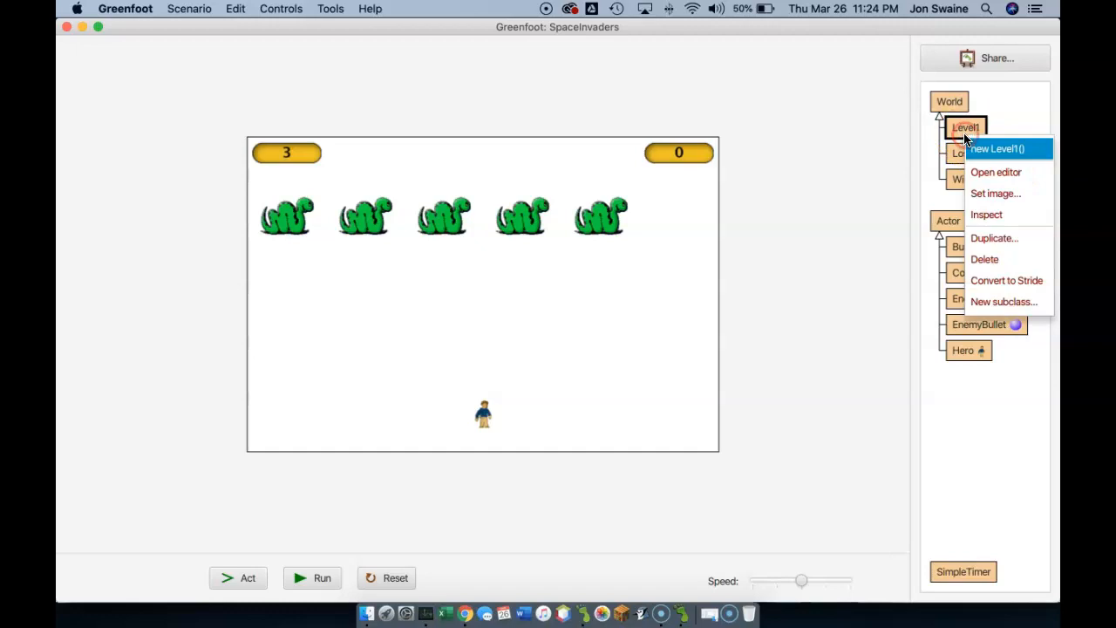
pyautogui.moveTo(995, 171)
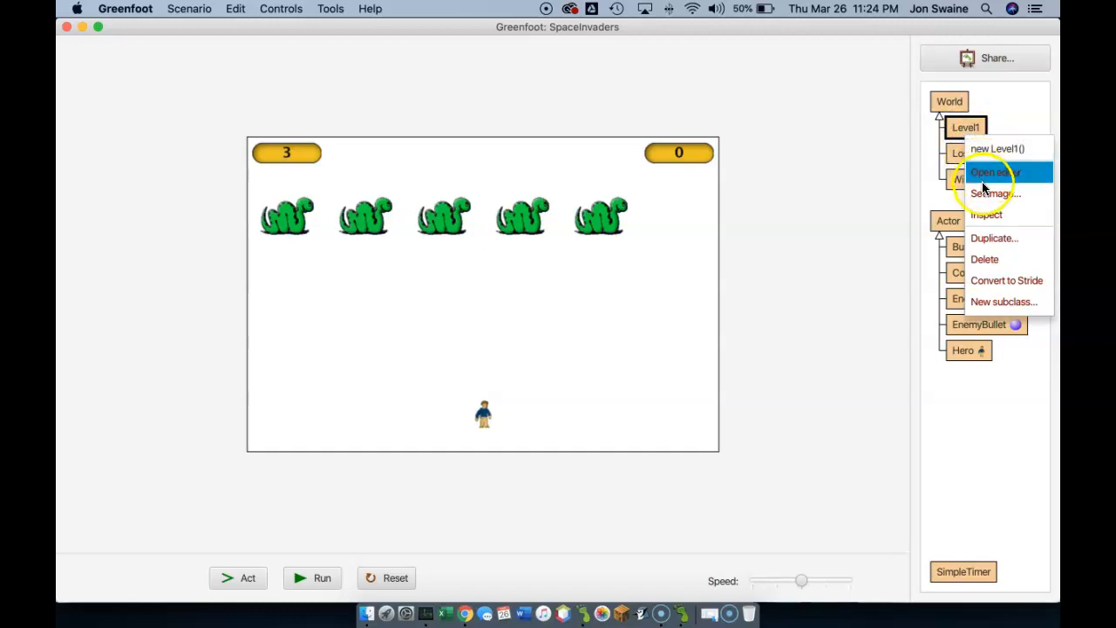
pyautogui.click(994, 194)
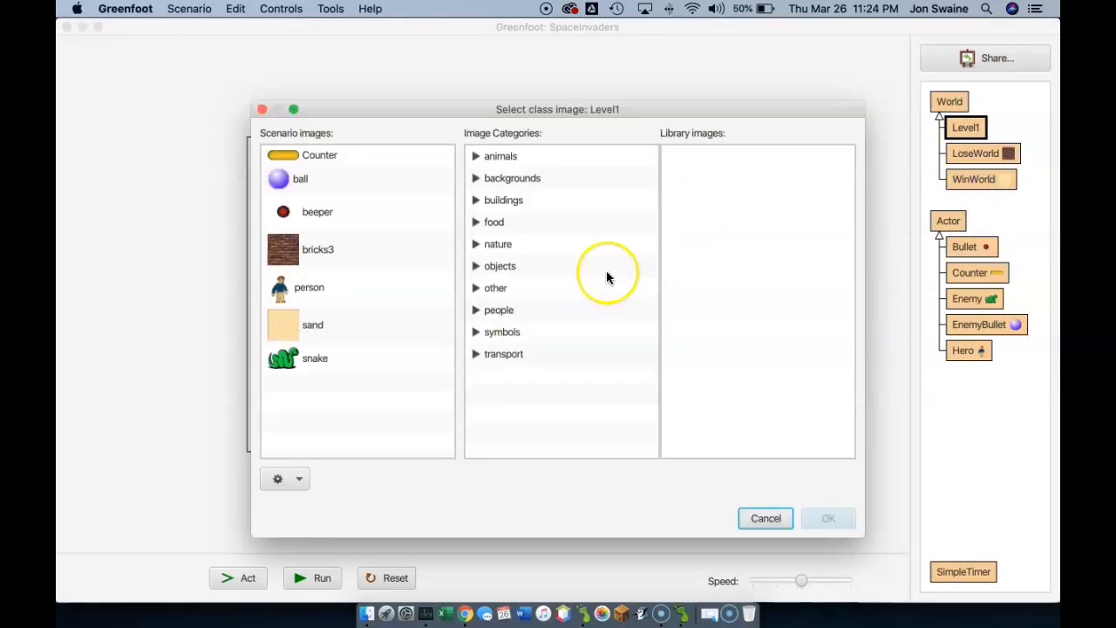
pyautogui.click(511, 177)
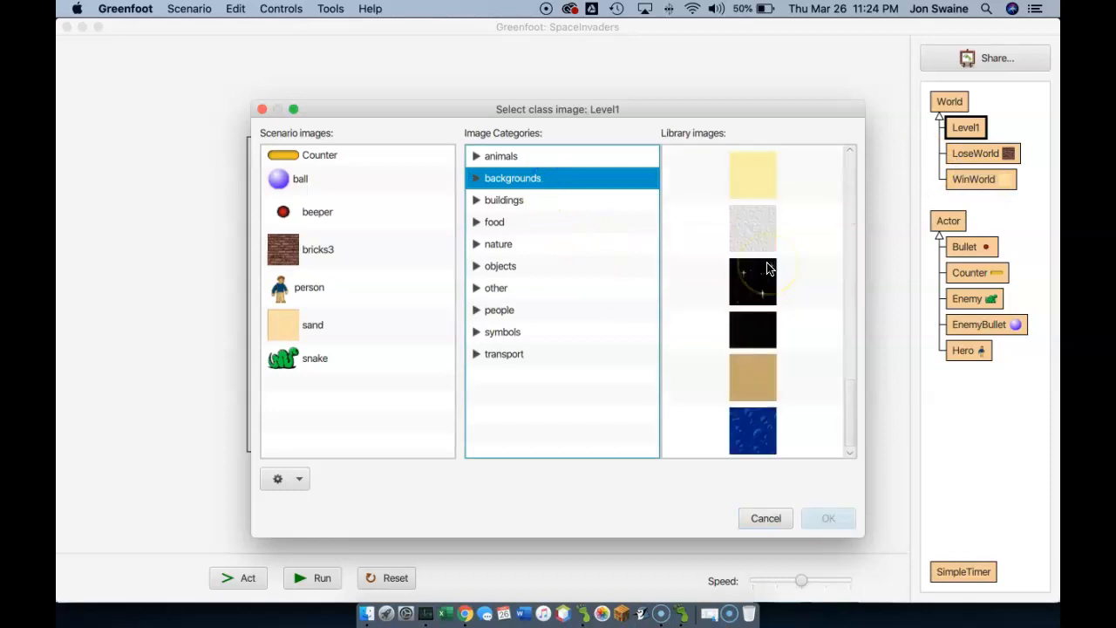
pyautogui.click(751, 330)
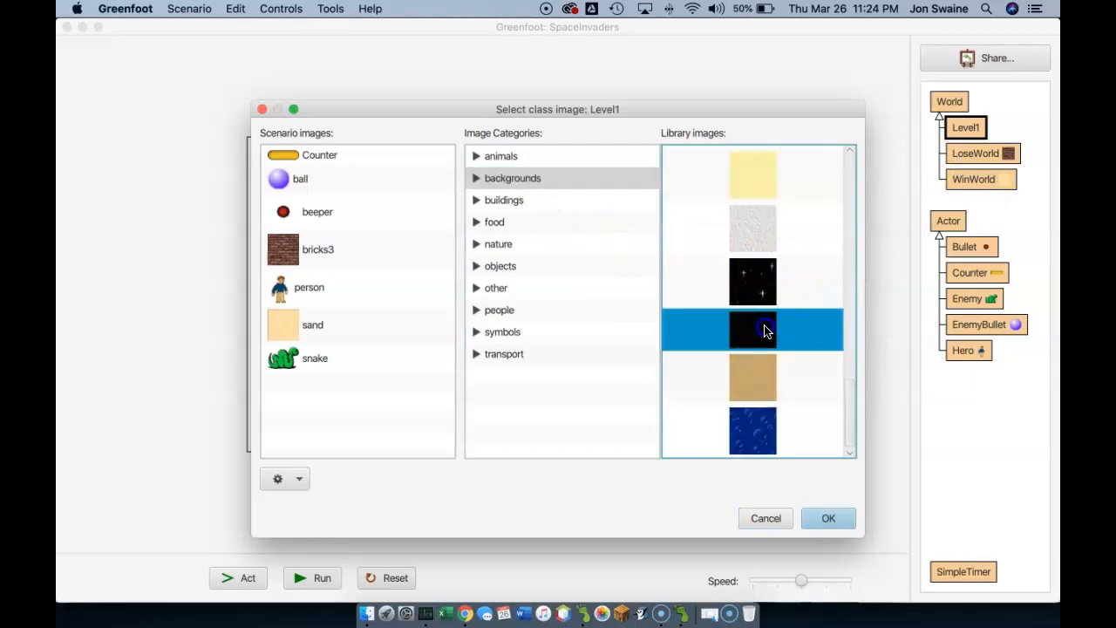
pyautogui.click(827, 517)
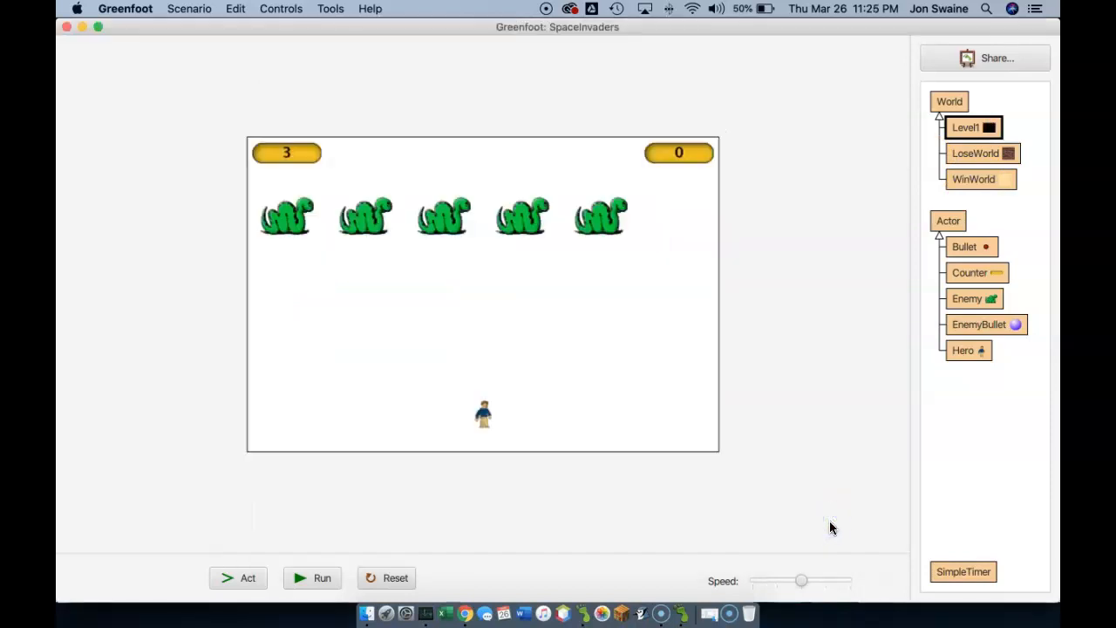
pyautogui.moveTo(558, 589)
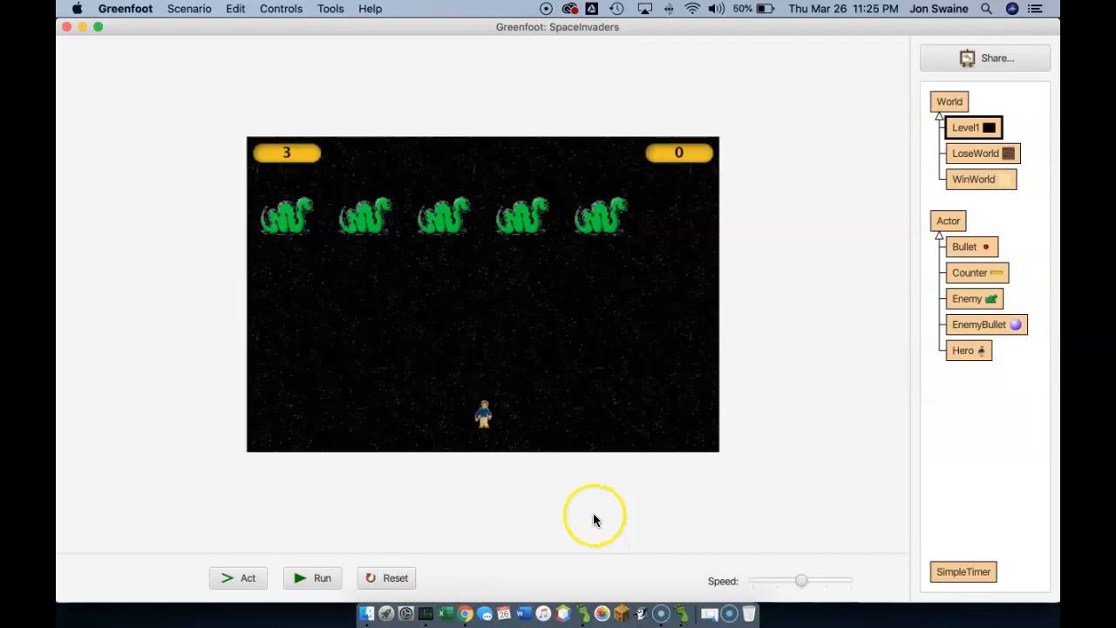
# Run, pause and reset the scenario to preview Level1's starfield background
pyautogui.click(322, 577)
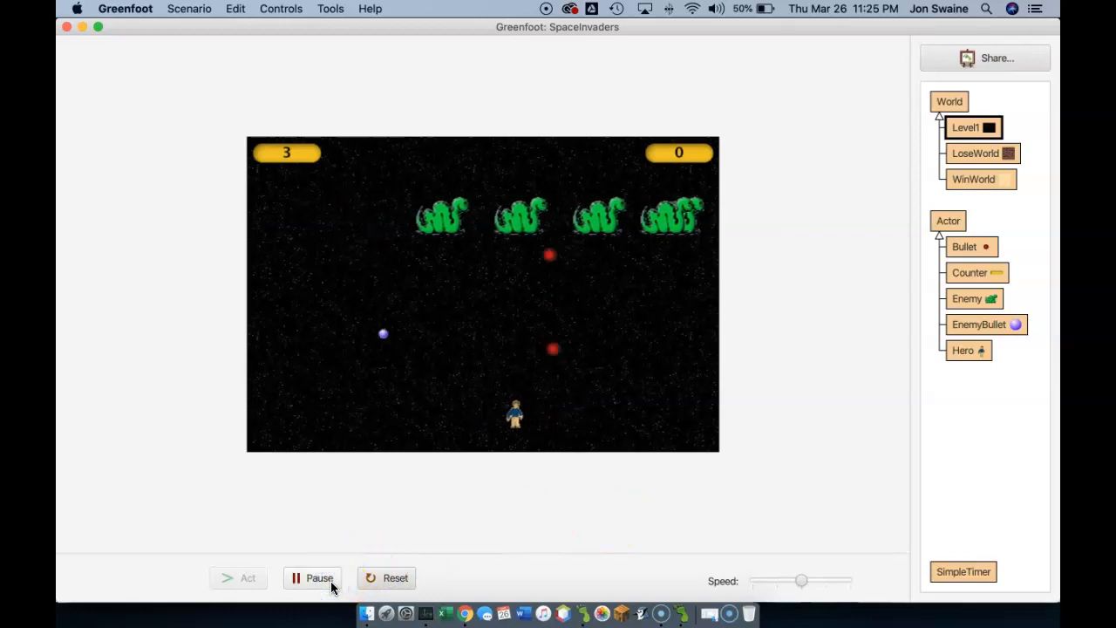
pyautogui.click(387, 578)
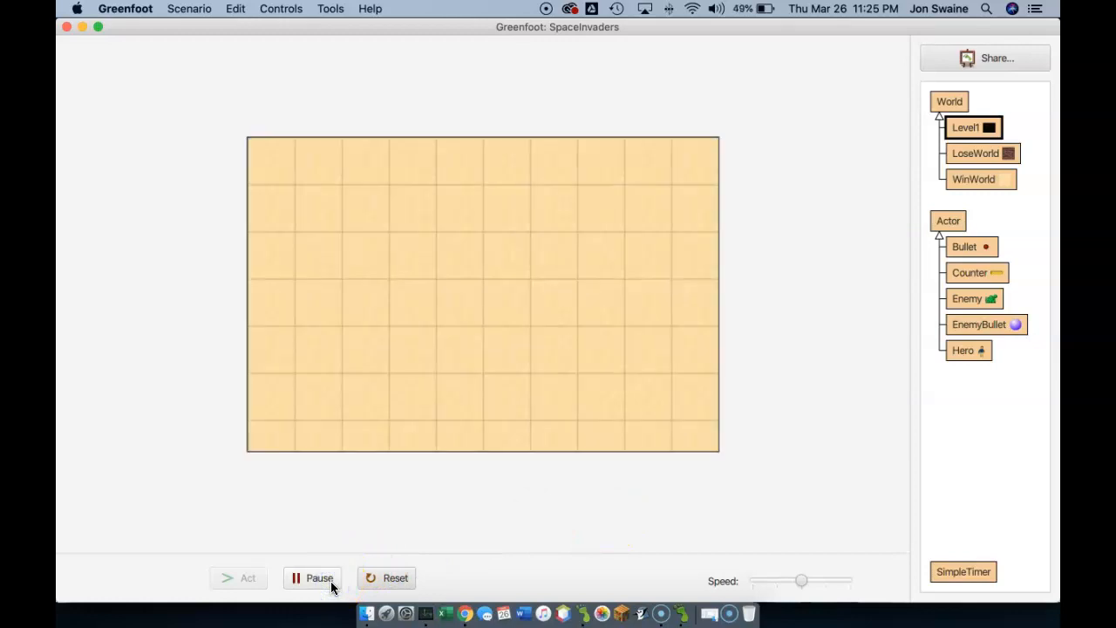
pyautogui.moveTo(394, 577)
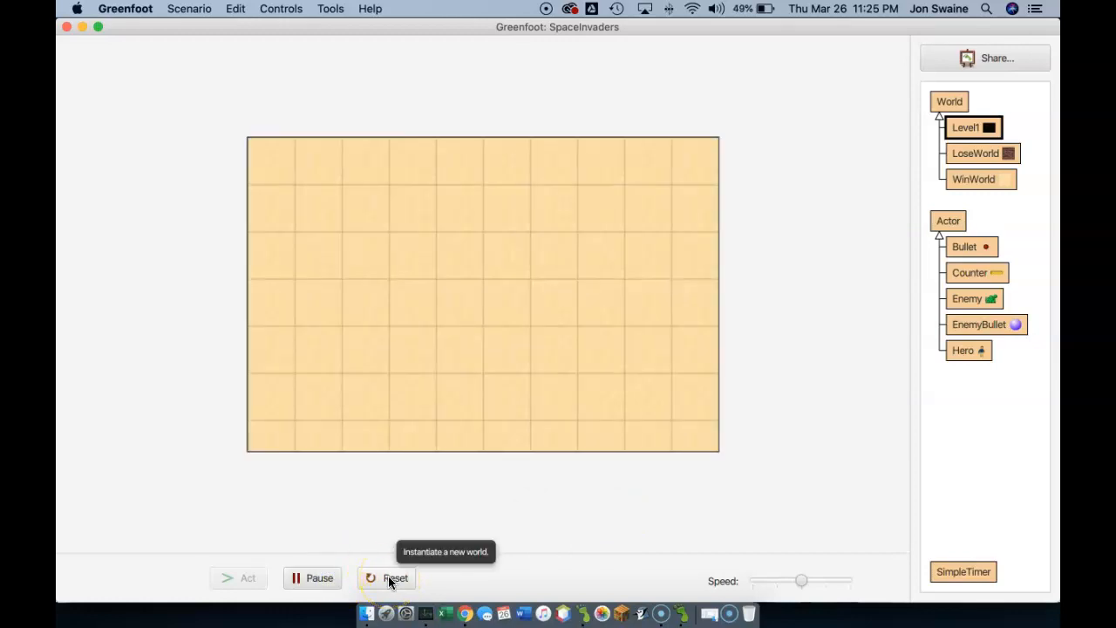
pyautogui.click(394, 577)
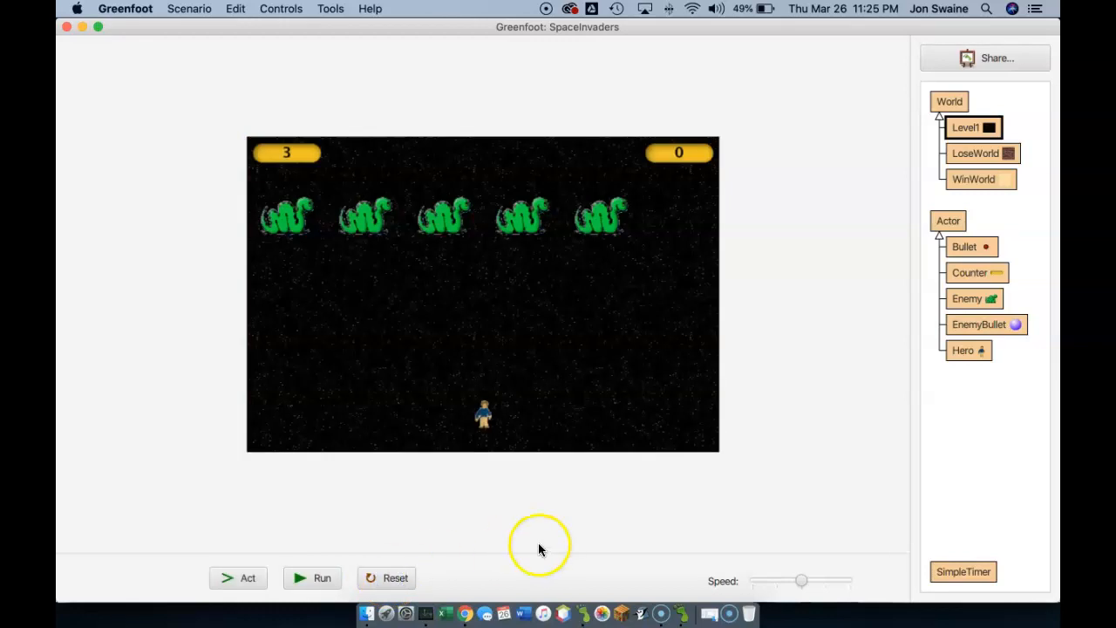
pyautogui.moveTo(711, 170)
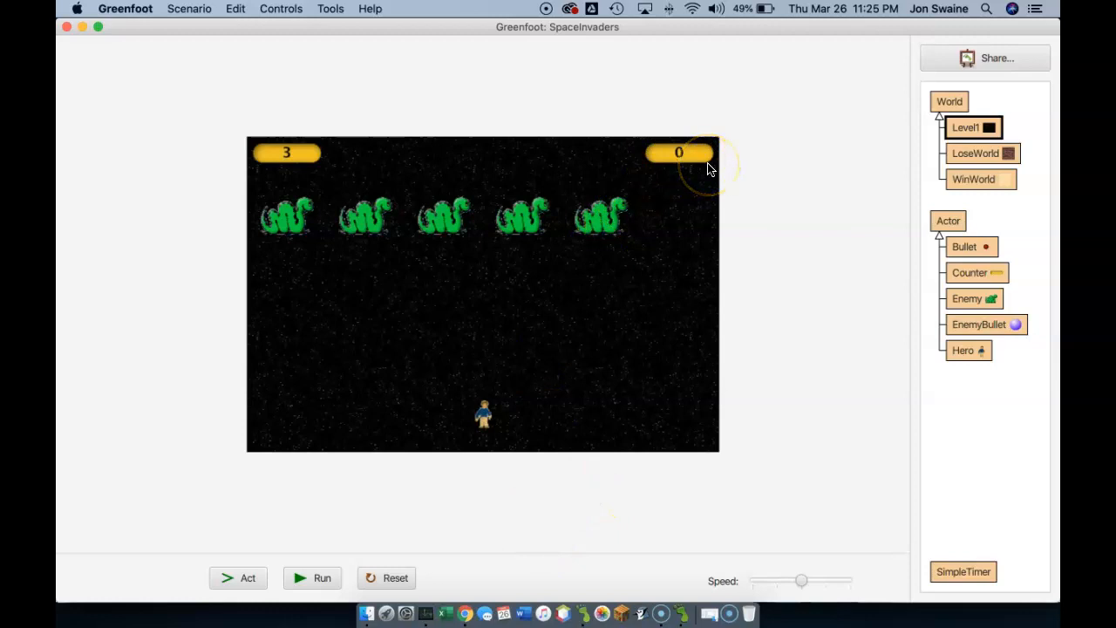
pyautogui.moveTo(464, 468)
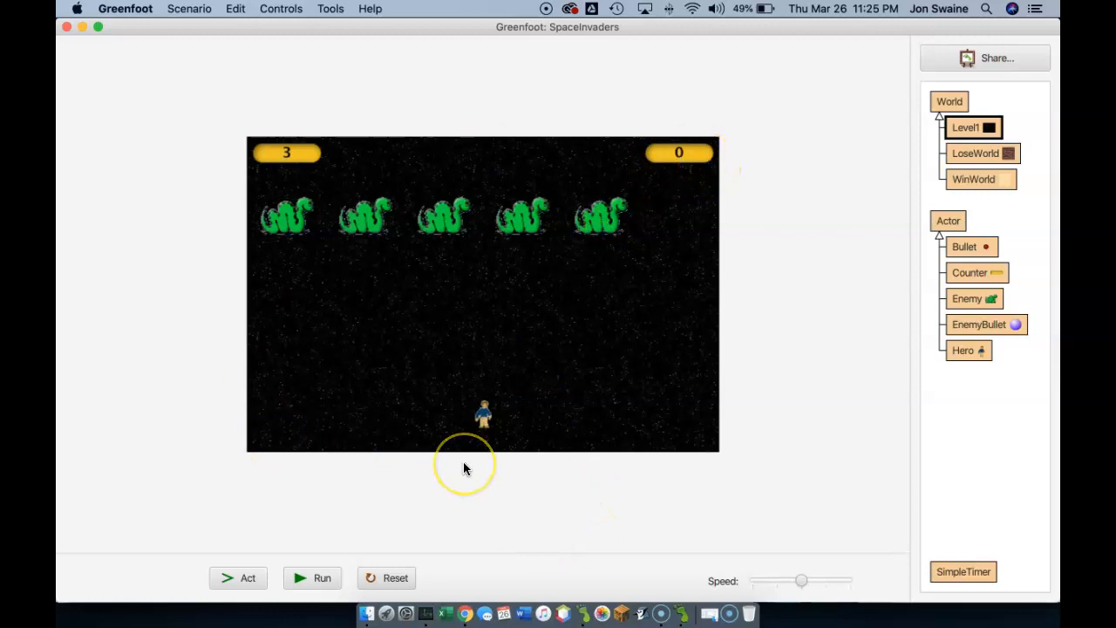
pyautogui.moveTo(84, 571)
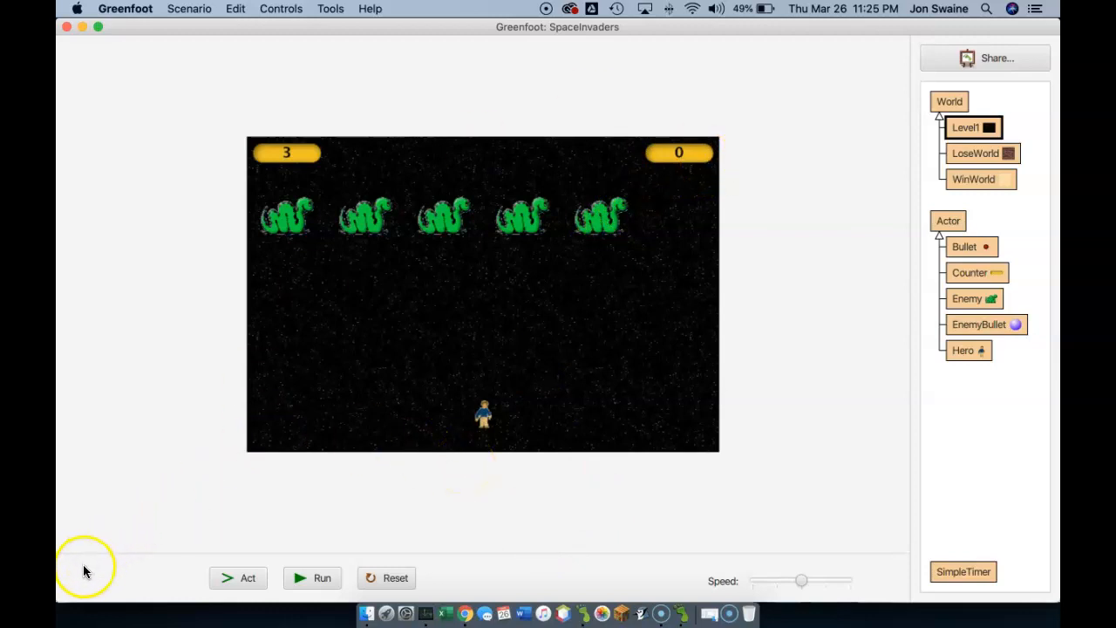